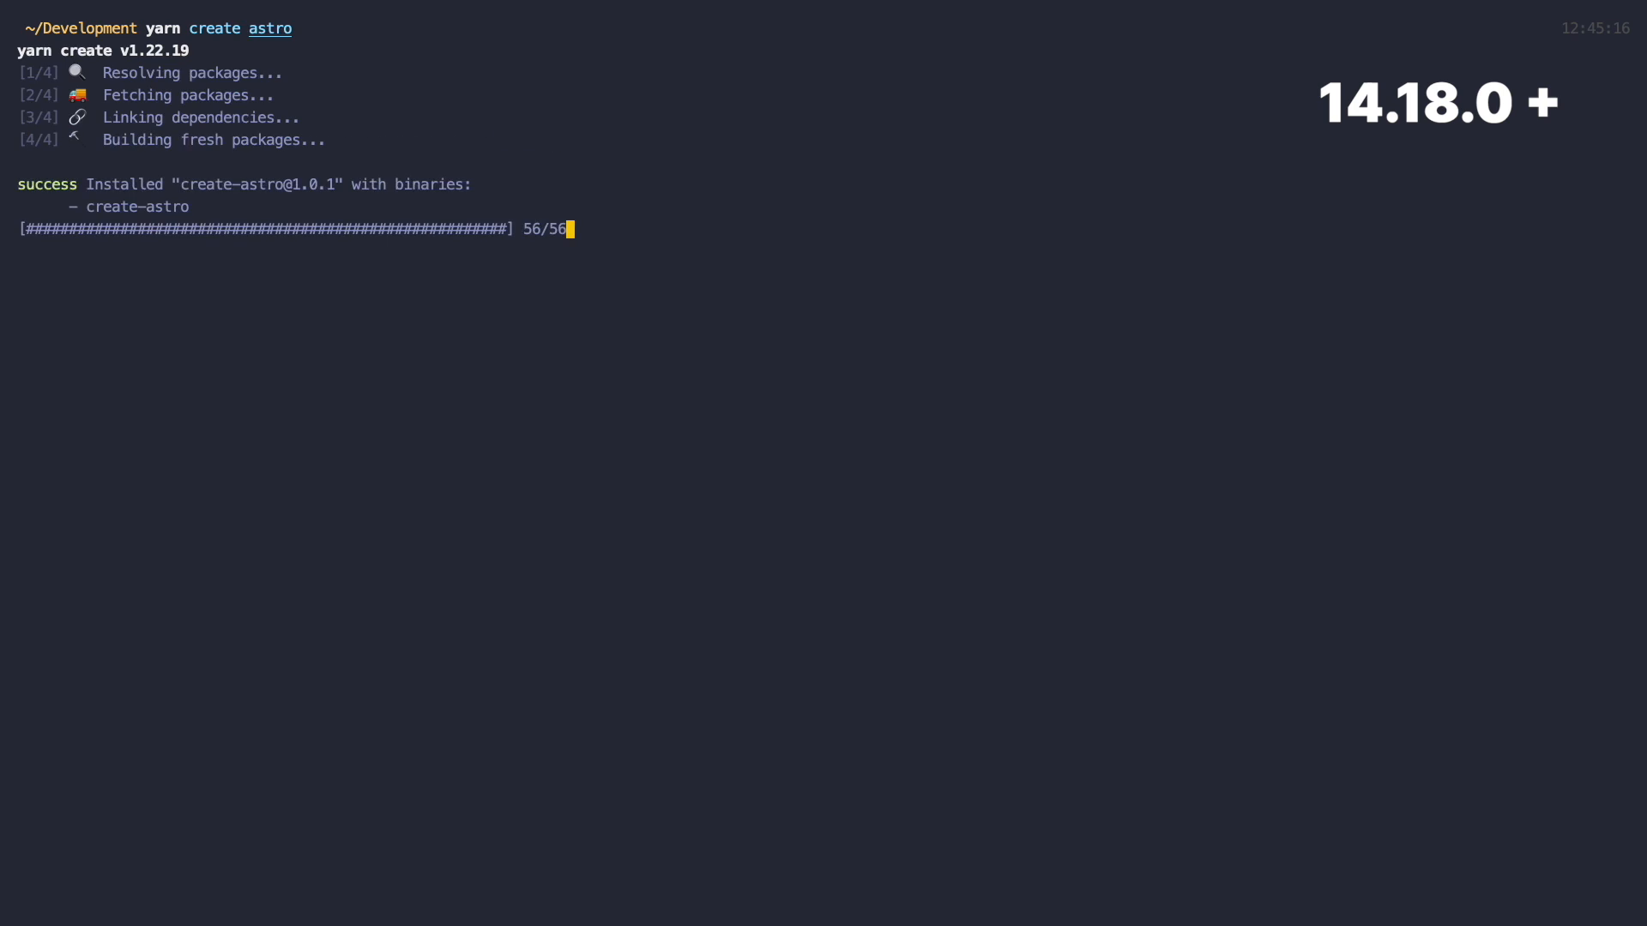
Scaffold astro-movies from the basic template with dependencies, git and a TypeScript strictness choice.
key("enter")
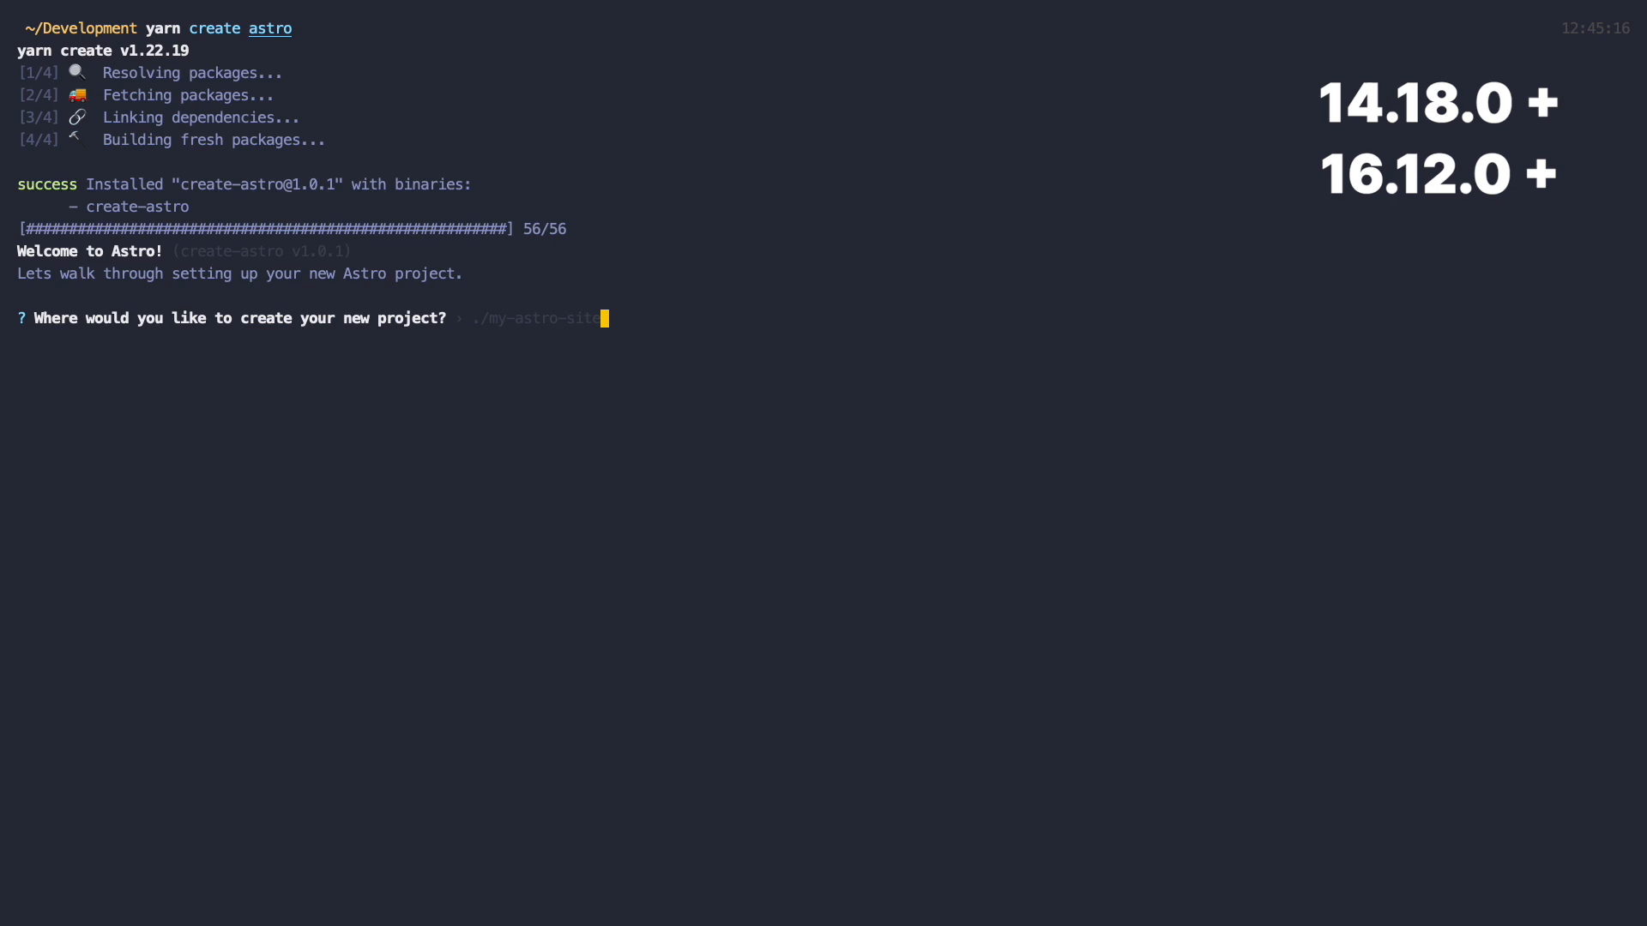
type("astro-movies")
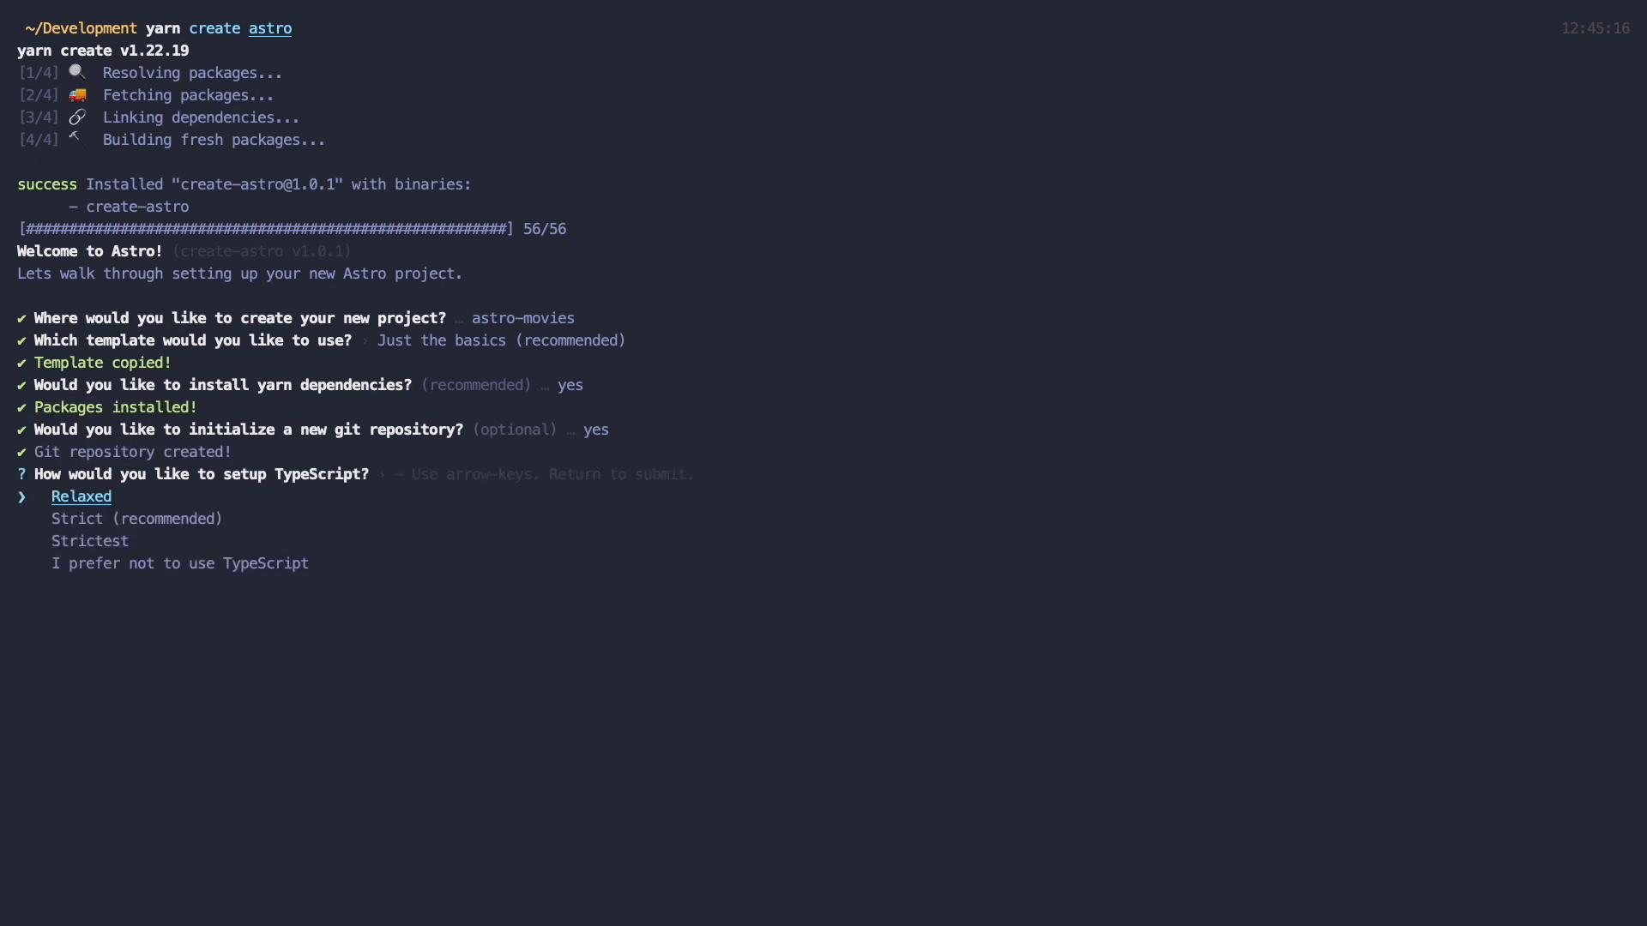
key("down")
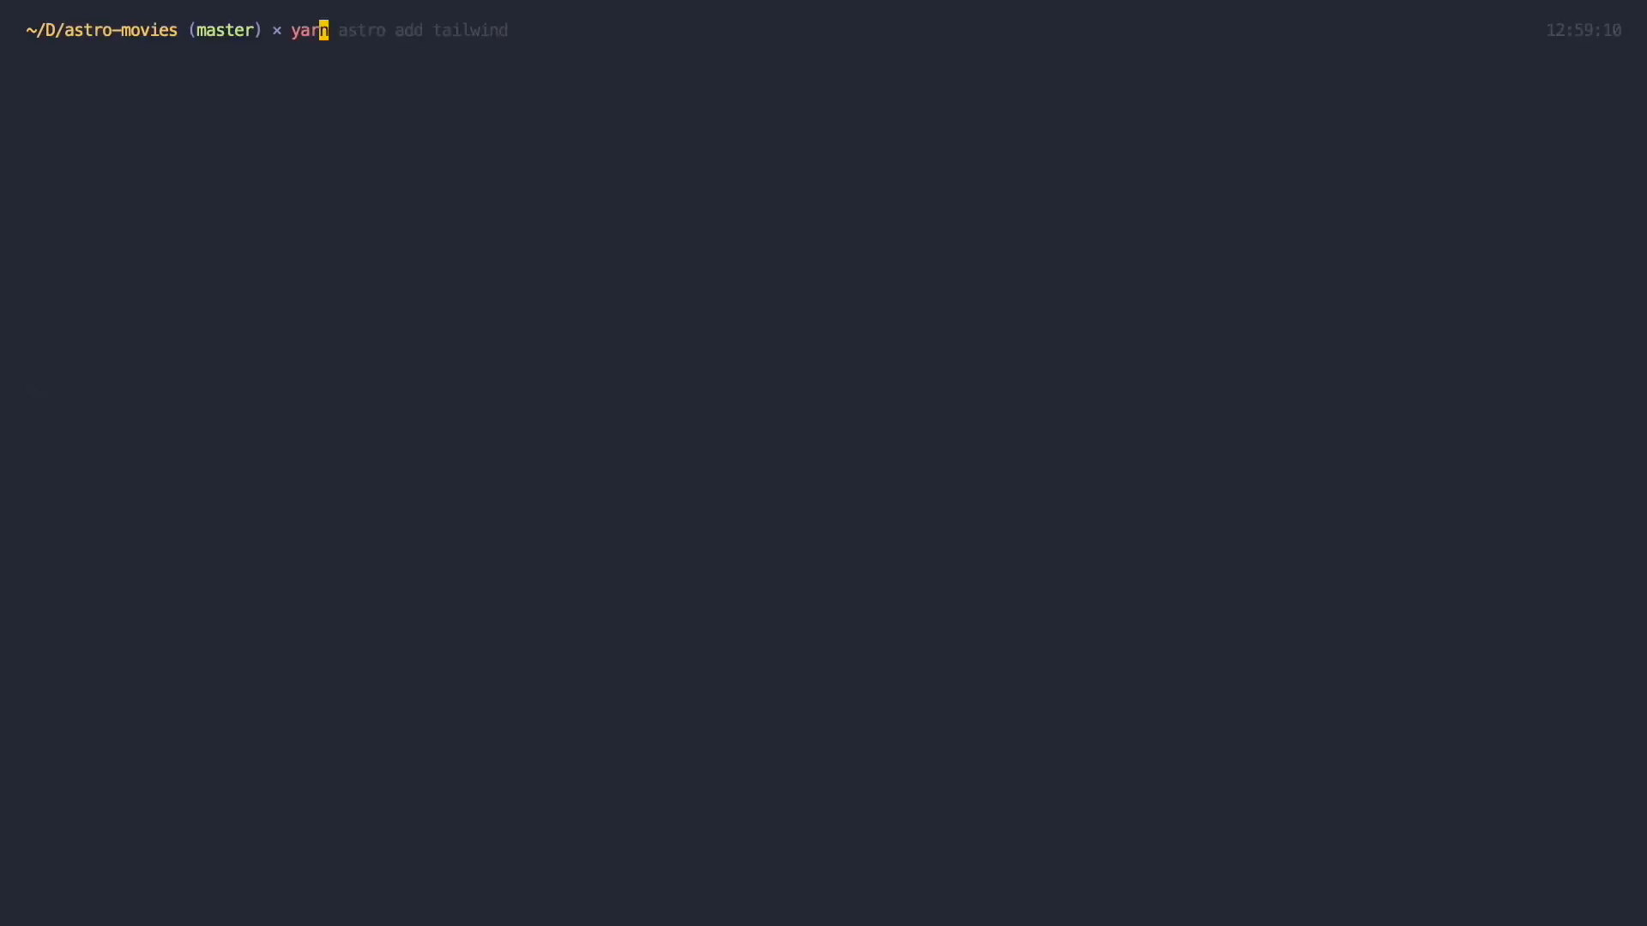
Run yarn astro add tailwind in astro-movies and accept its prompts.
key("Enter")
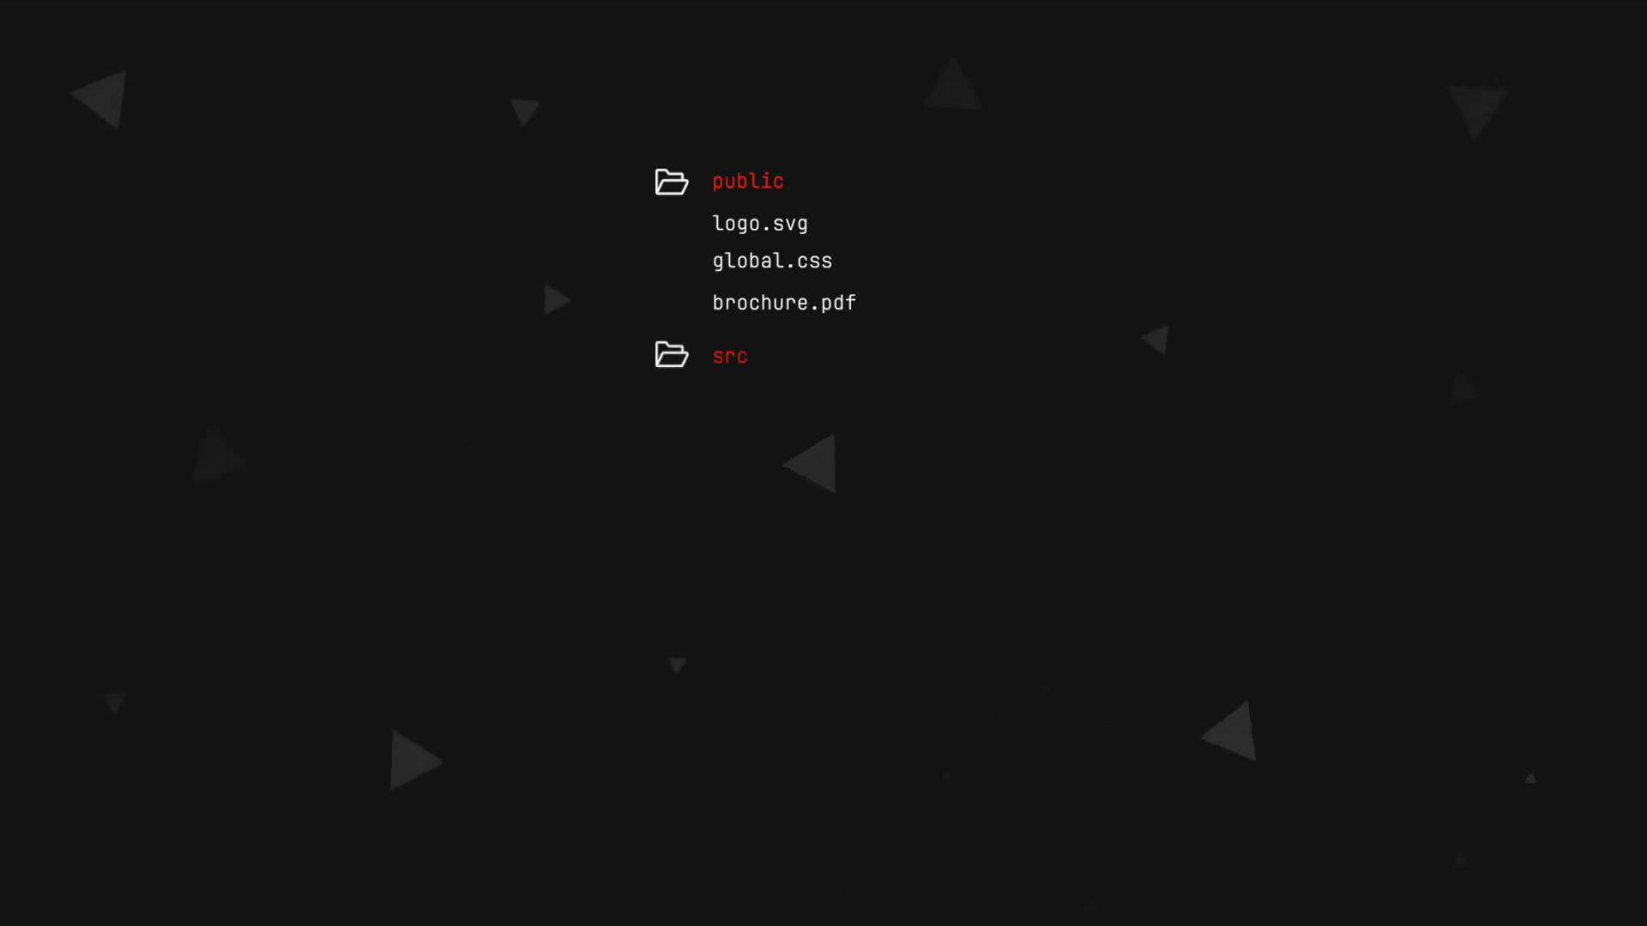
left_click(729, 355)
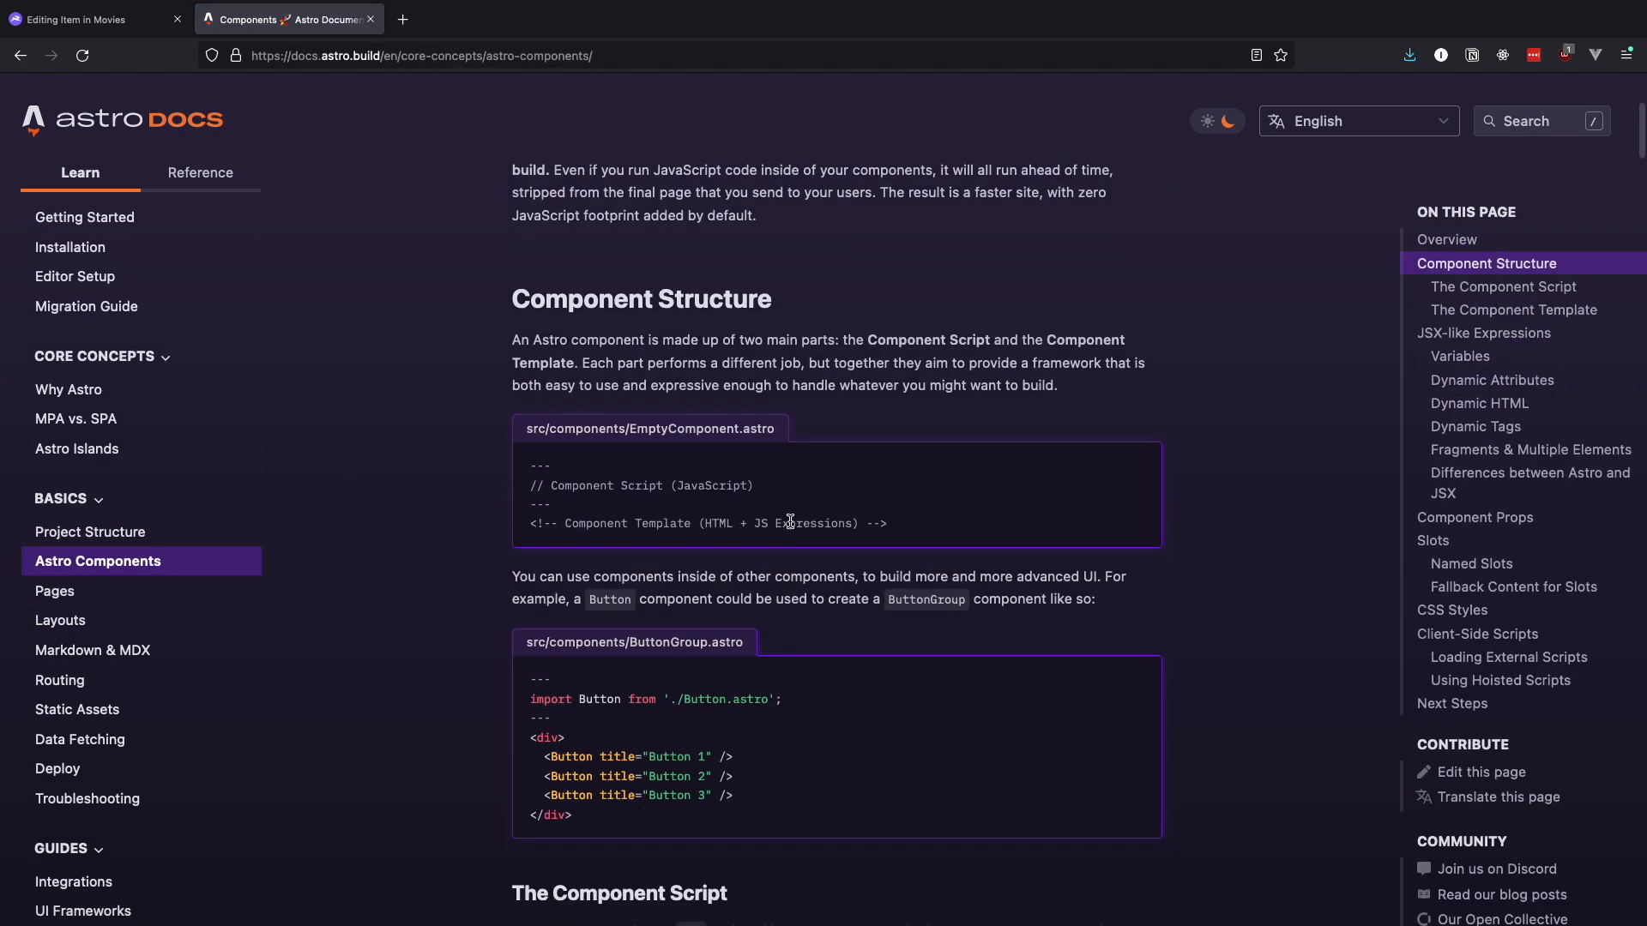
Scroll the Astro Components docs from Component Structure down to Client-Side Scripts.
scroll("down", 3)
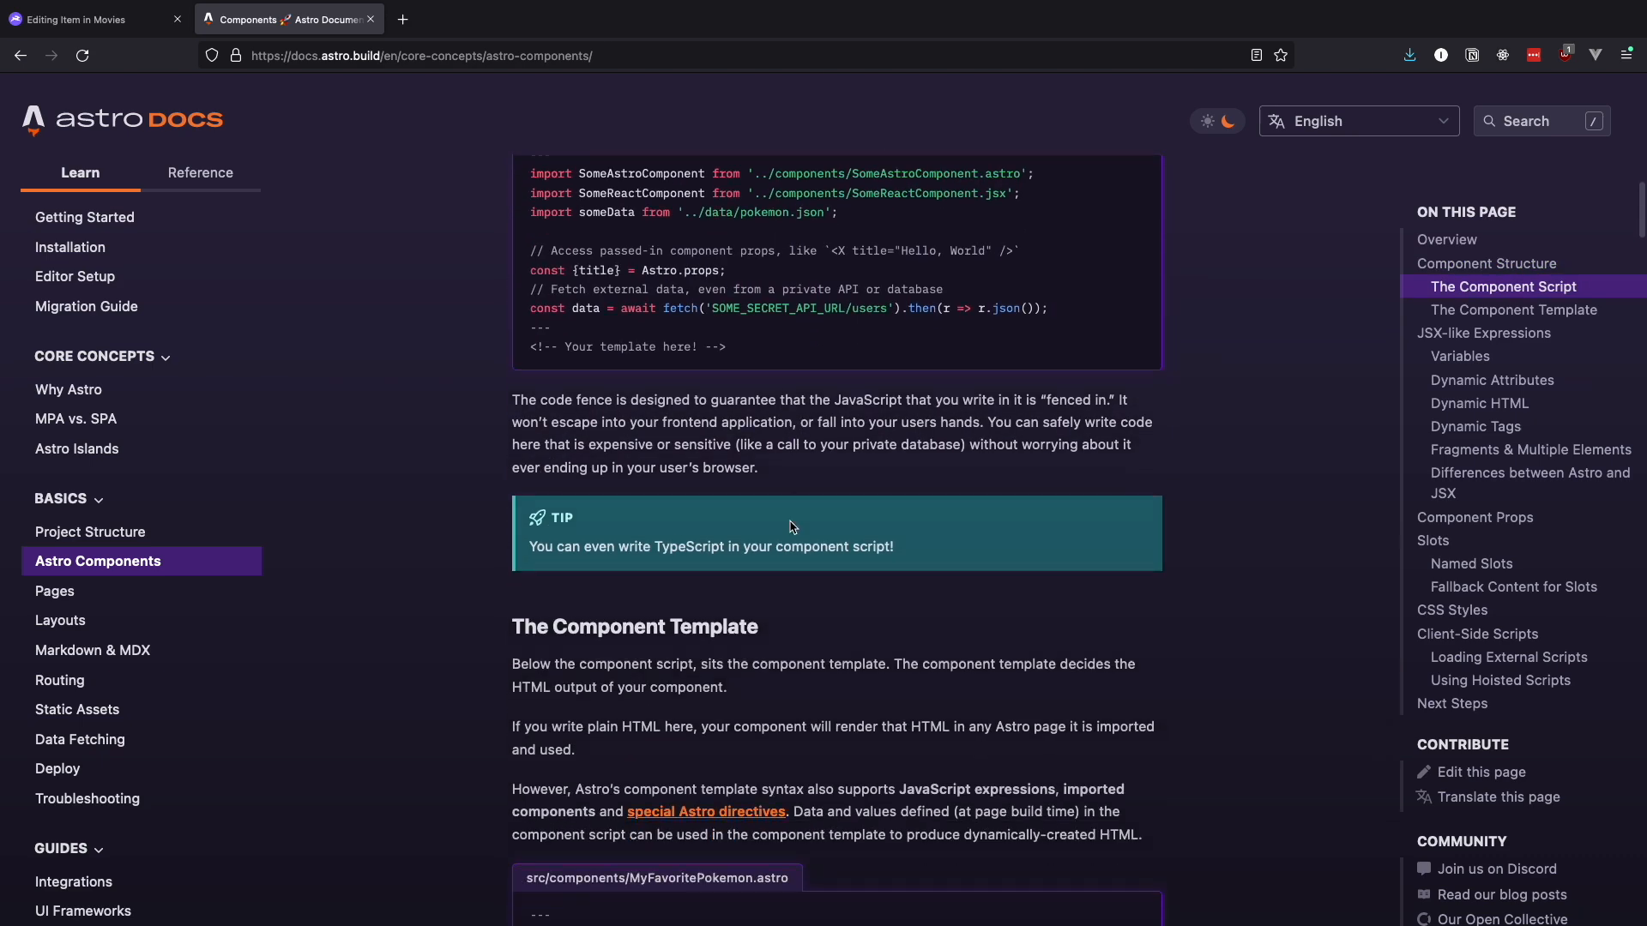
scroll("down", 3)
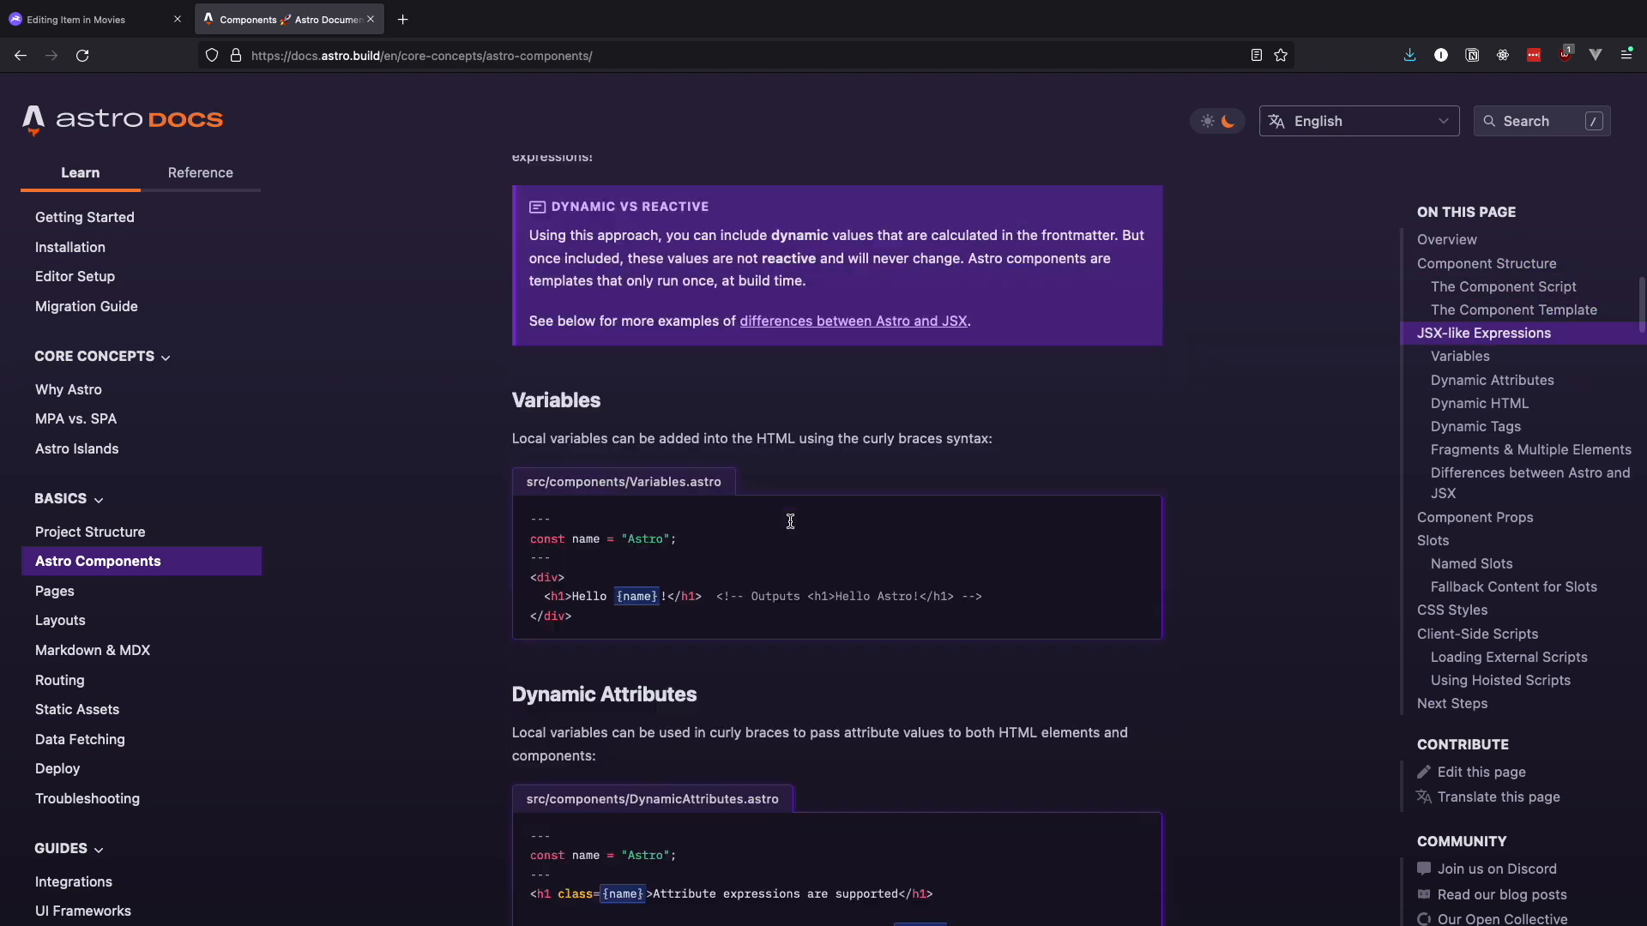
scroll("down", 3)
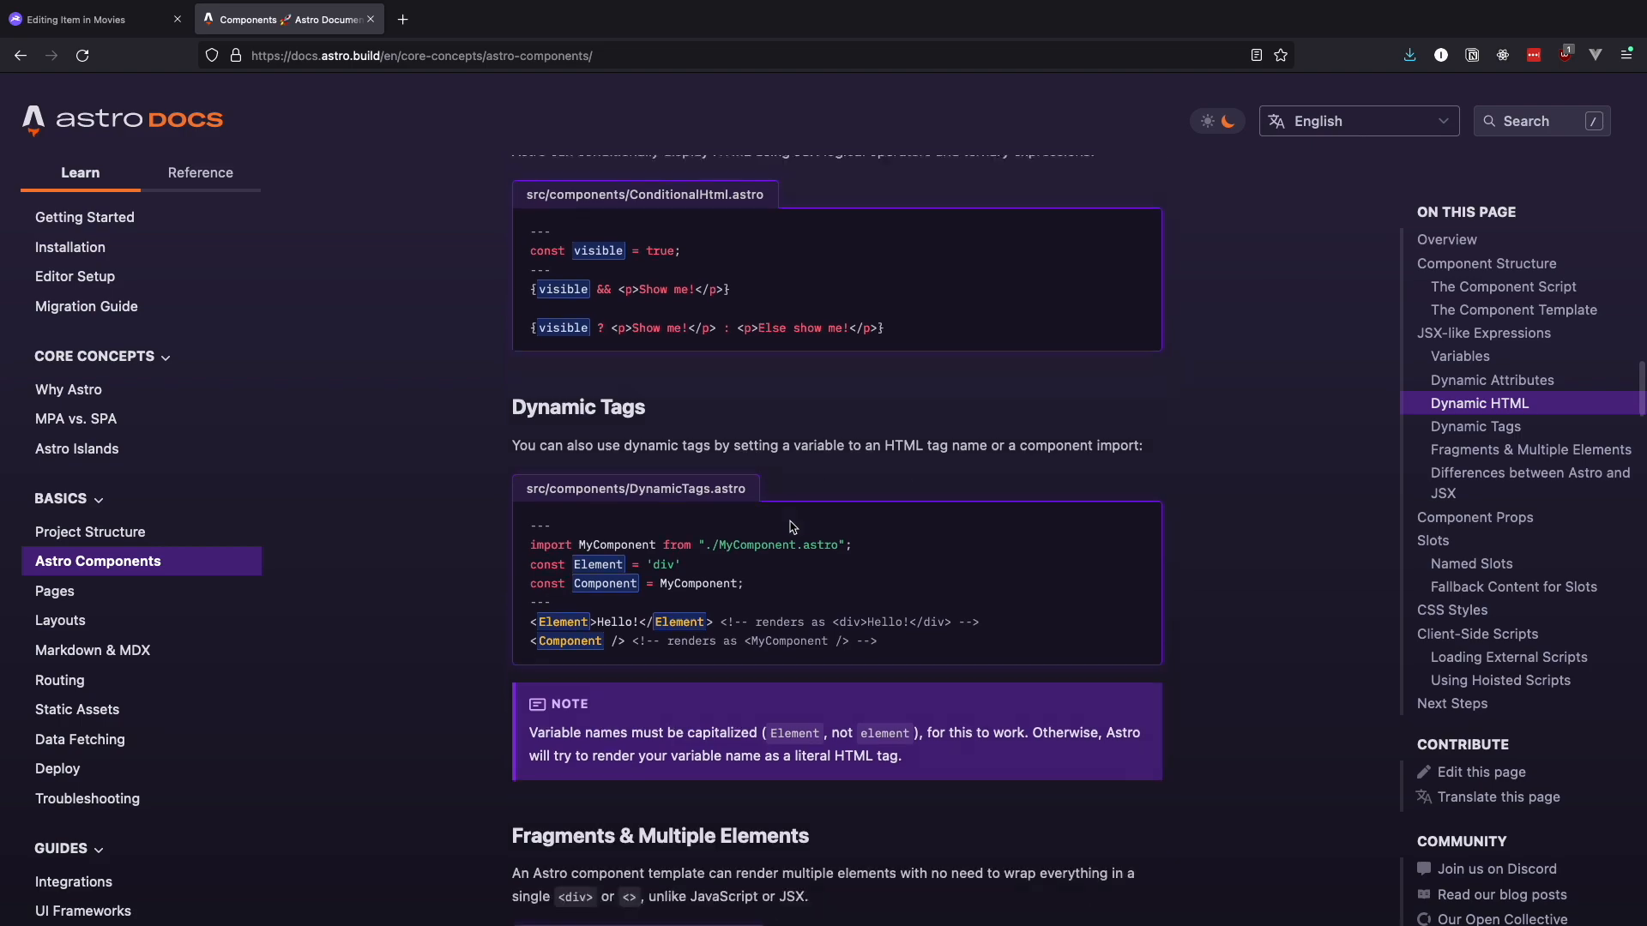
scroll("down", 3)
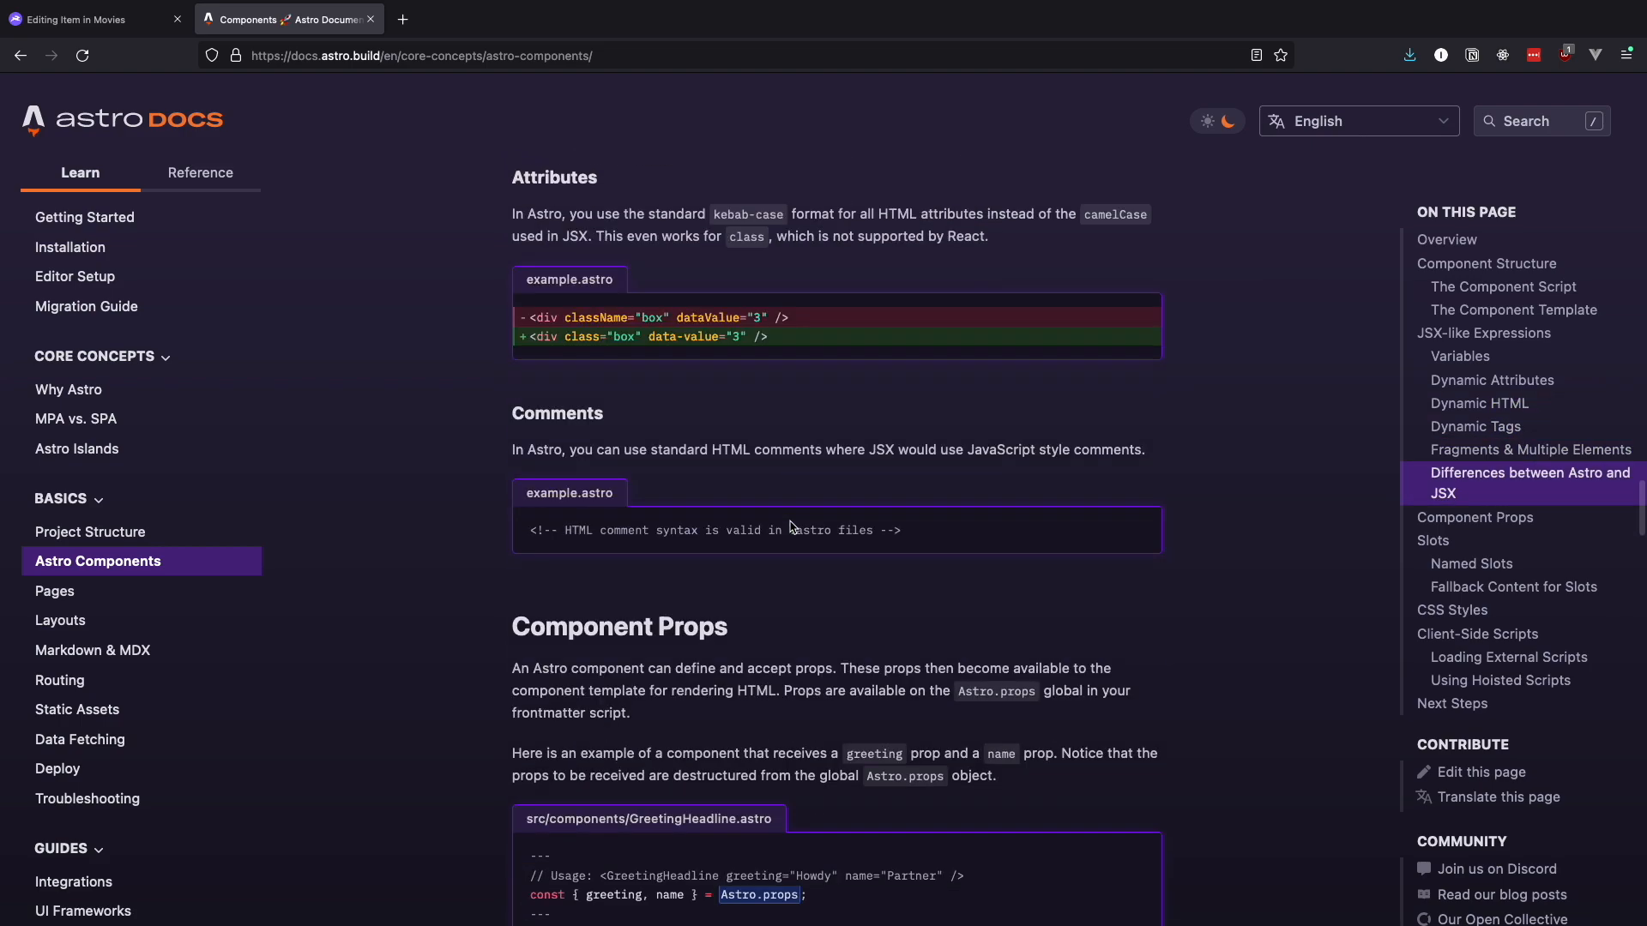
scroll("down", 3)
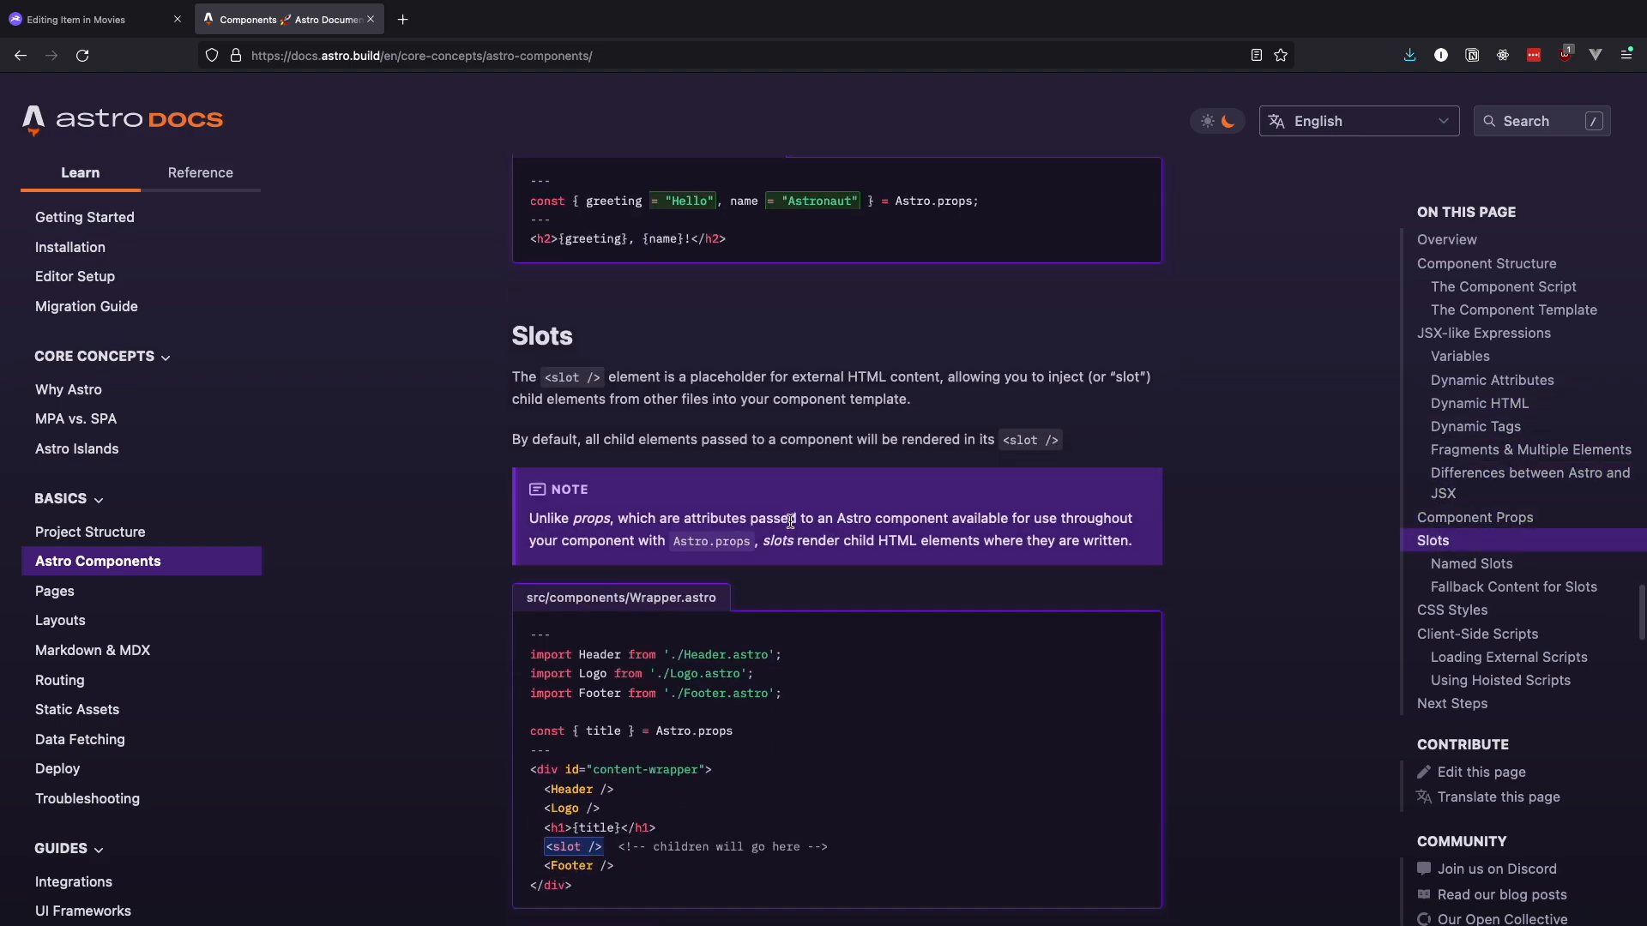
scroll("down", 3)
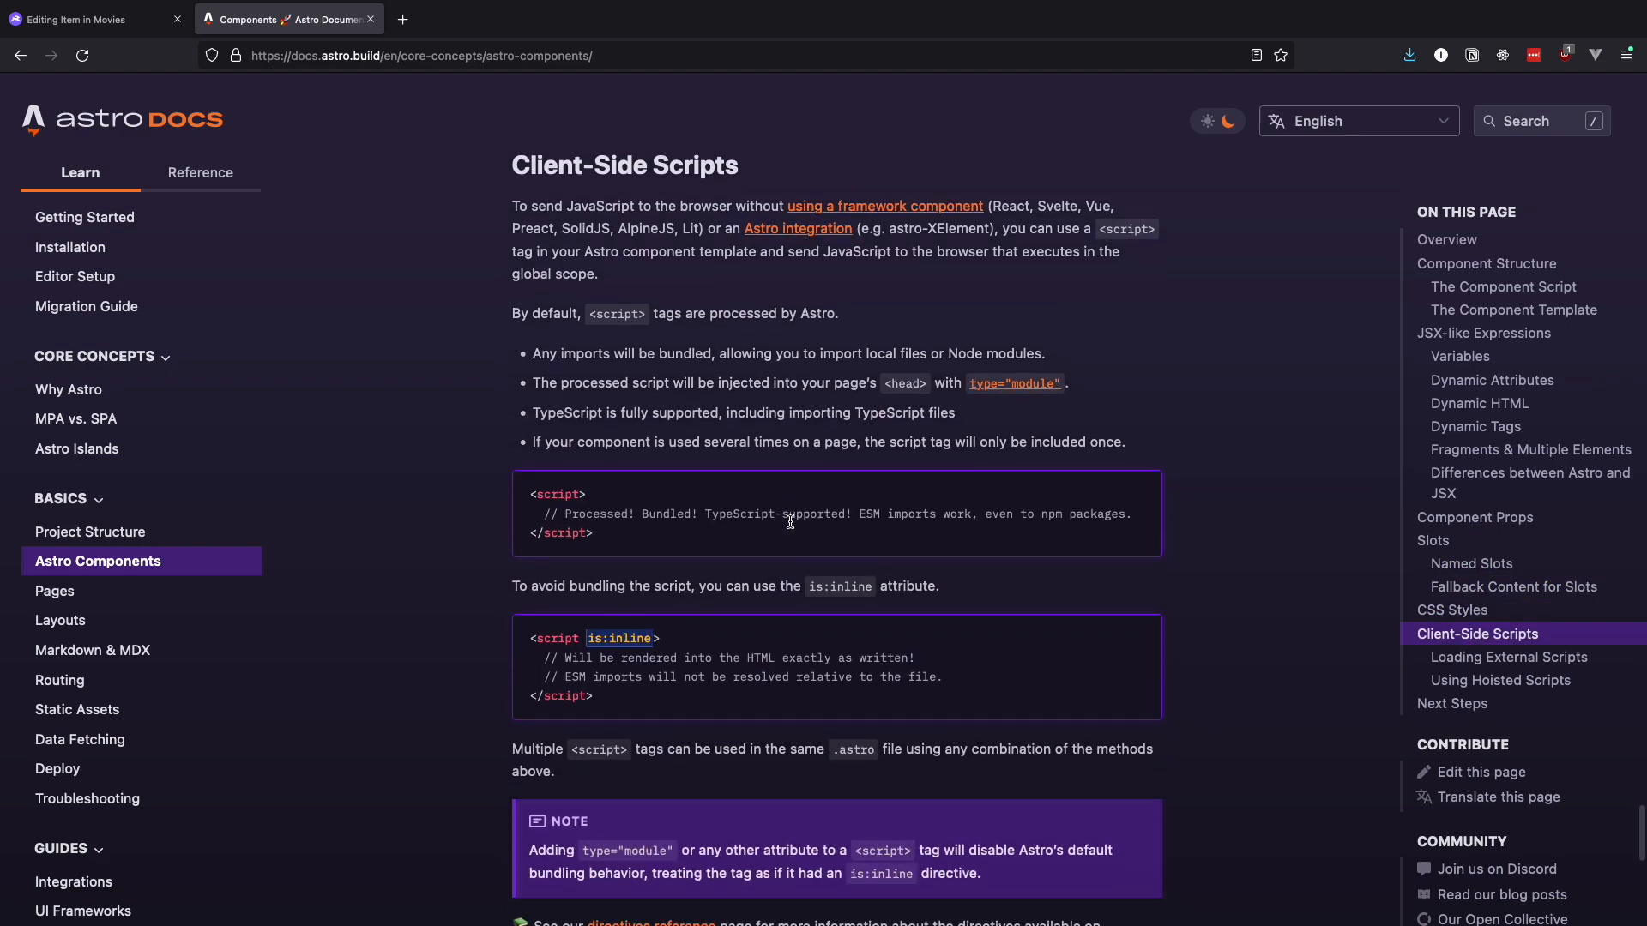
scroll("down", 3)
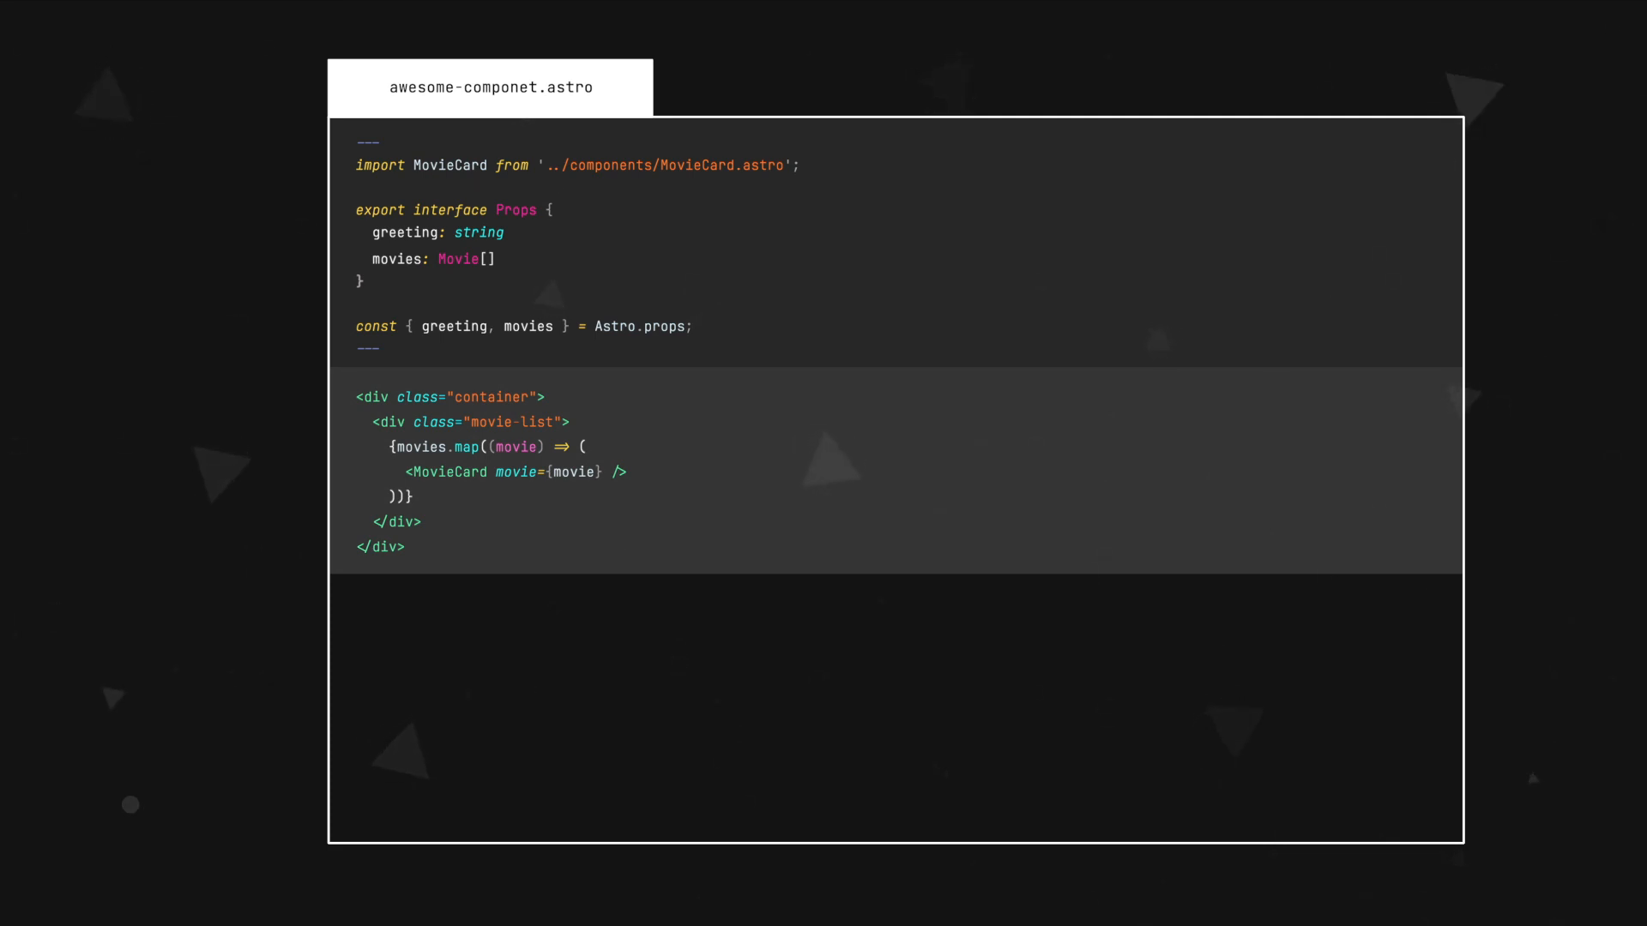
type("<style>")
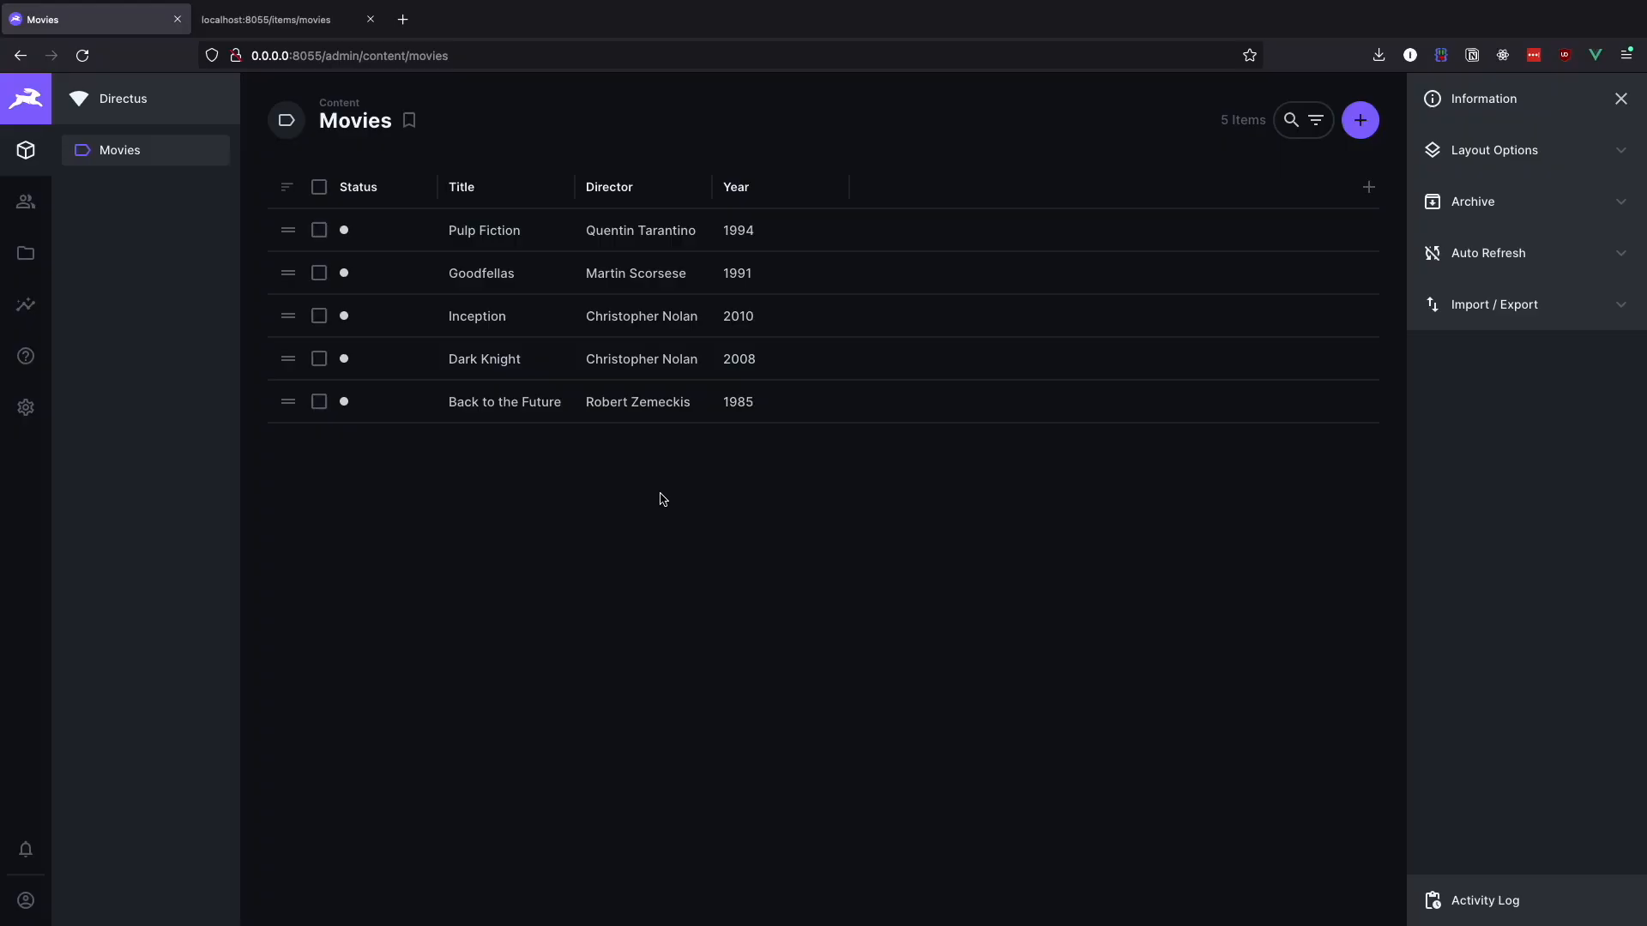
mouse_move(578, 405)
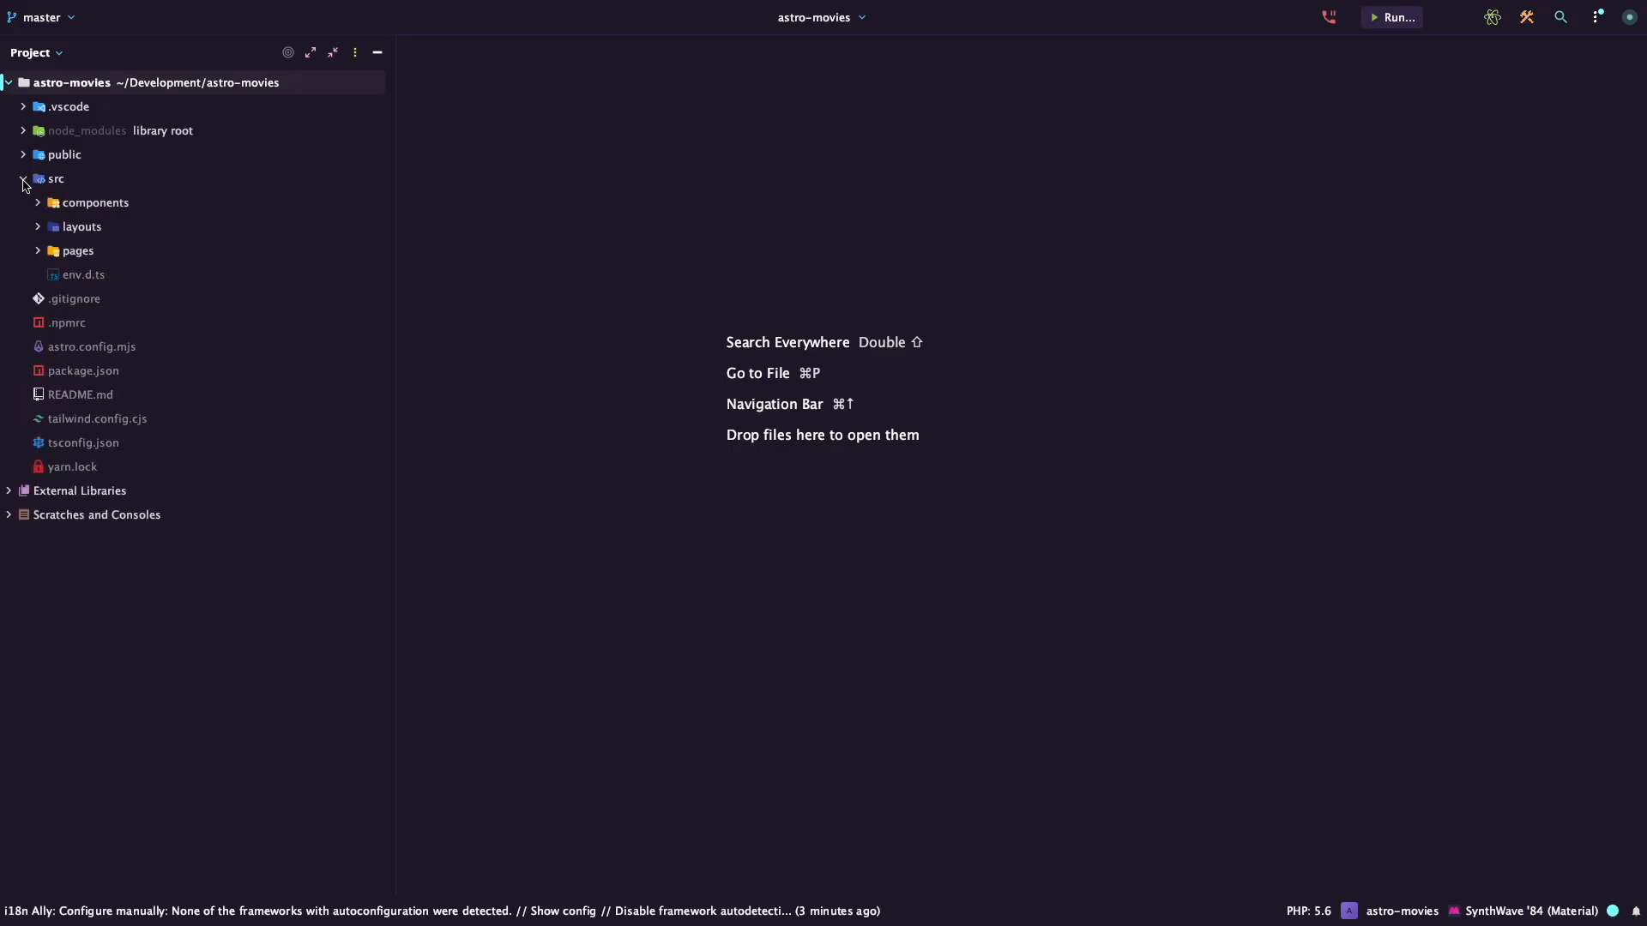
Clear index.astro's main and give it class "max-w-[1024px] mx-auto py-10 flex justify-between".
double_click(107, 274)
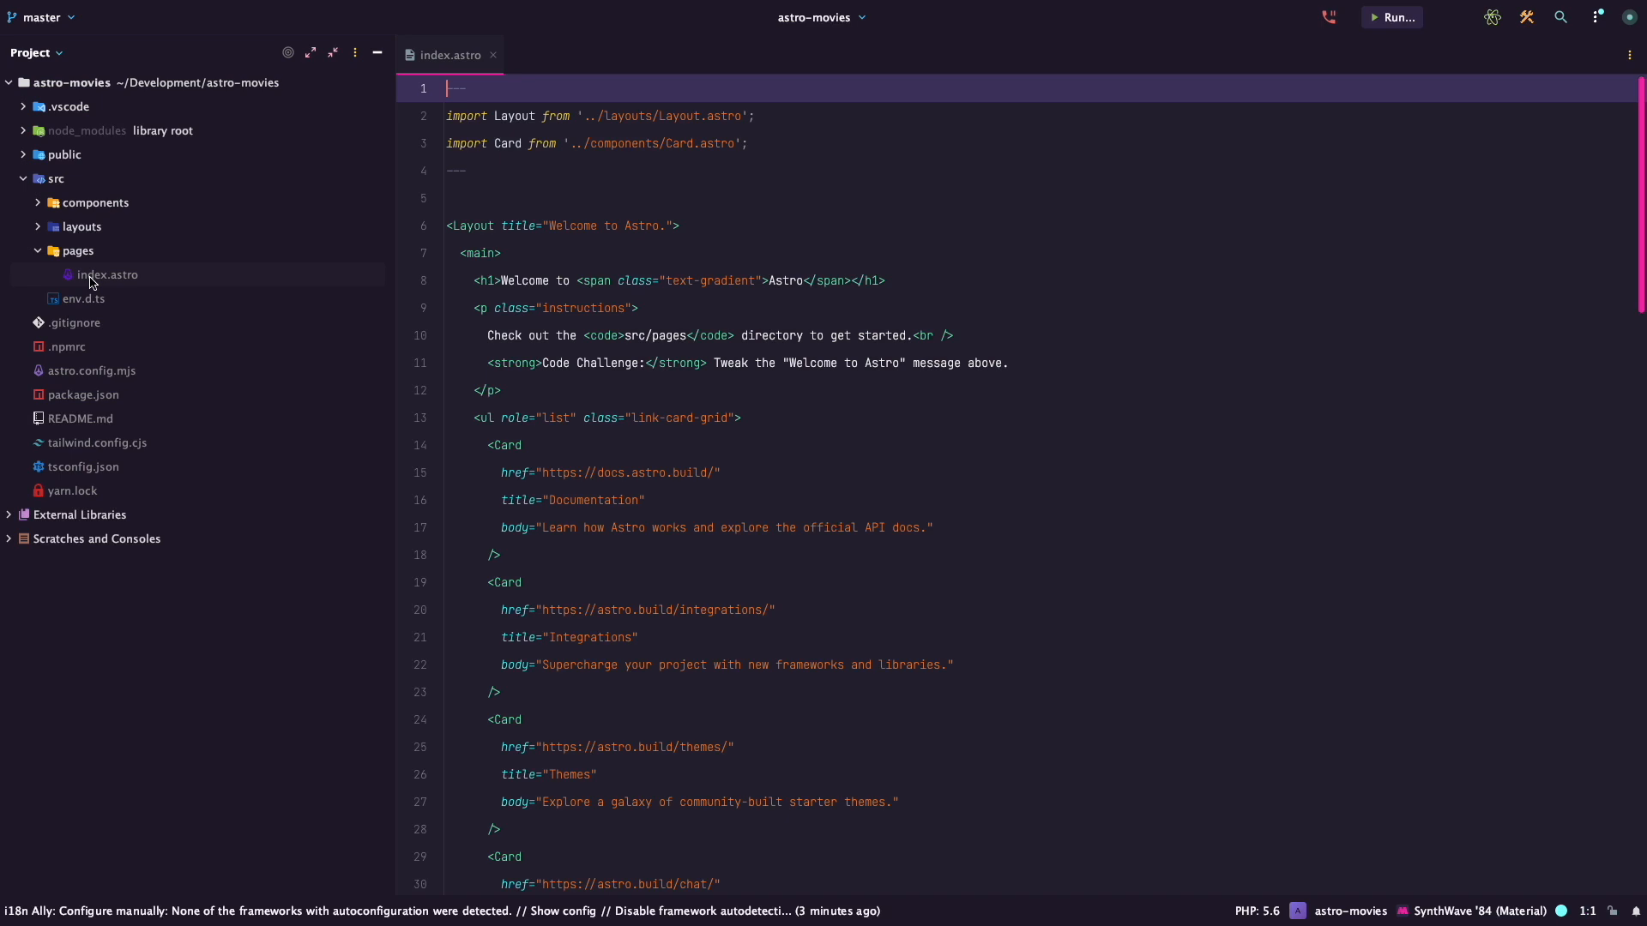
scroll("down", 3)
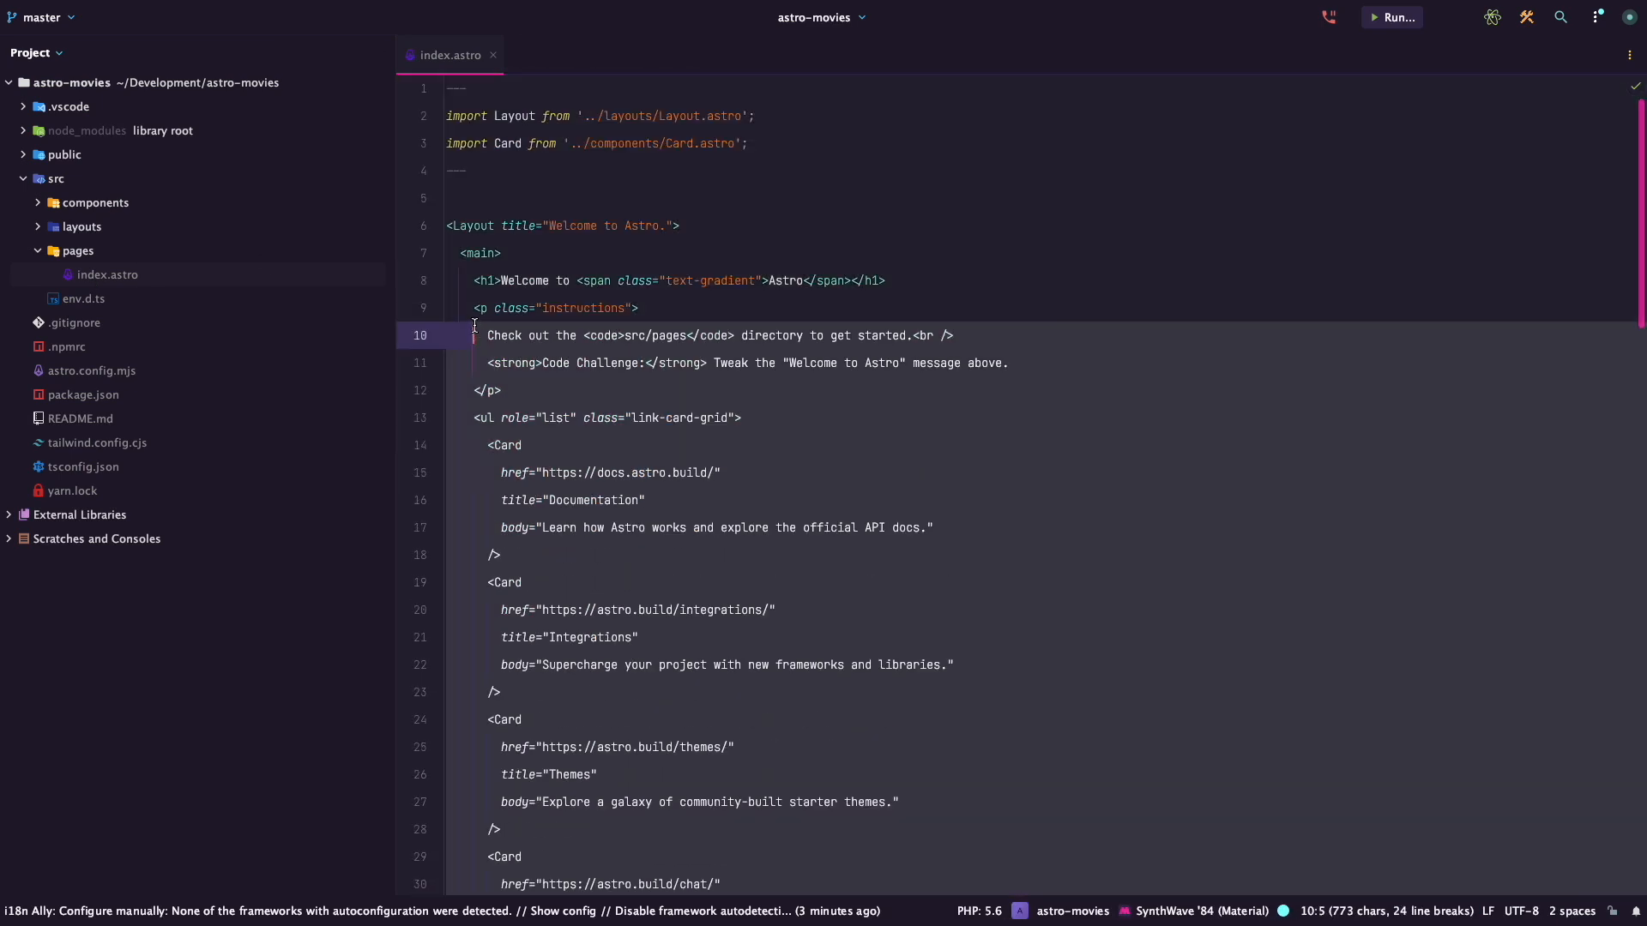
scroll("down", 3)
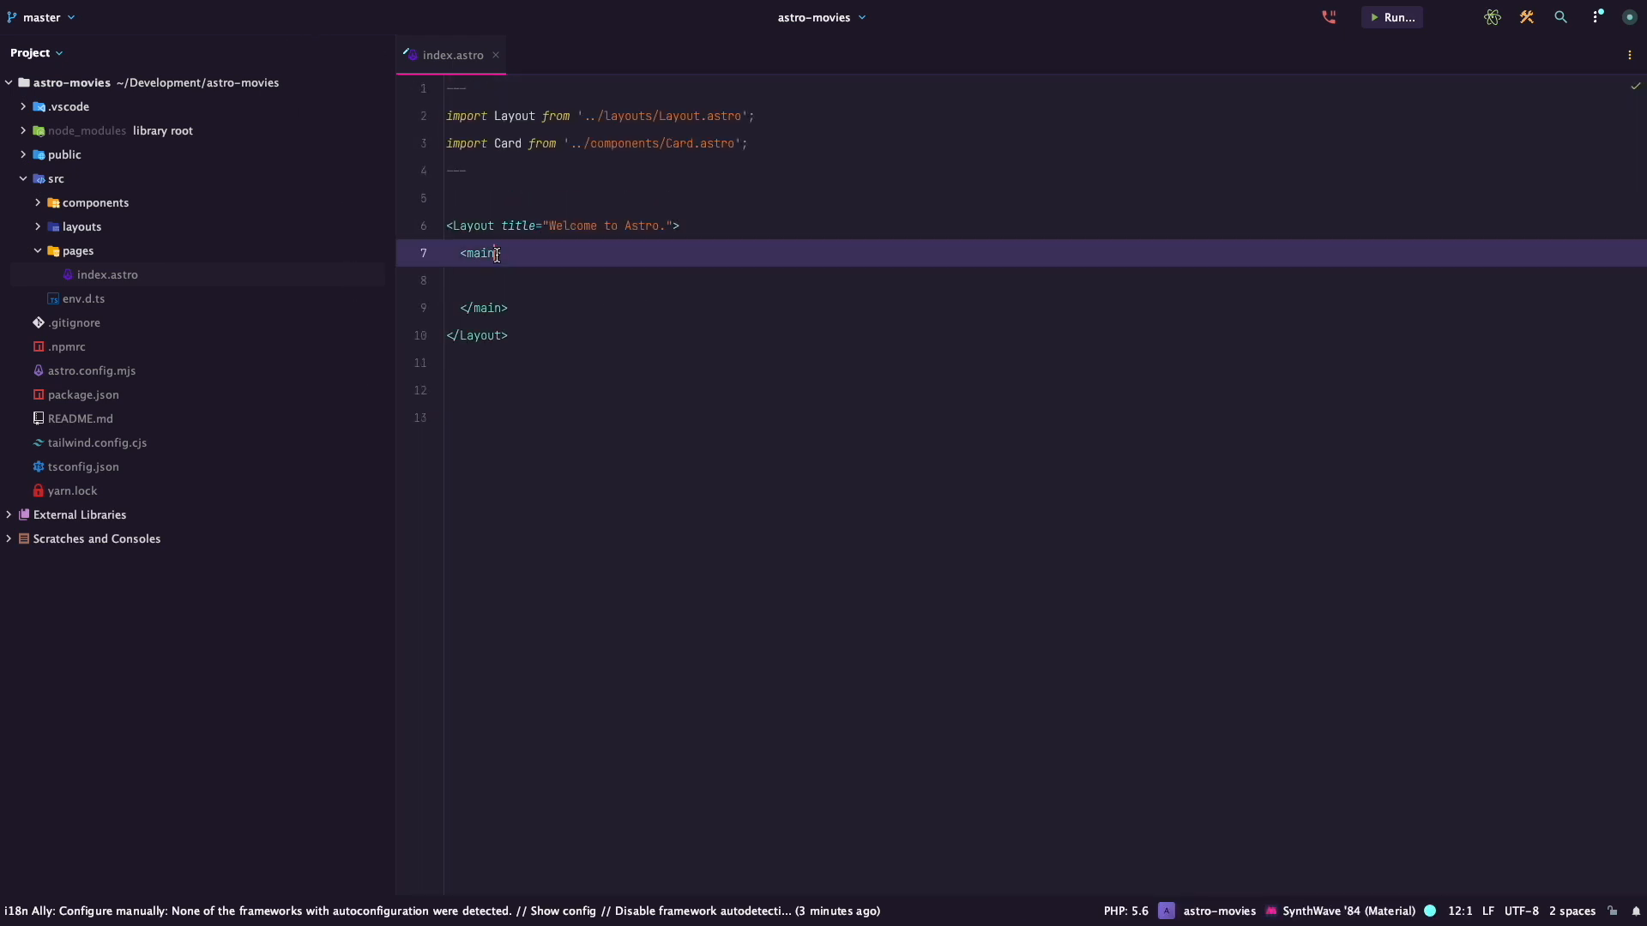
type("class=\"\"")
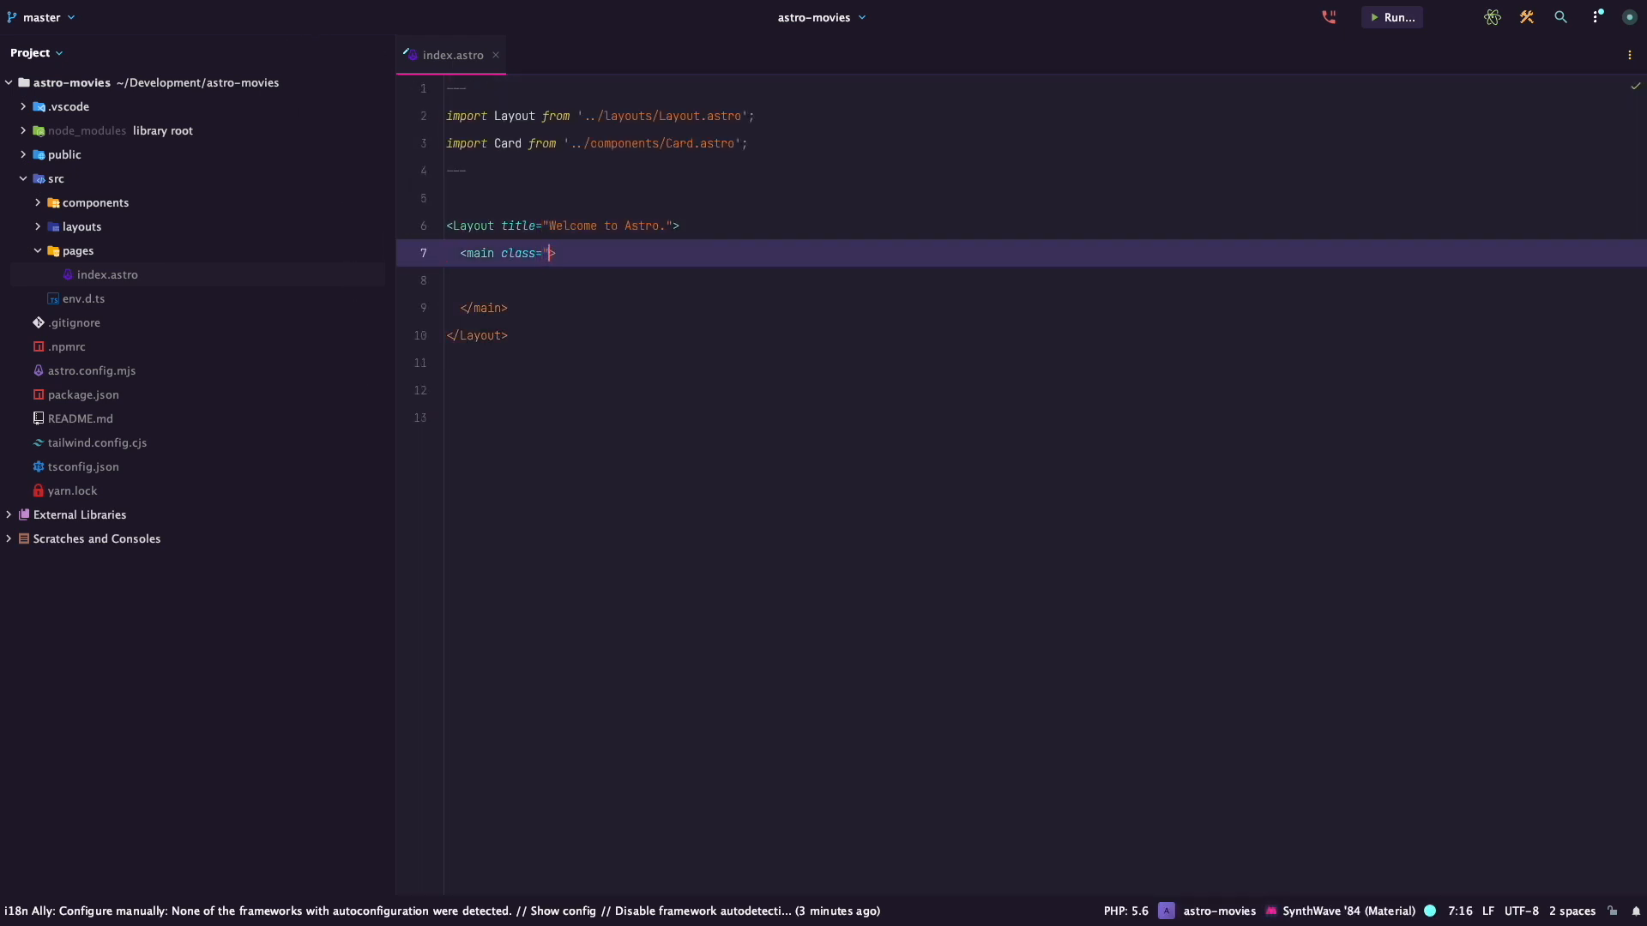
type("max-w-[1024px] mx-auto py-10 flex justify-between")
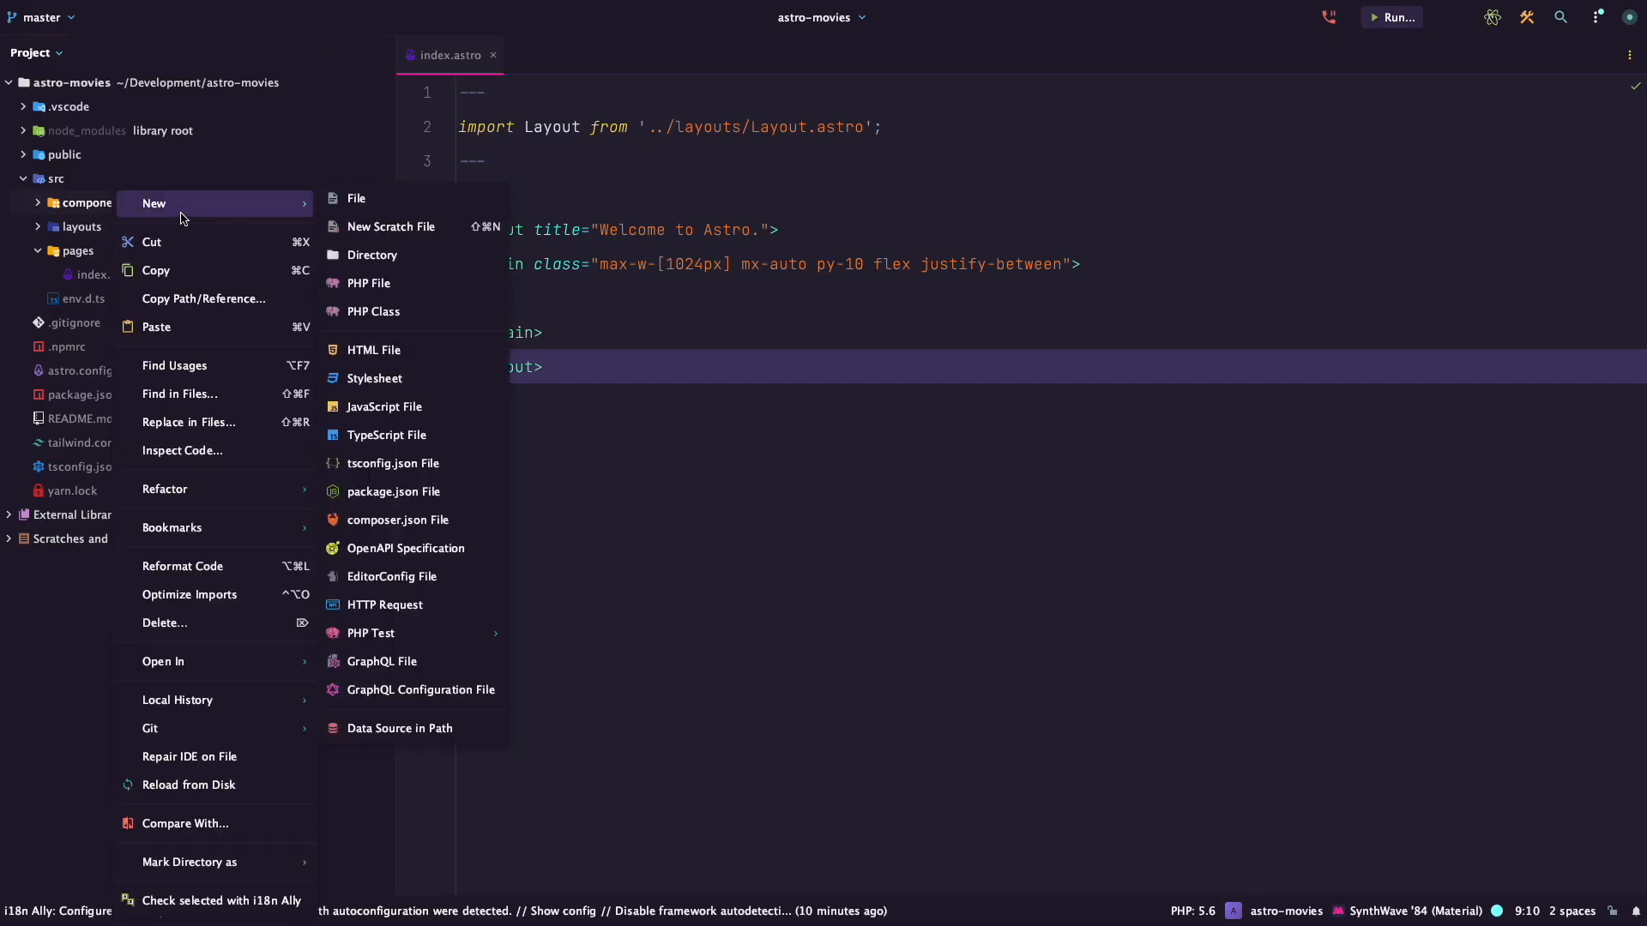
Create MovieCard.astro destructuring title, year, director, poster from Astro.props into card markup.
left_click(357, 197)
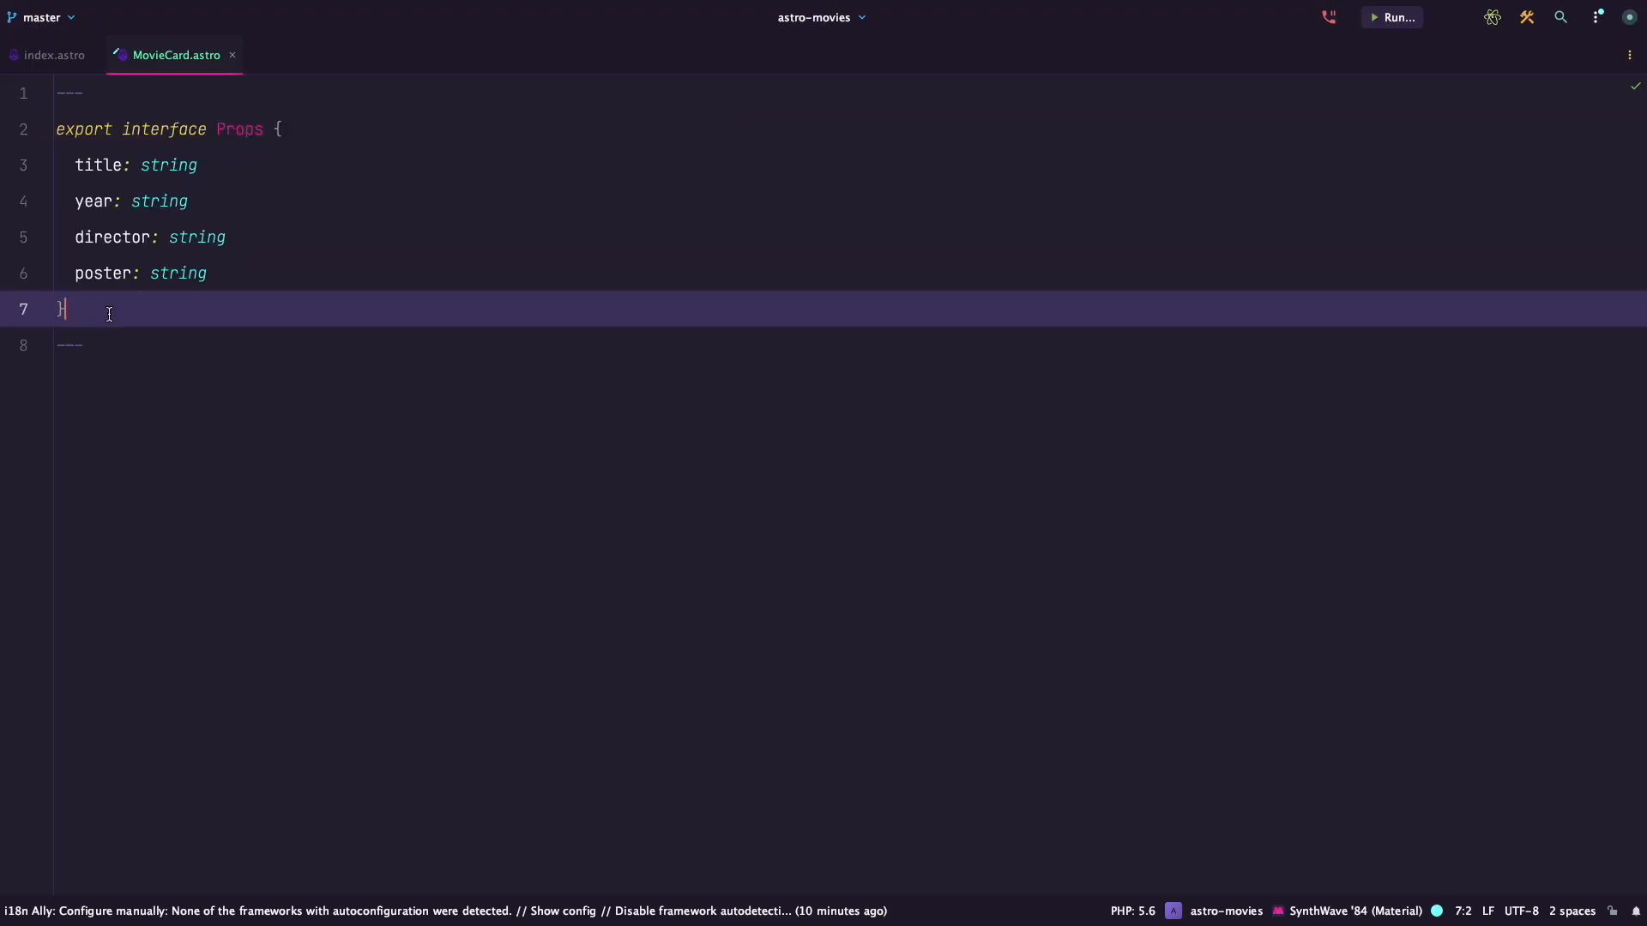
key("enter")
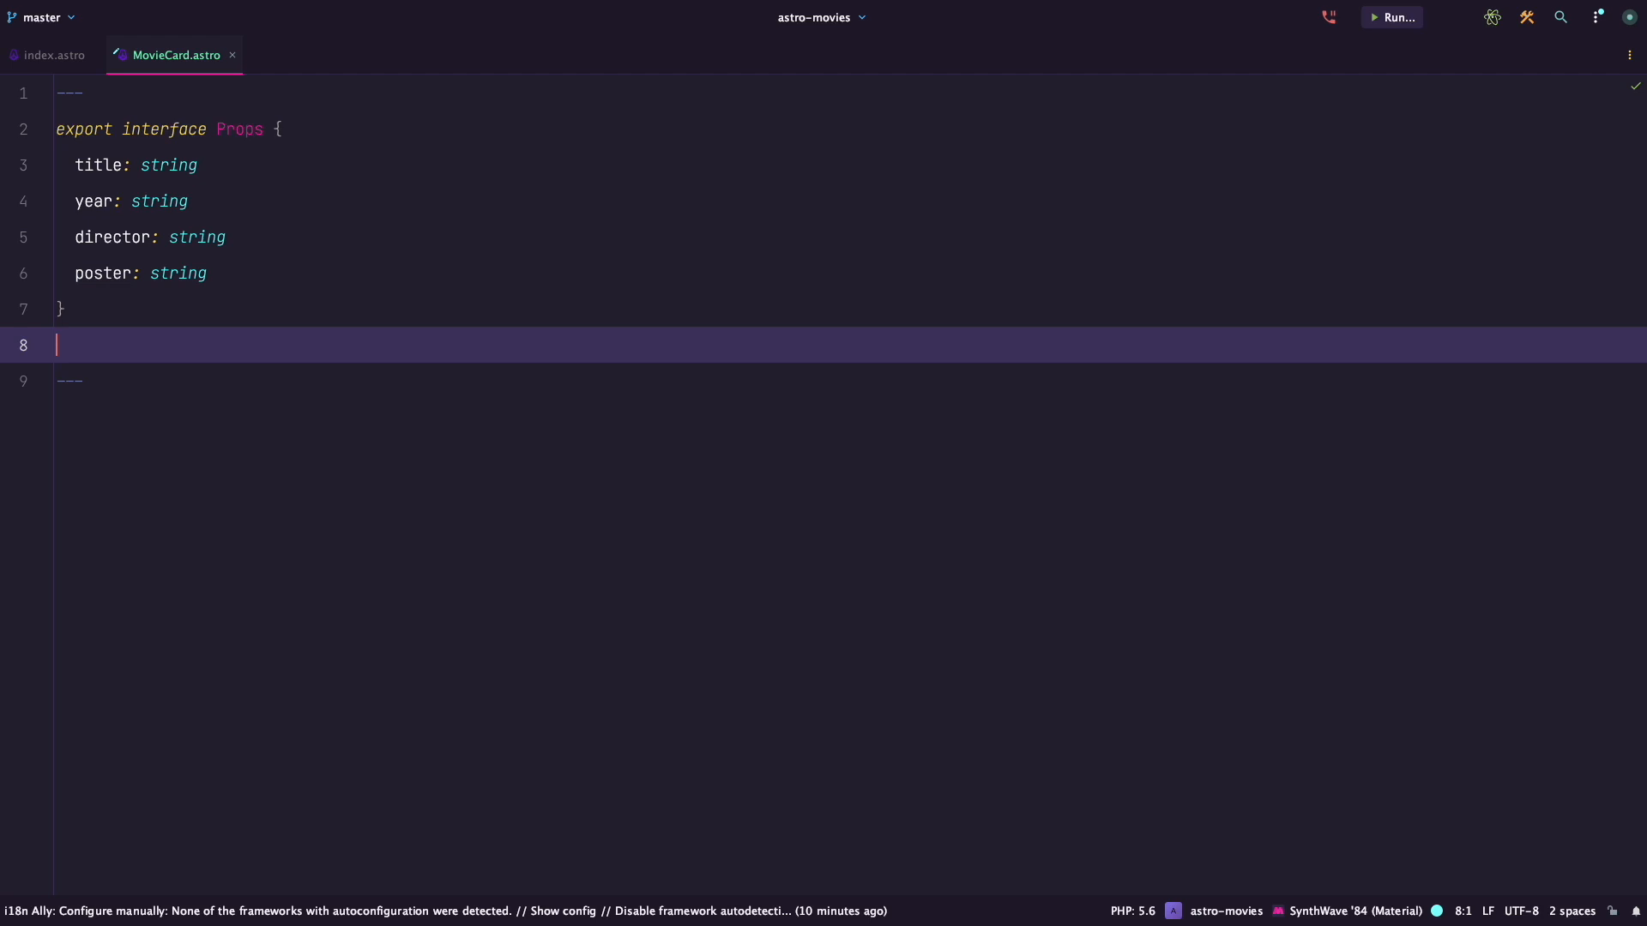
type("const { title, year, director, poster } = Astro.props;")
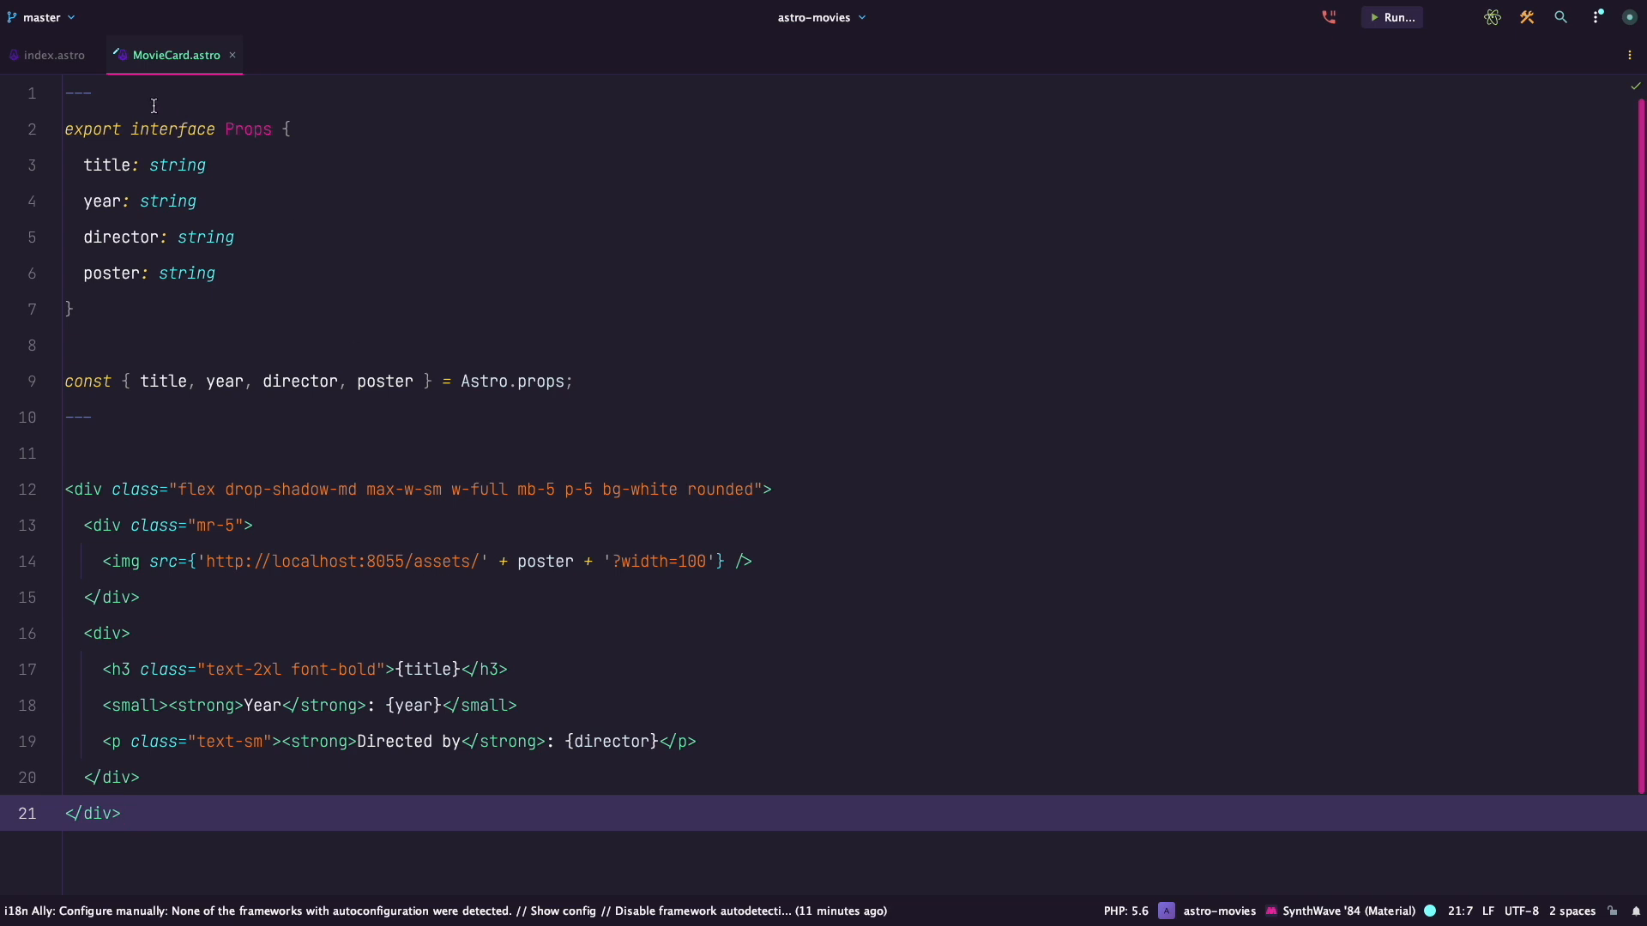
left_click(50, 55)
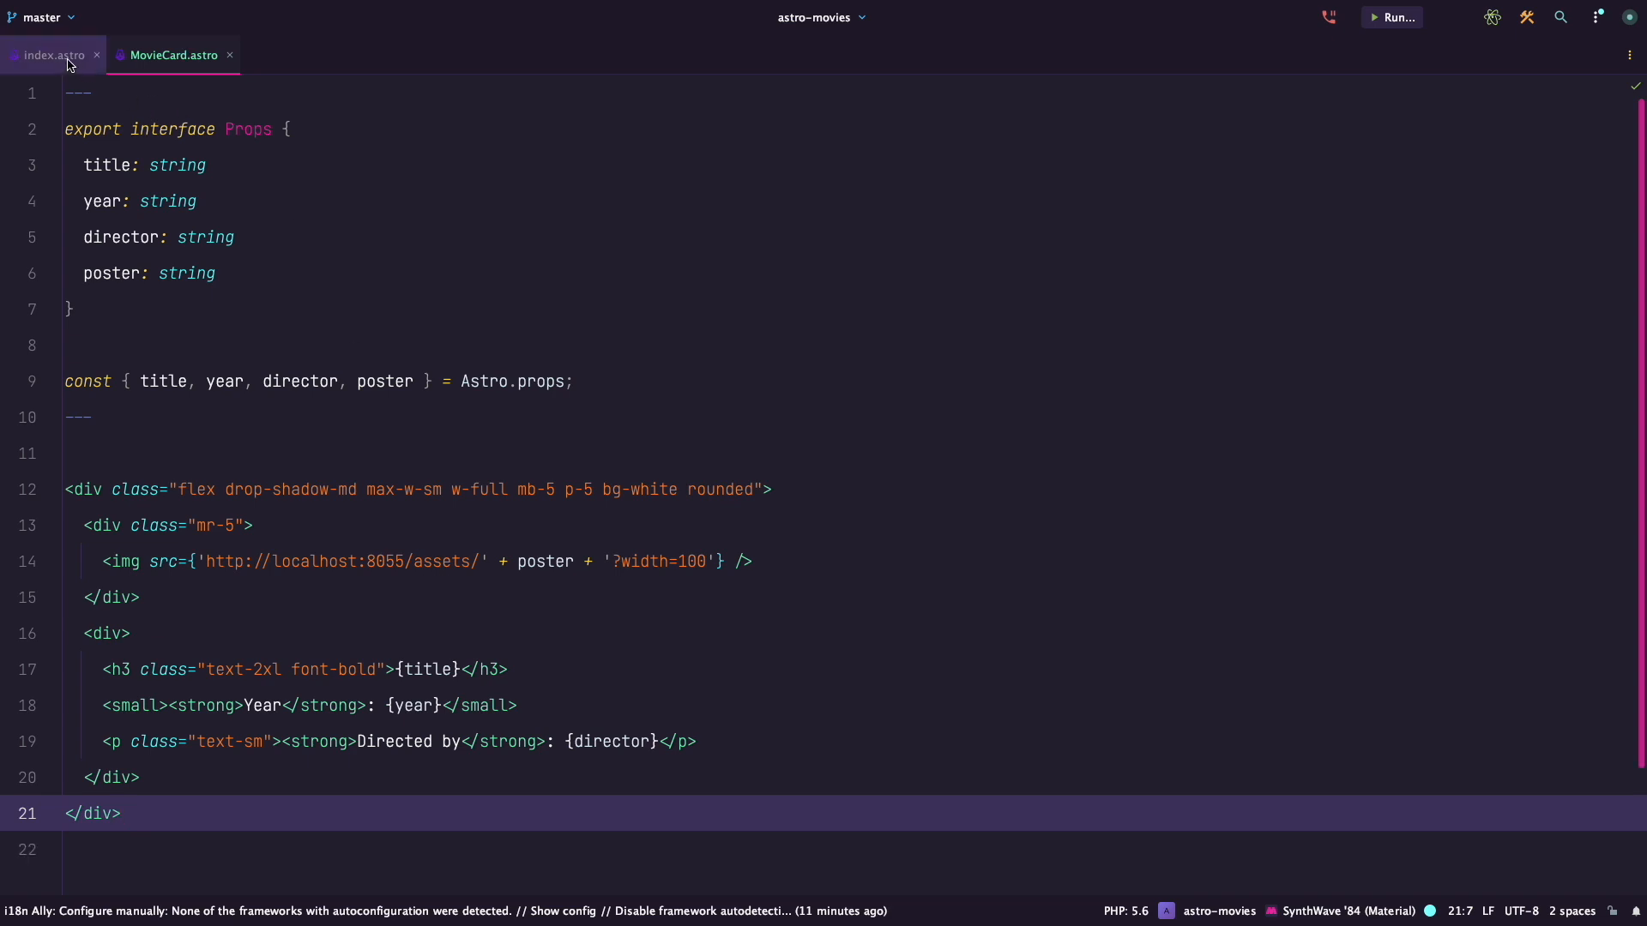
Fetch localhost:8055/items/movies in index.astro and map each movie to an imported MovieCard.
left_click(51, 55)
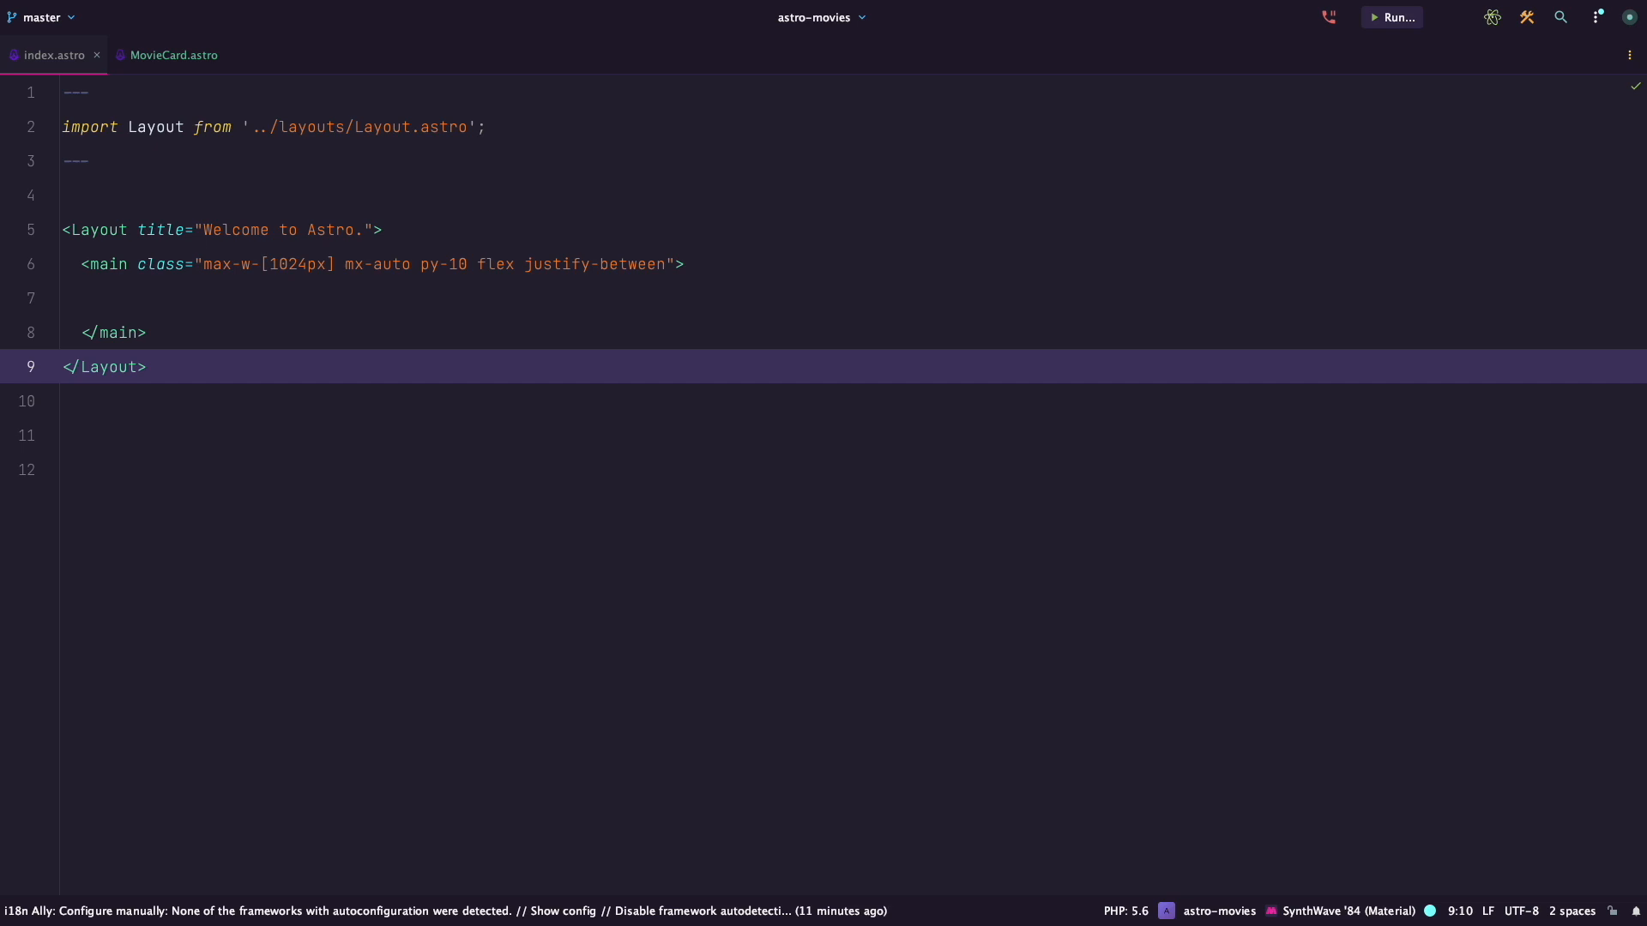
type("const response = await fetch('http://localhost:8055/items/movies');")
type("{movies.data.map((movie) => (<MovieCard />")
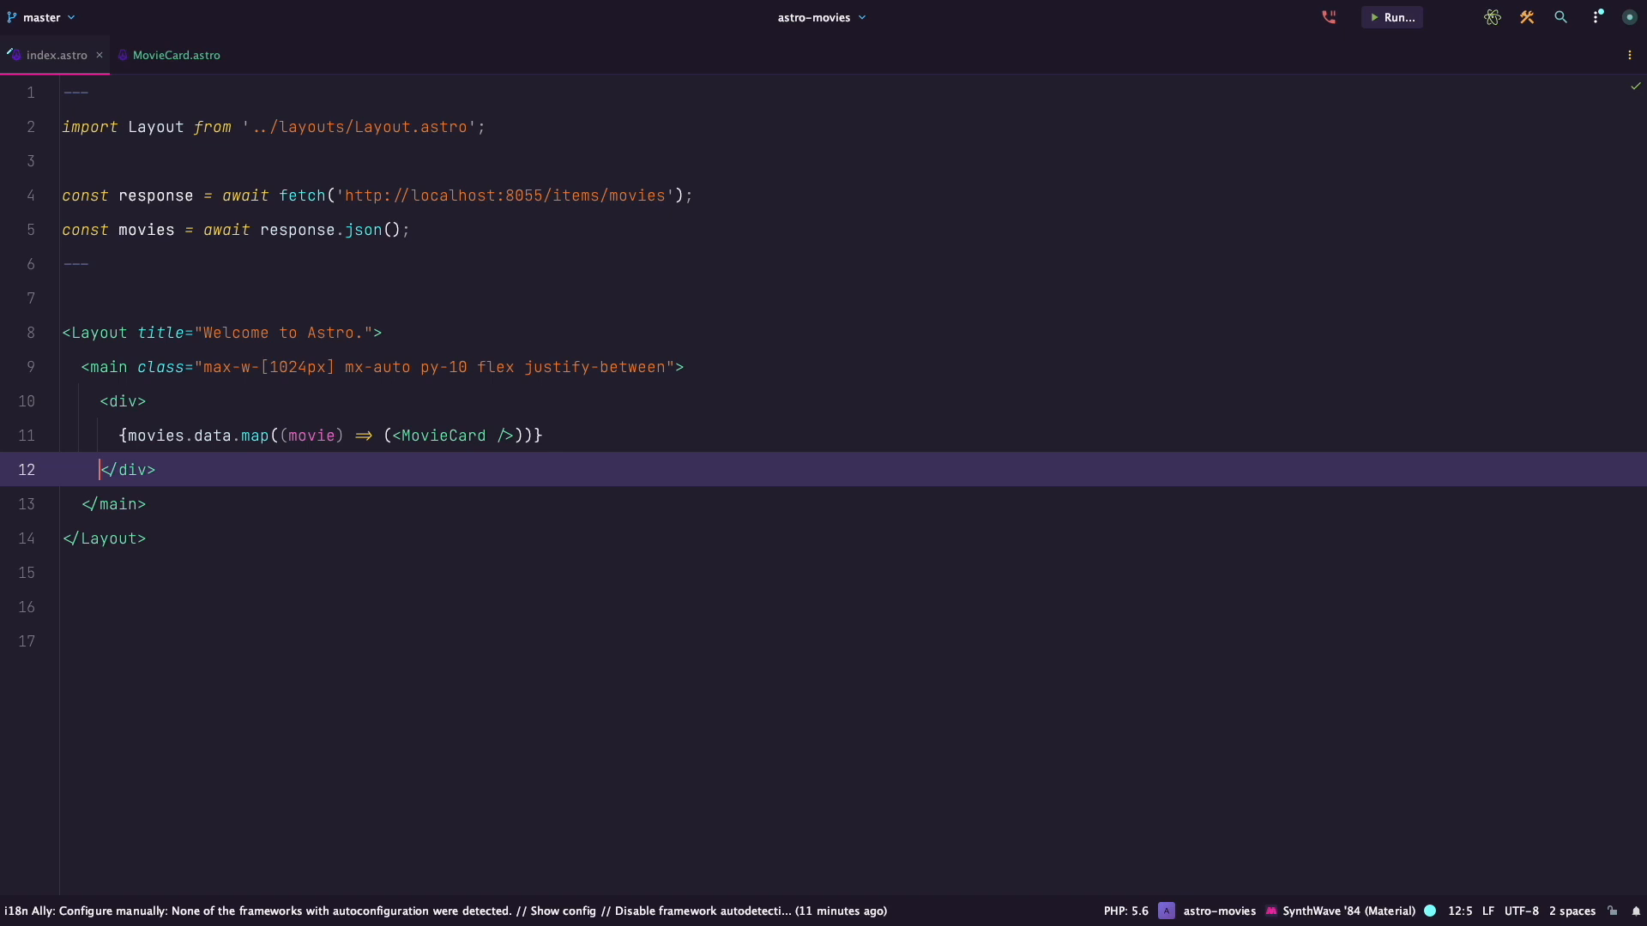
type("title={movie.title} poster={movie.poster} year={movie.year} director={movie.director}")
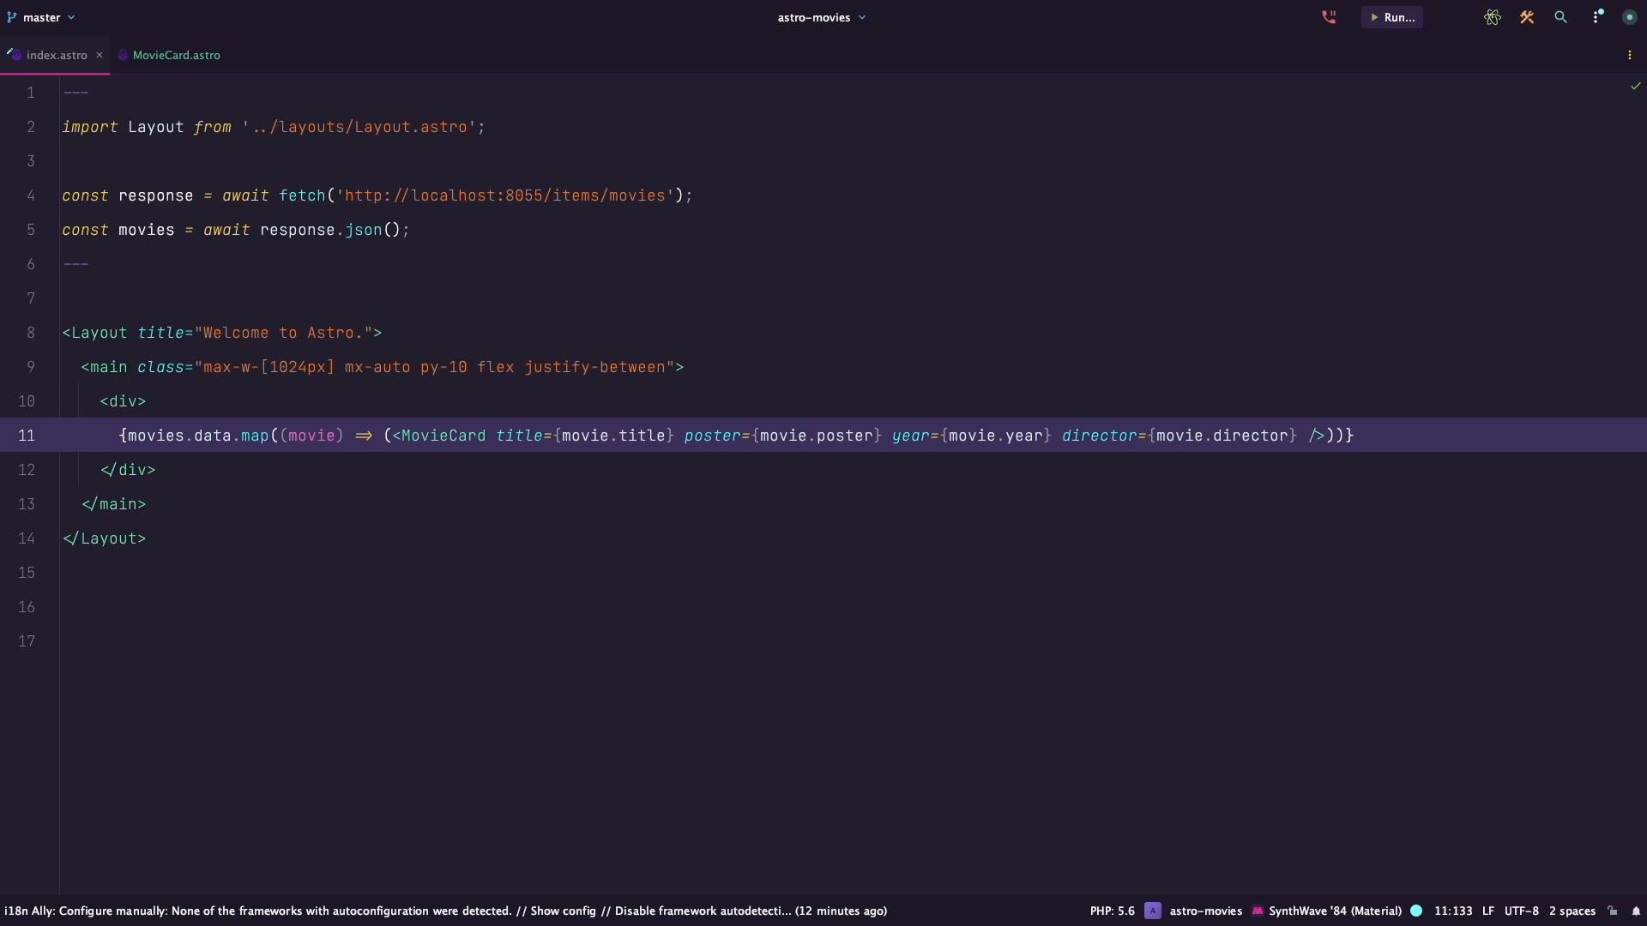
type("import MovieCard from '../components/MovieCard.astro';")
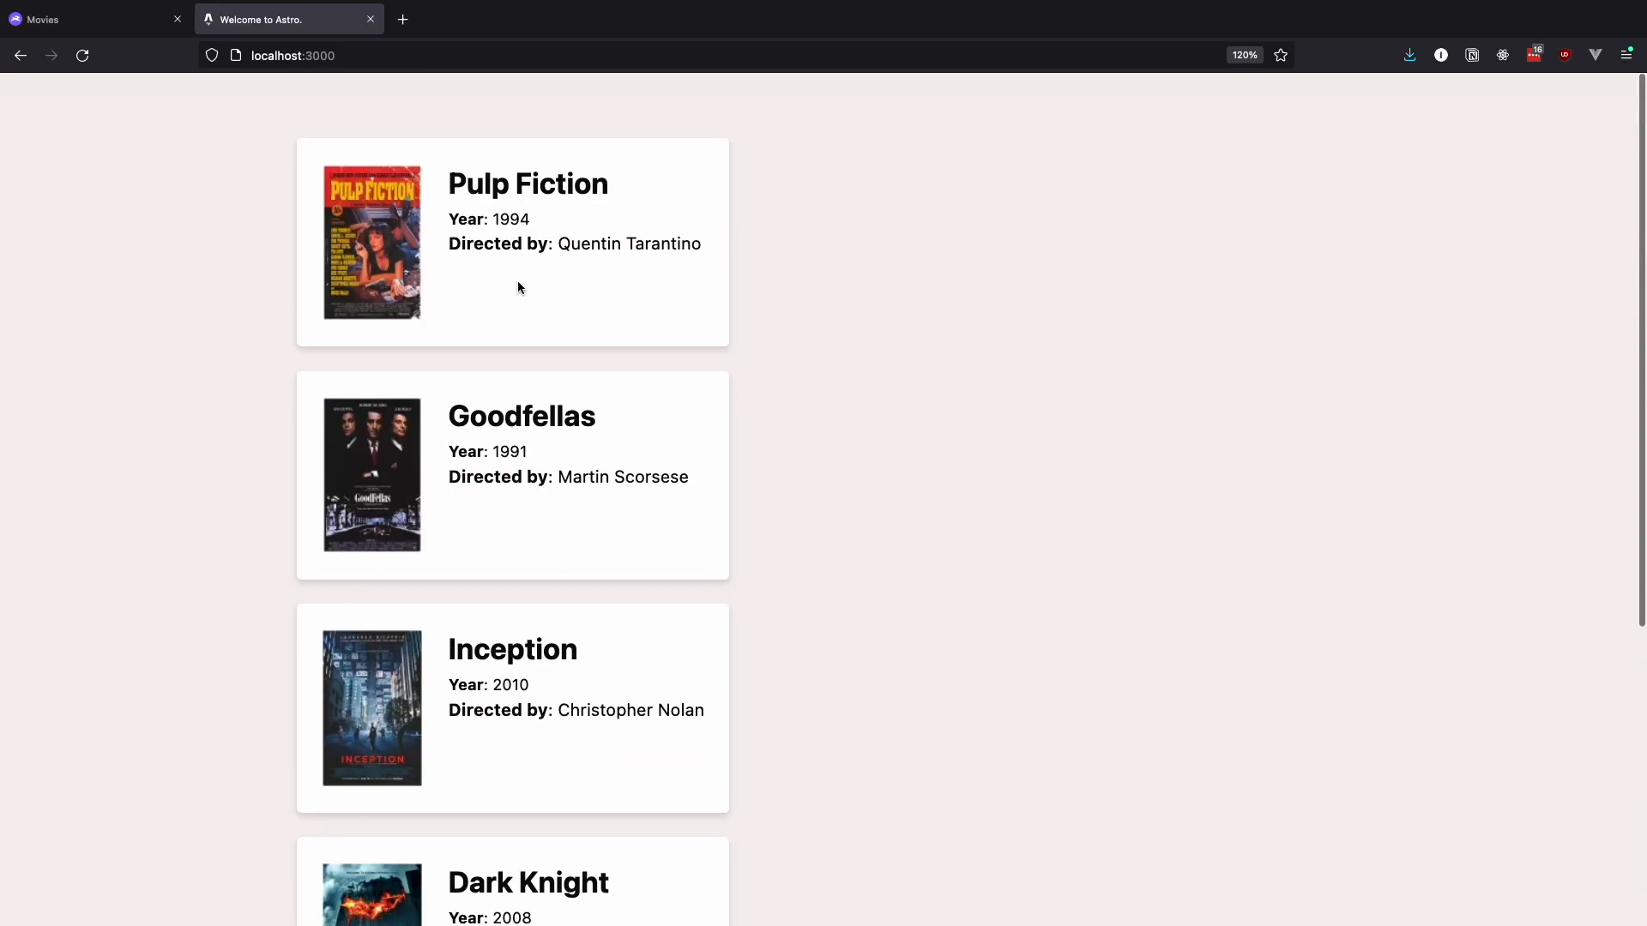
scroll("down", 3)
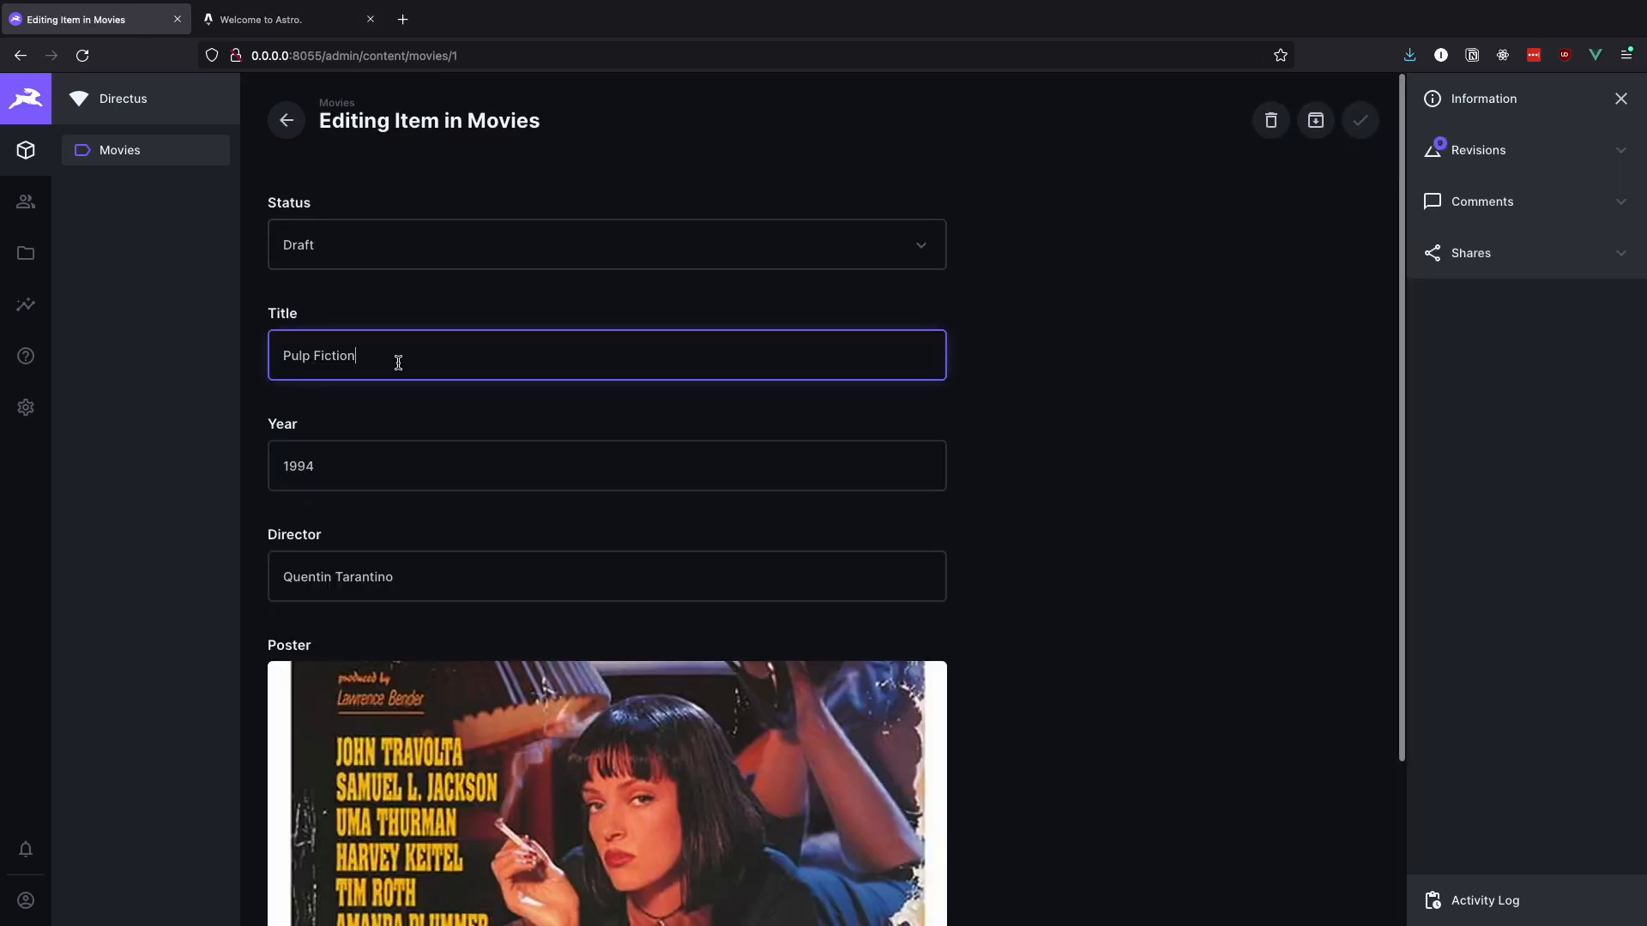
Append "- with new title" to Pulp Fiction's Title in Directus and save it.
type("- with new title")
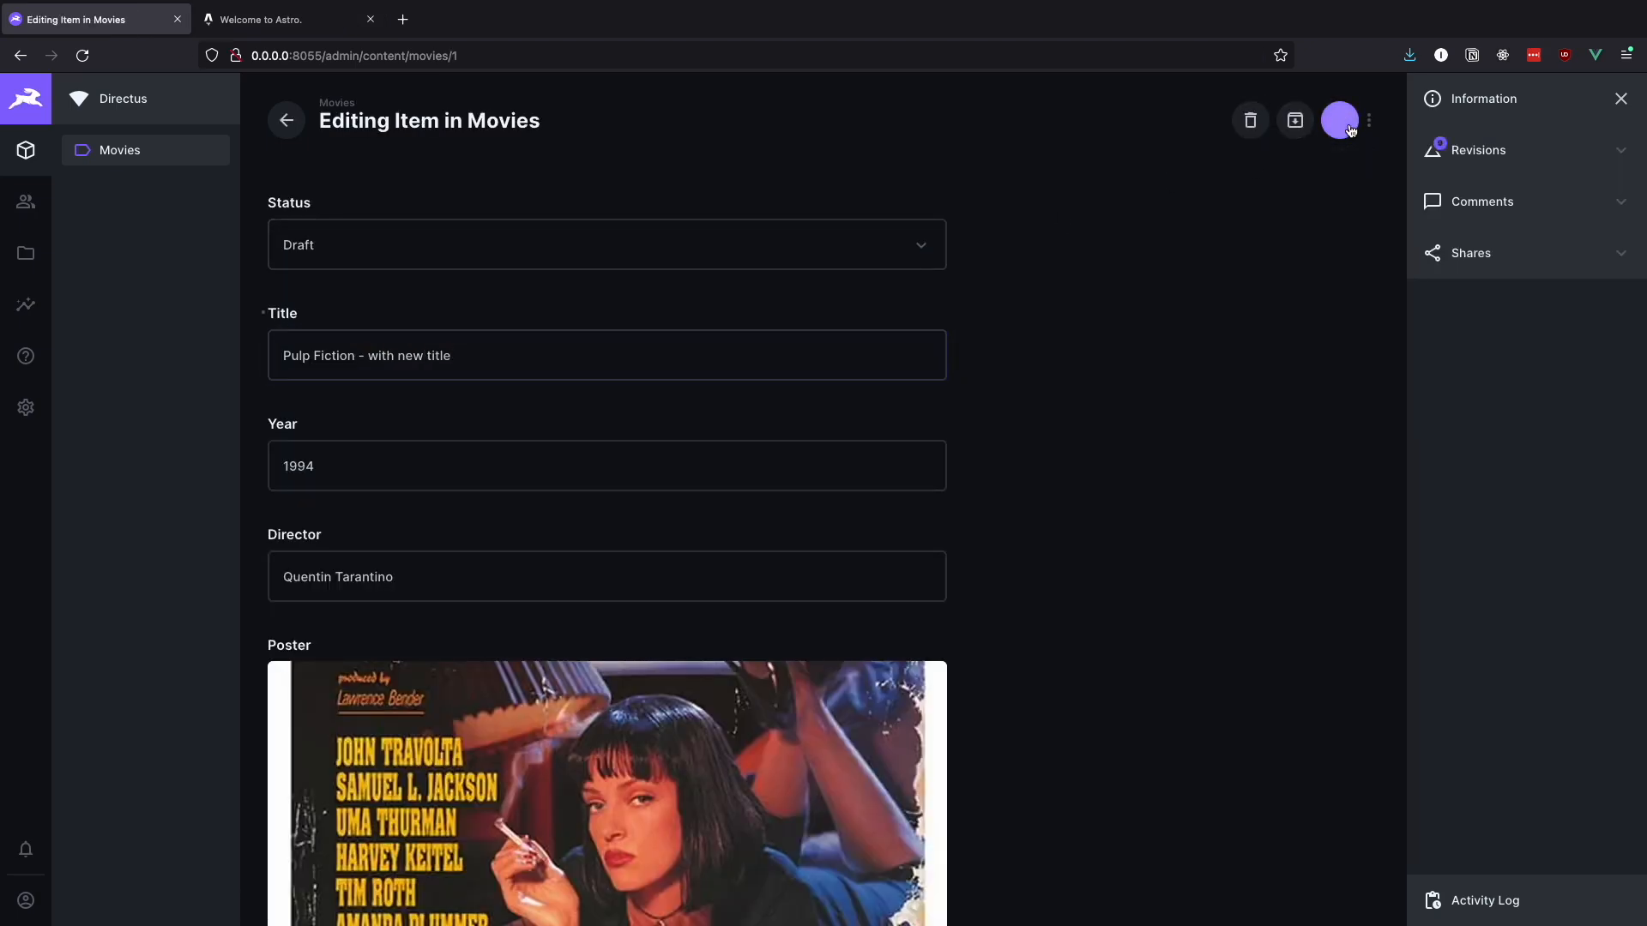
left_click(288, 19)
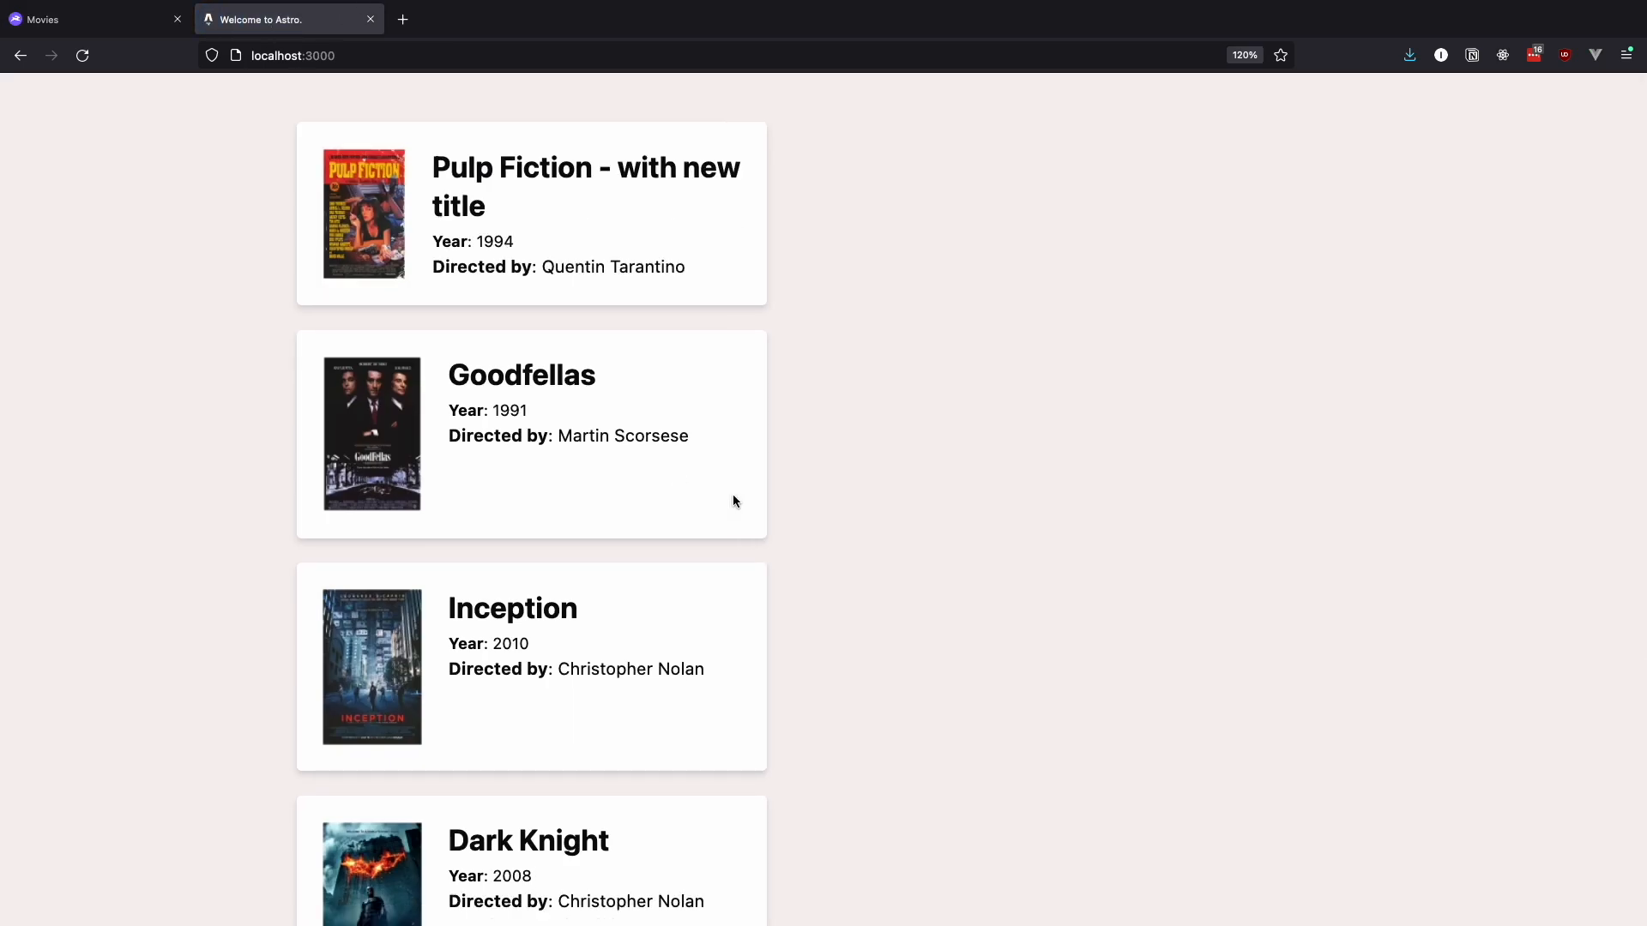
mouse_move(615, 499)
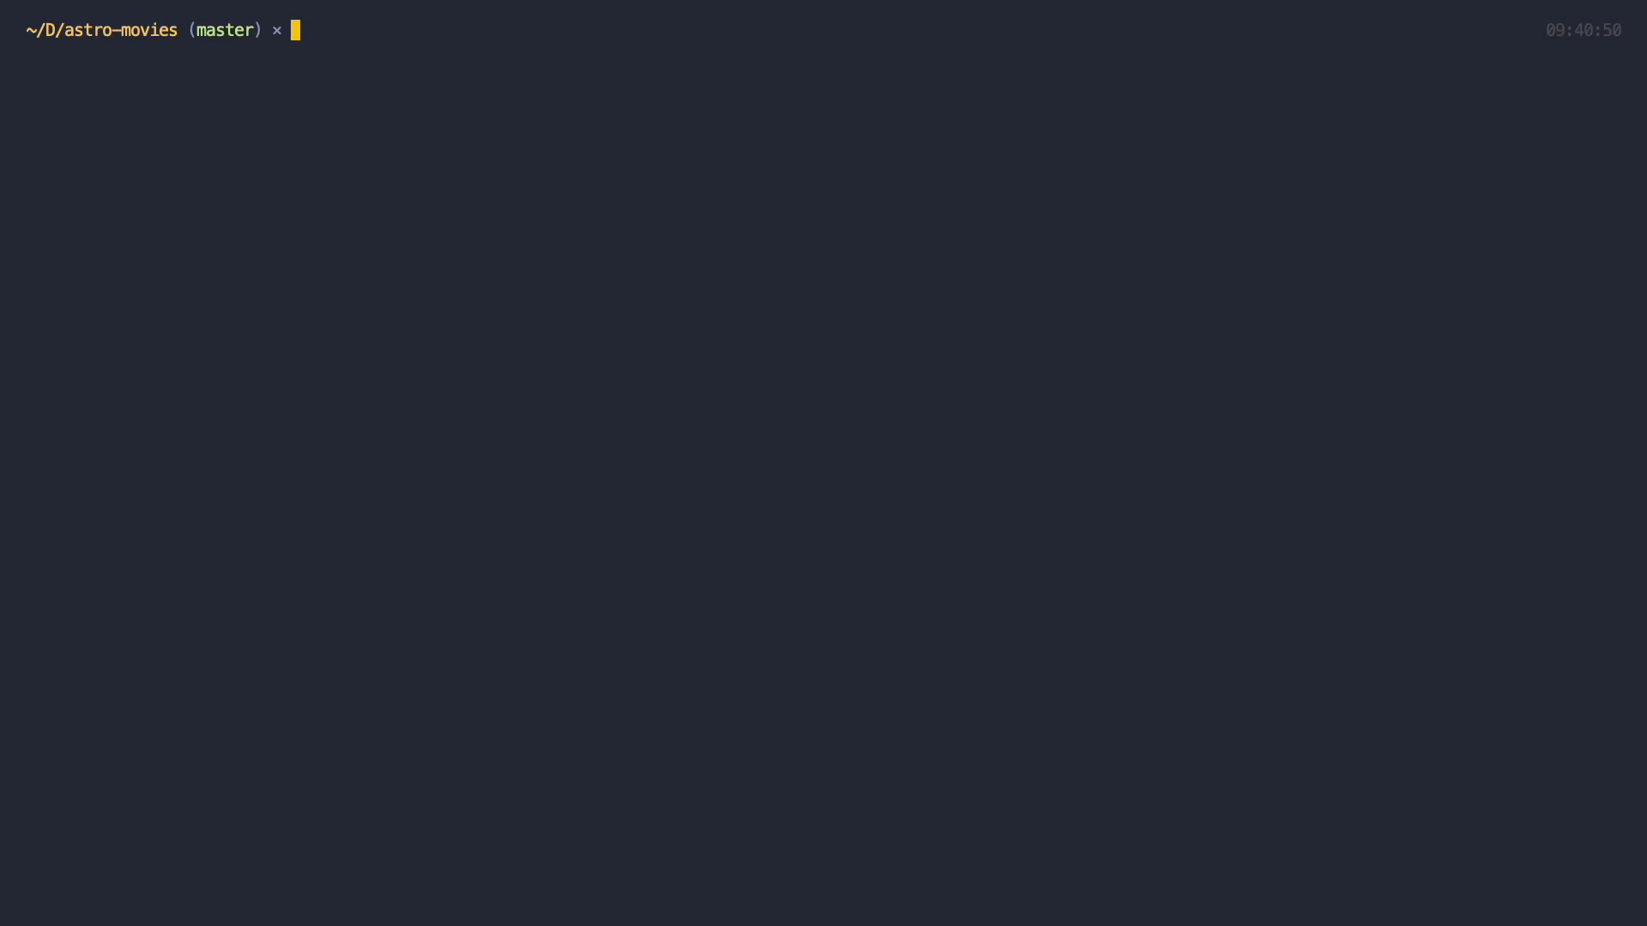
Run yarn build for astro-movies, then launch yarn preview of the static site.
type("yarn build")
type("yarn pre")
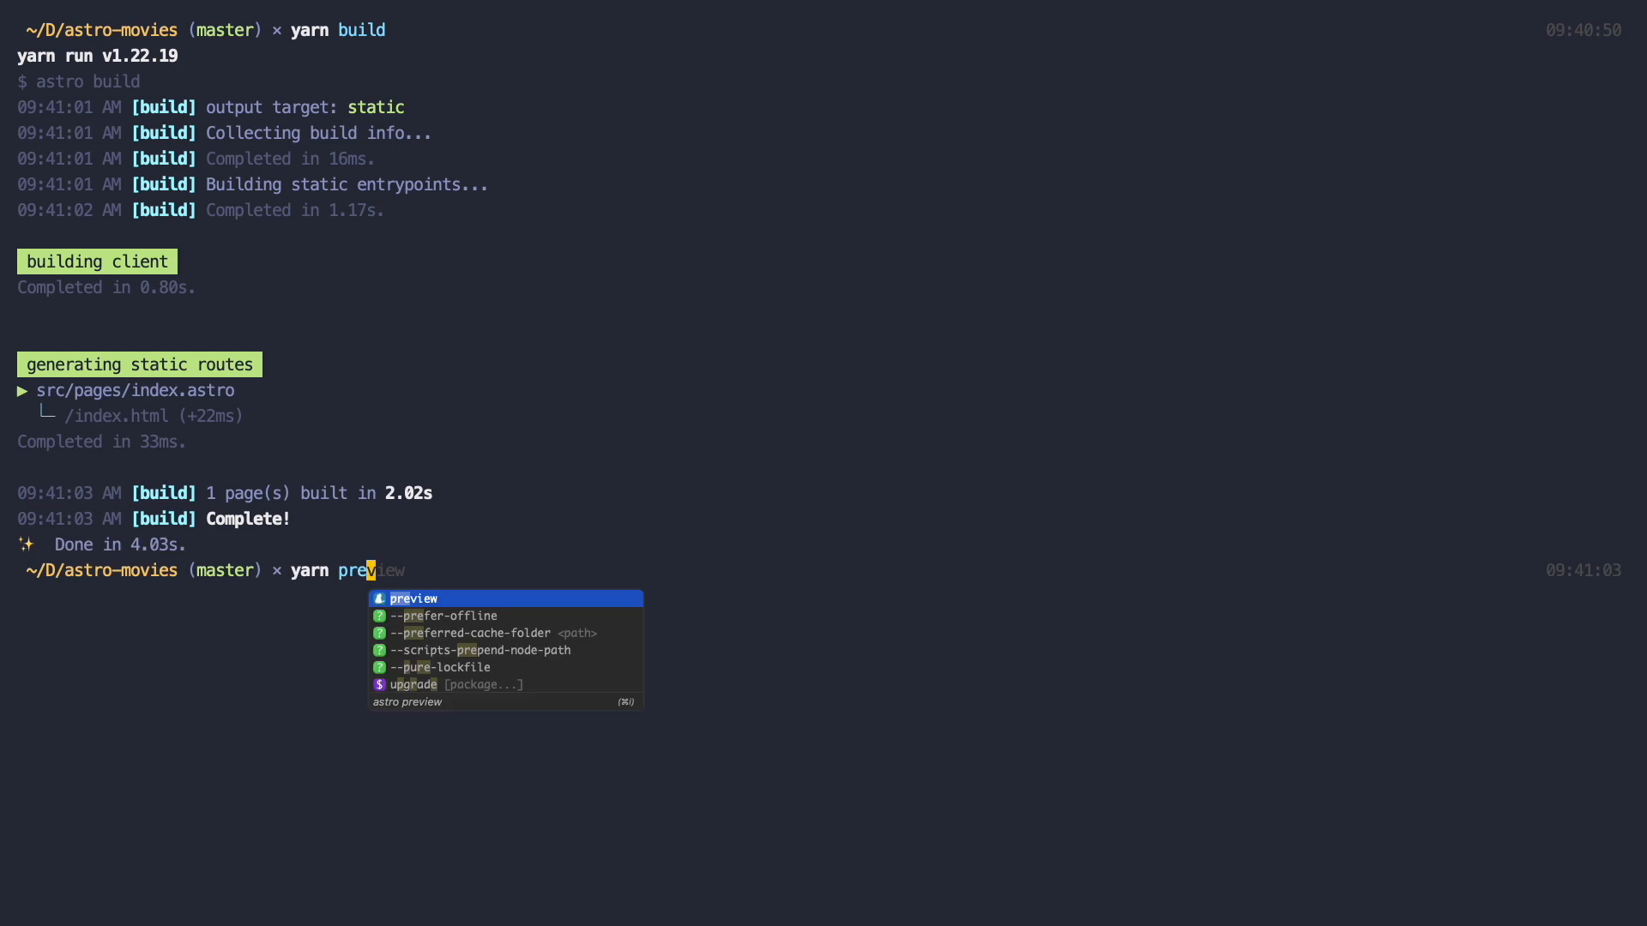
key("enter")
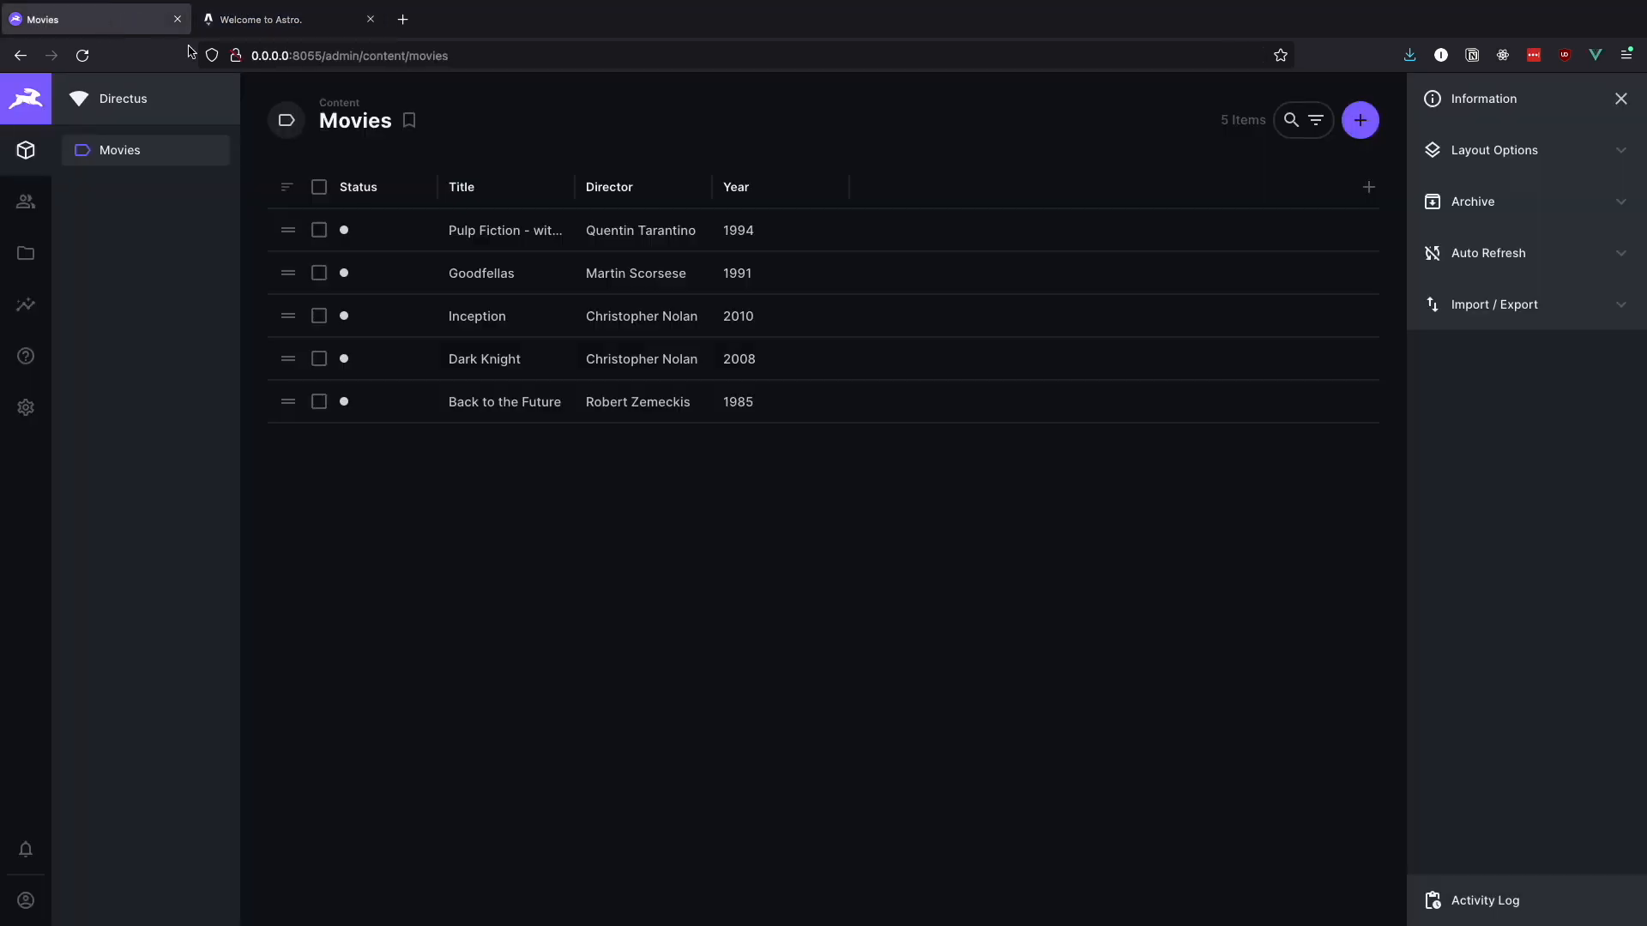
Revert Pulp Fiction's title to plain "Pulp Fiction" and save it.
left_click(505, 230)
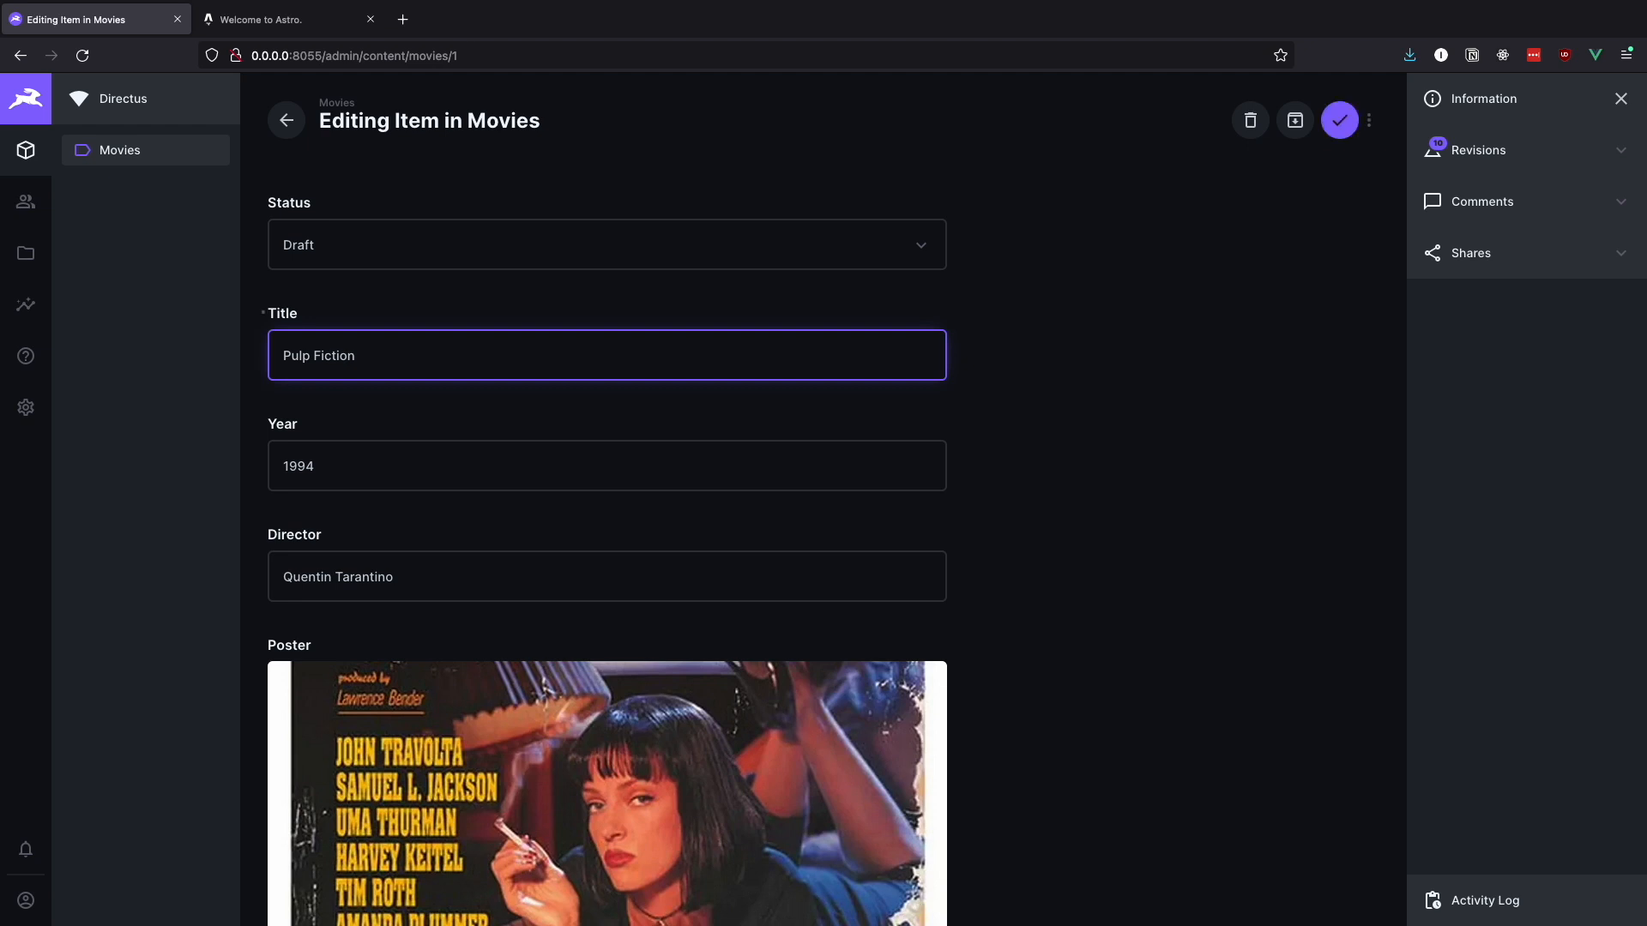
left_click(1340, 120)
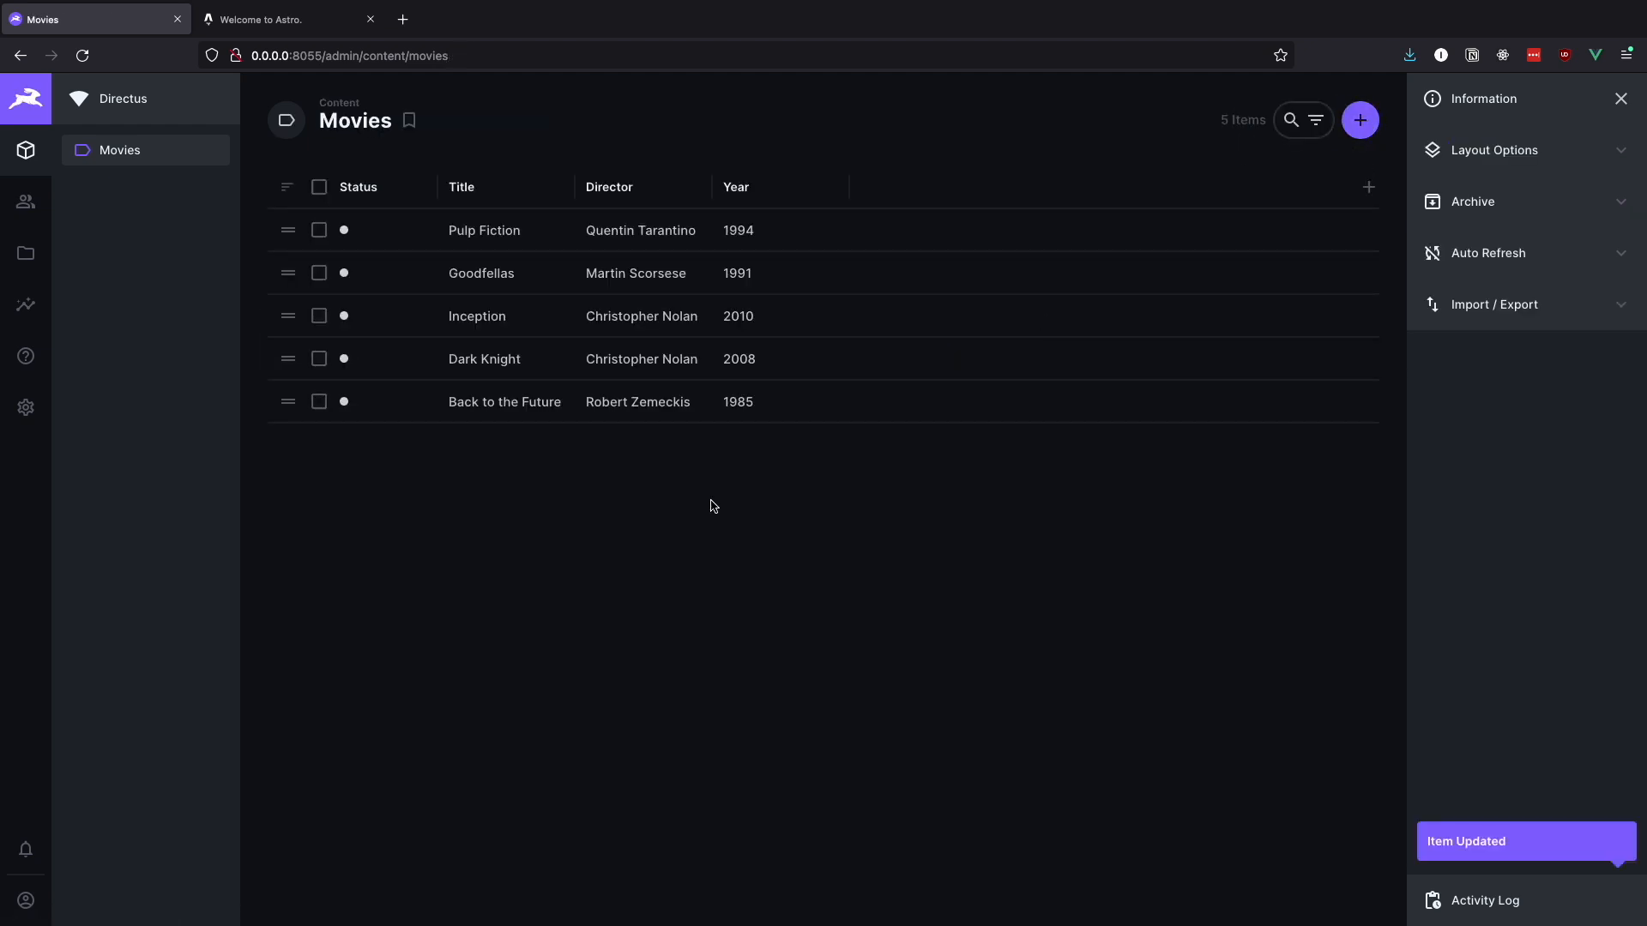
left_click(288, 18)
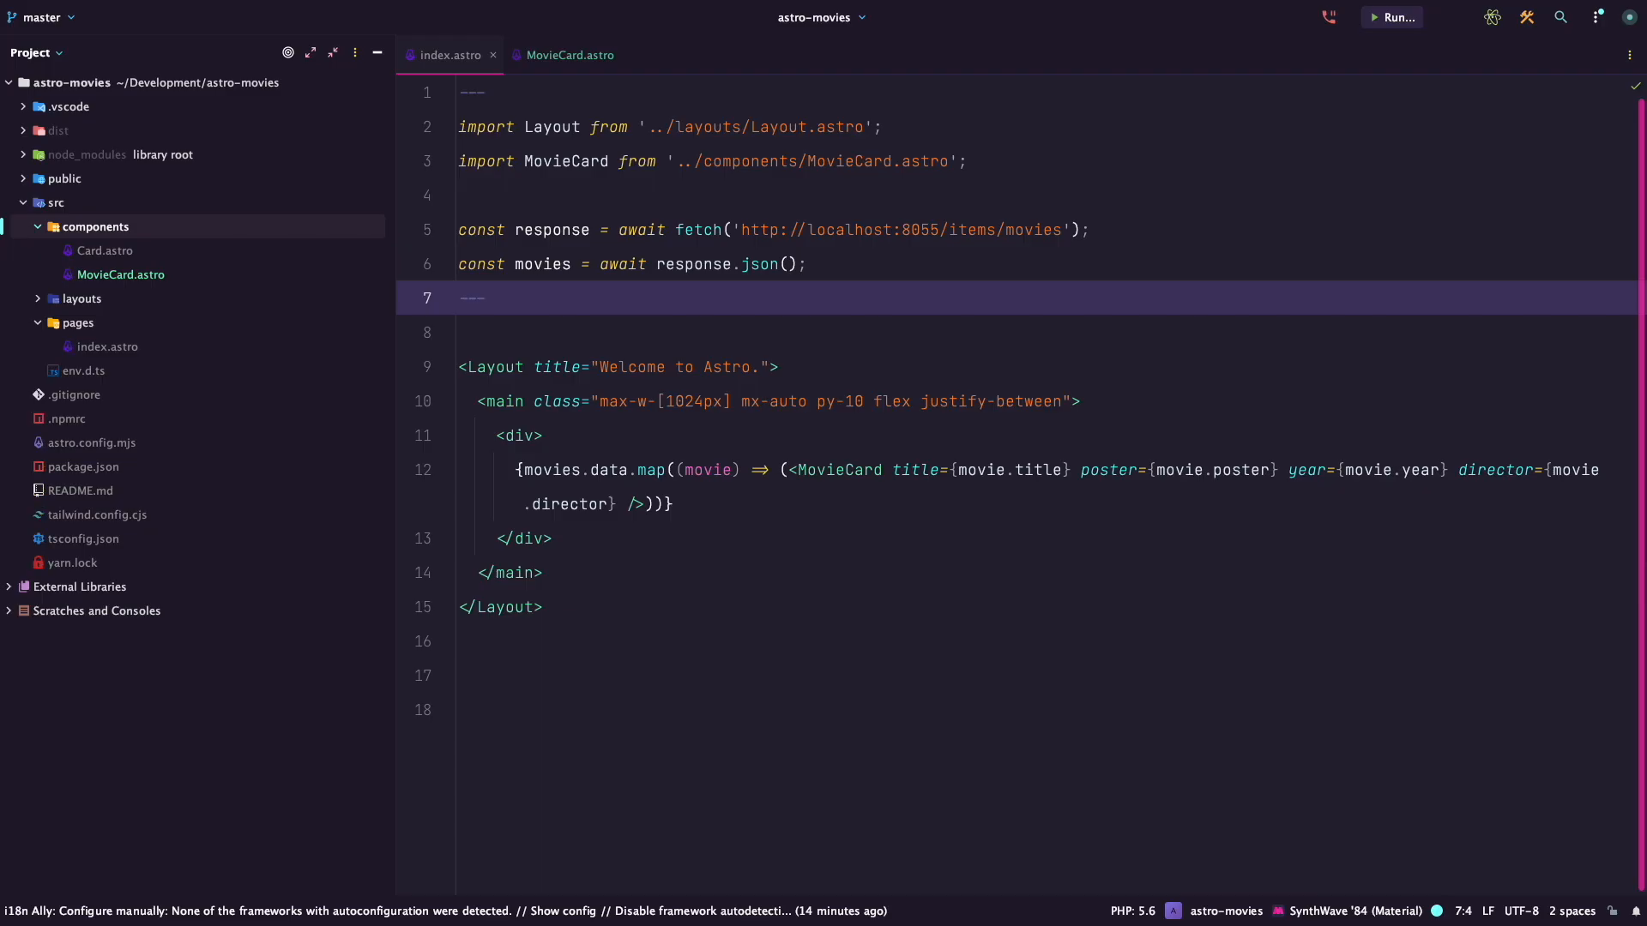
Open dist/index.html and scroll through its hardcoded movie titles.
left_click(23, 130)
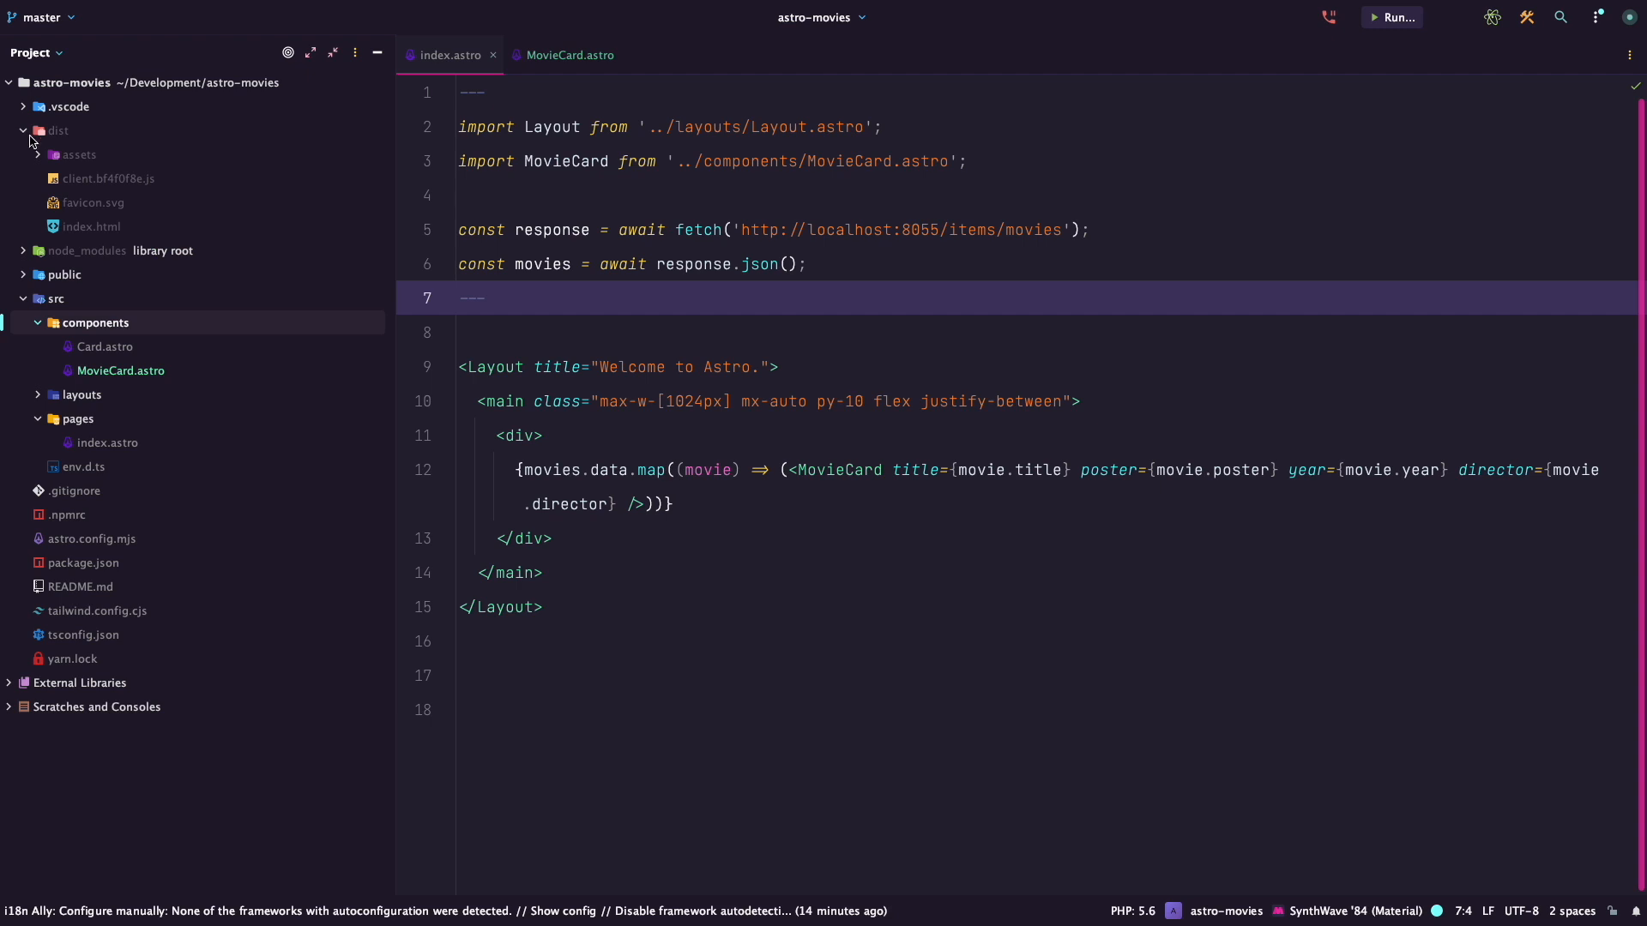
left_click(93, 226)
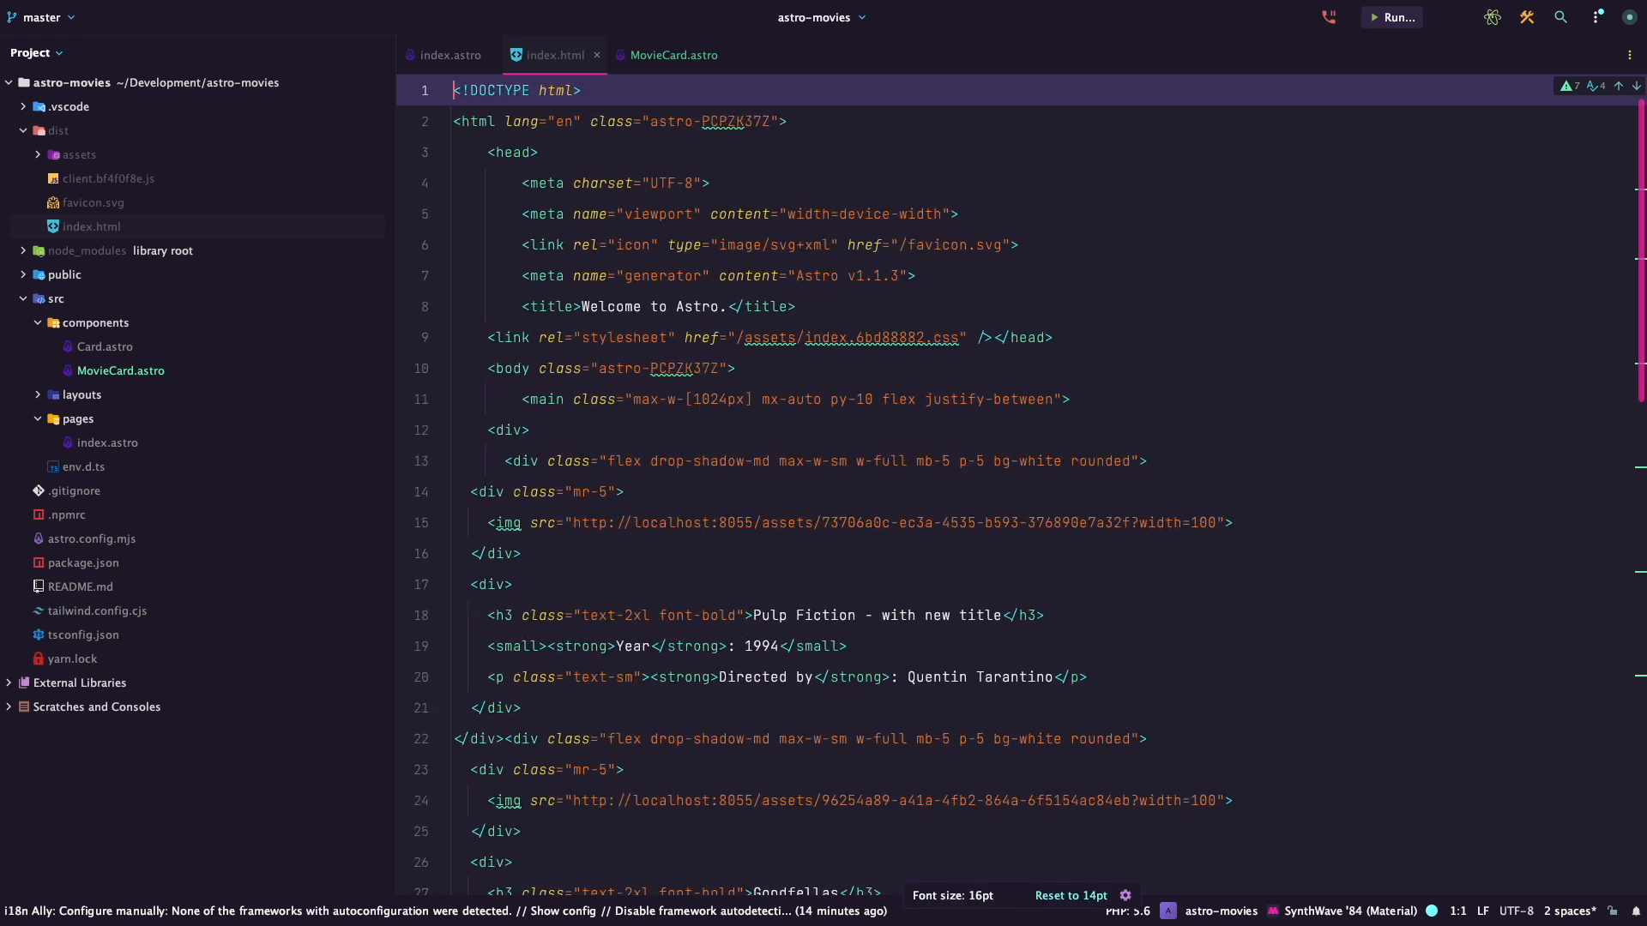
scroll("down", 3)
type("MovieLi")
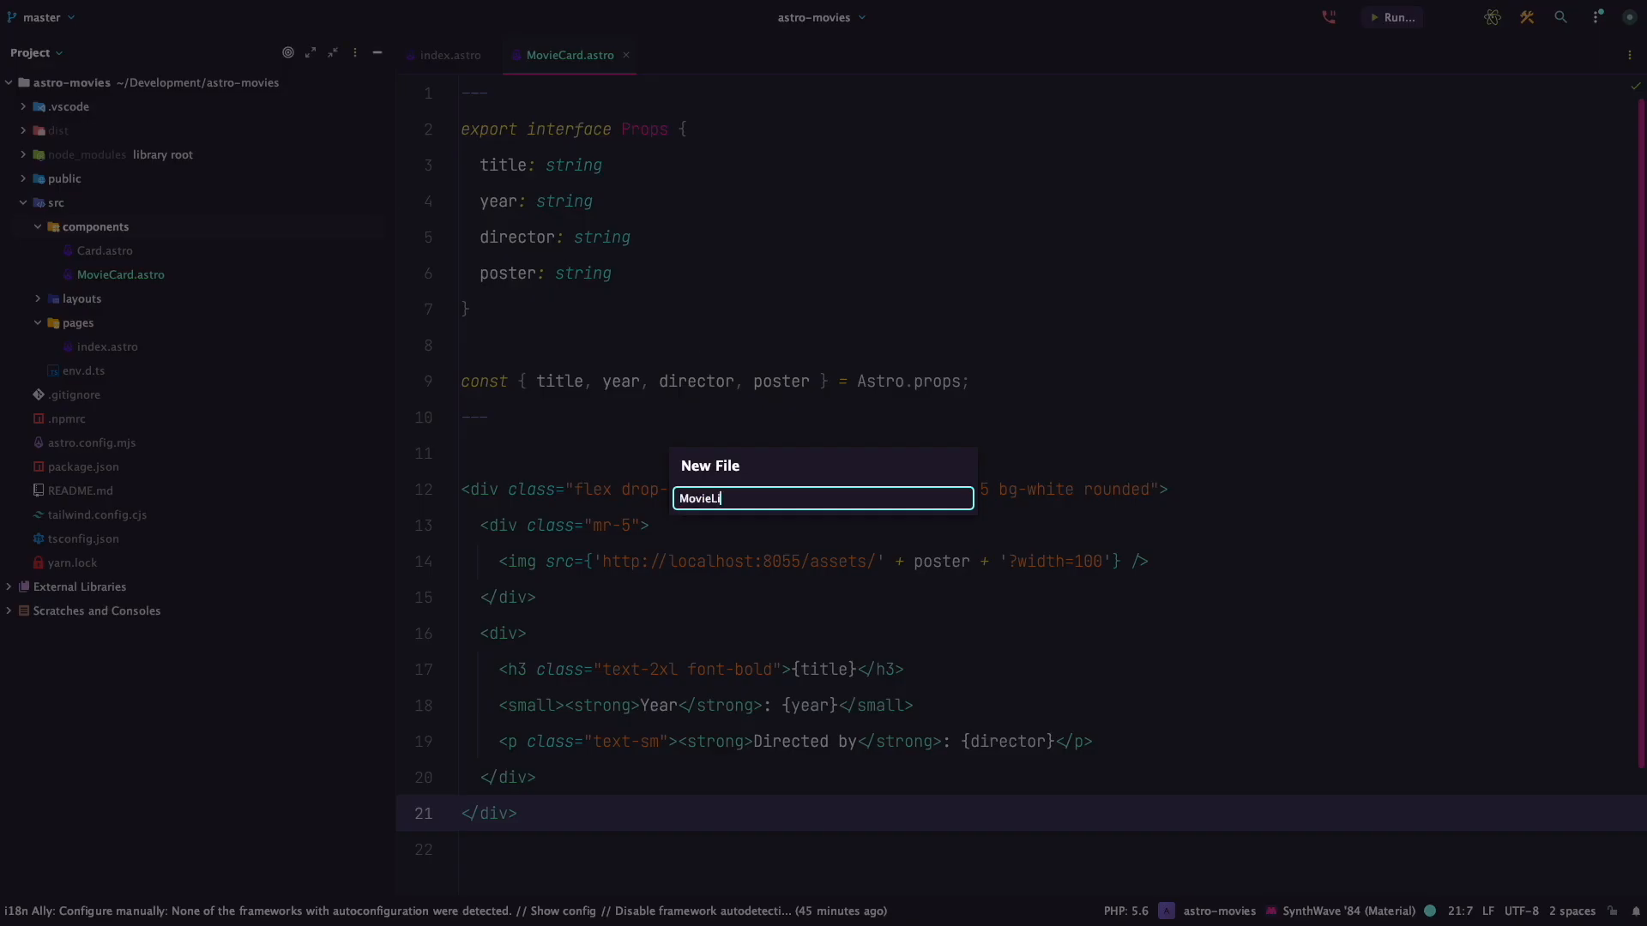
Create MovieList.jsx with a MovieList component skeleton, a return block and a default export.
key("Enter")
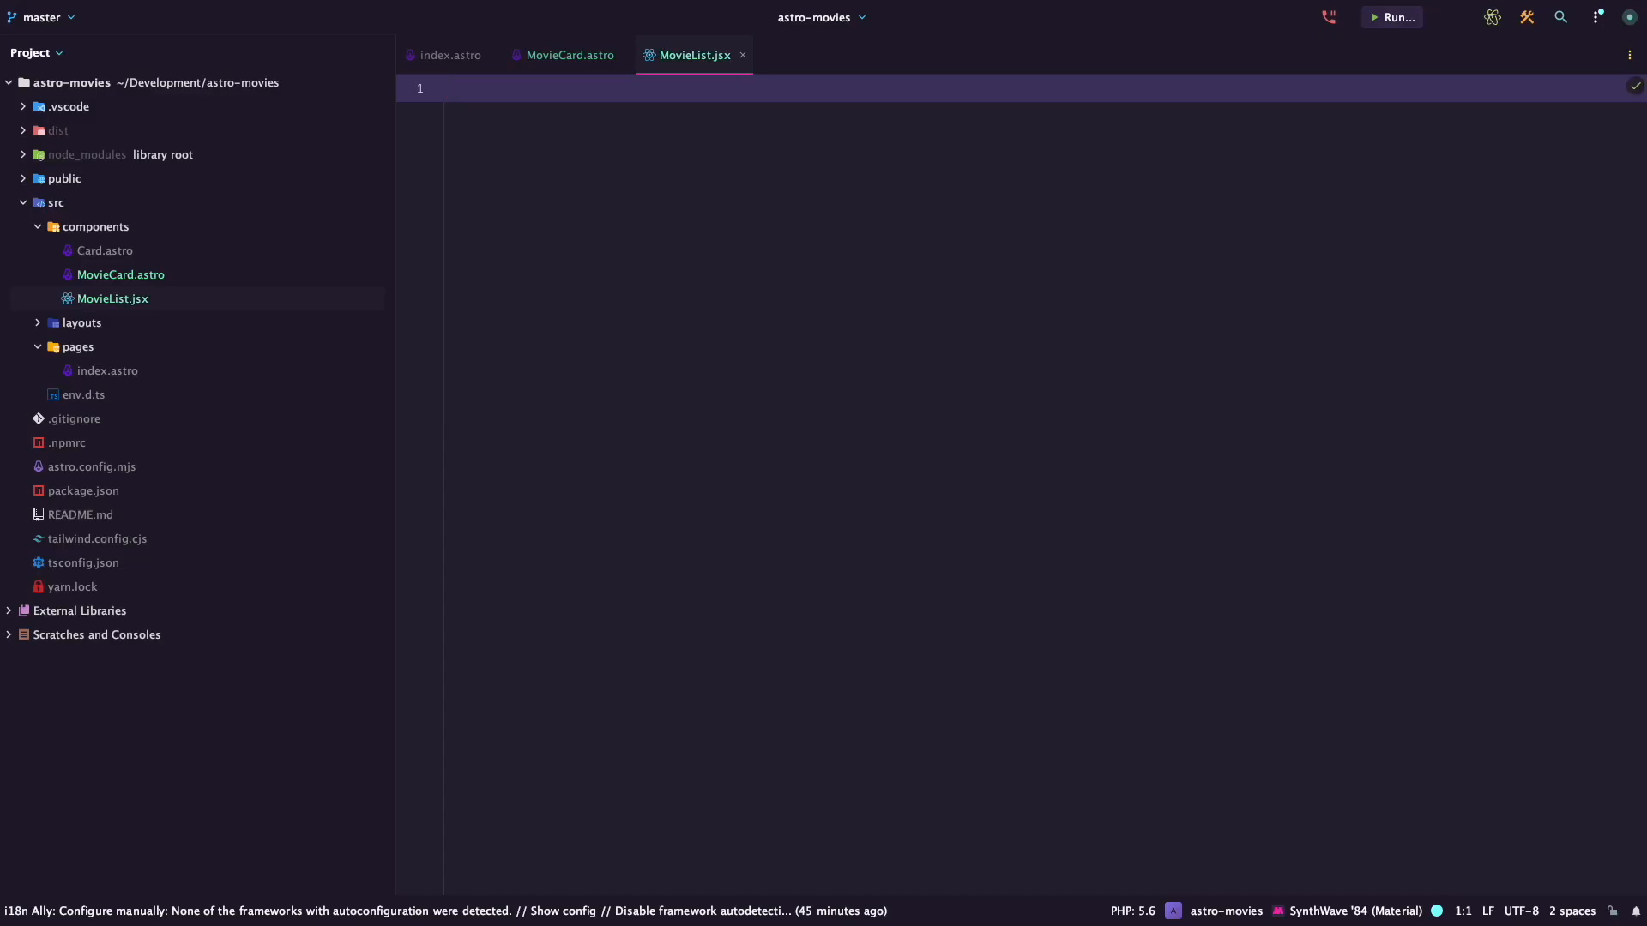
type("const MovieList = () => {")
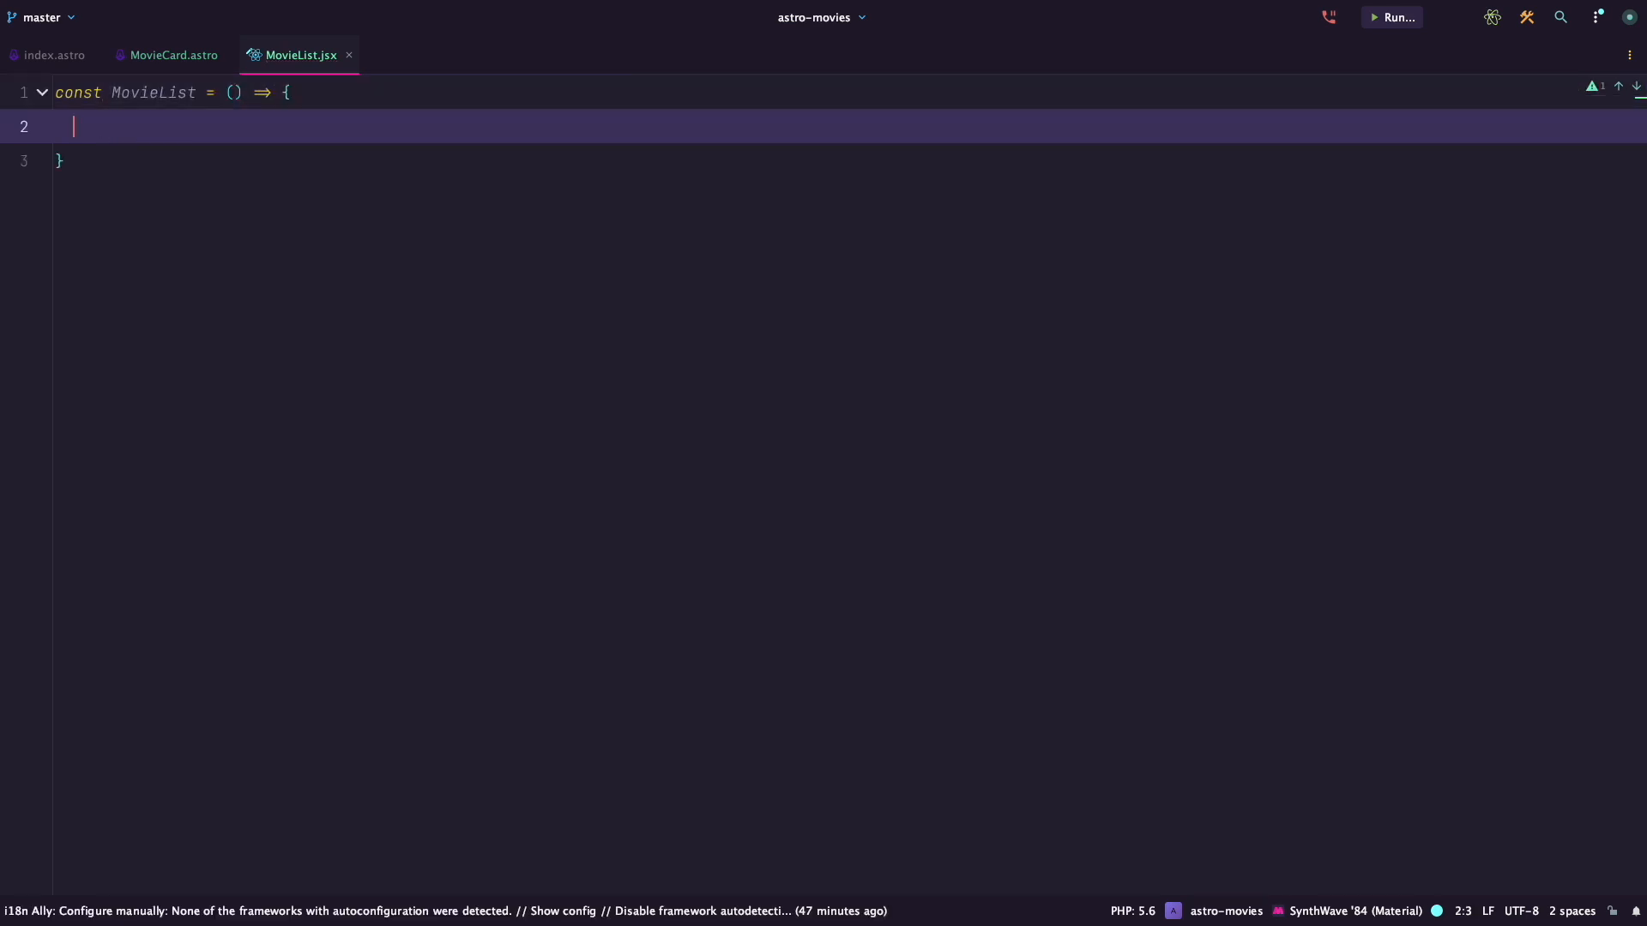
type("return (")
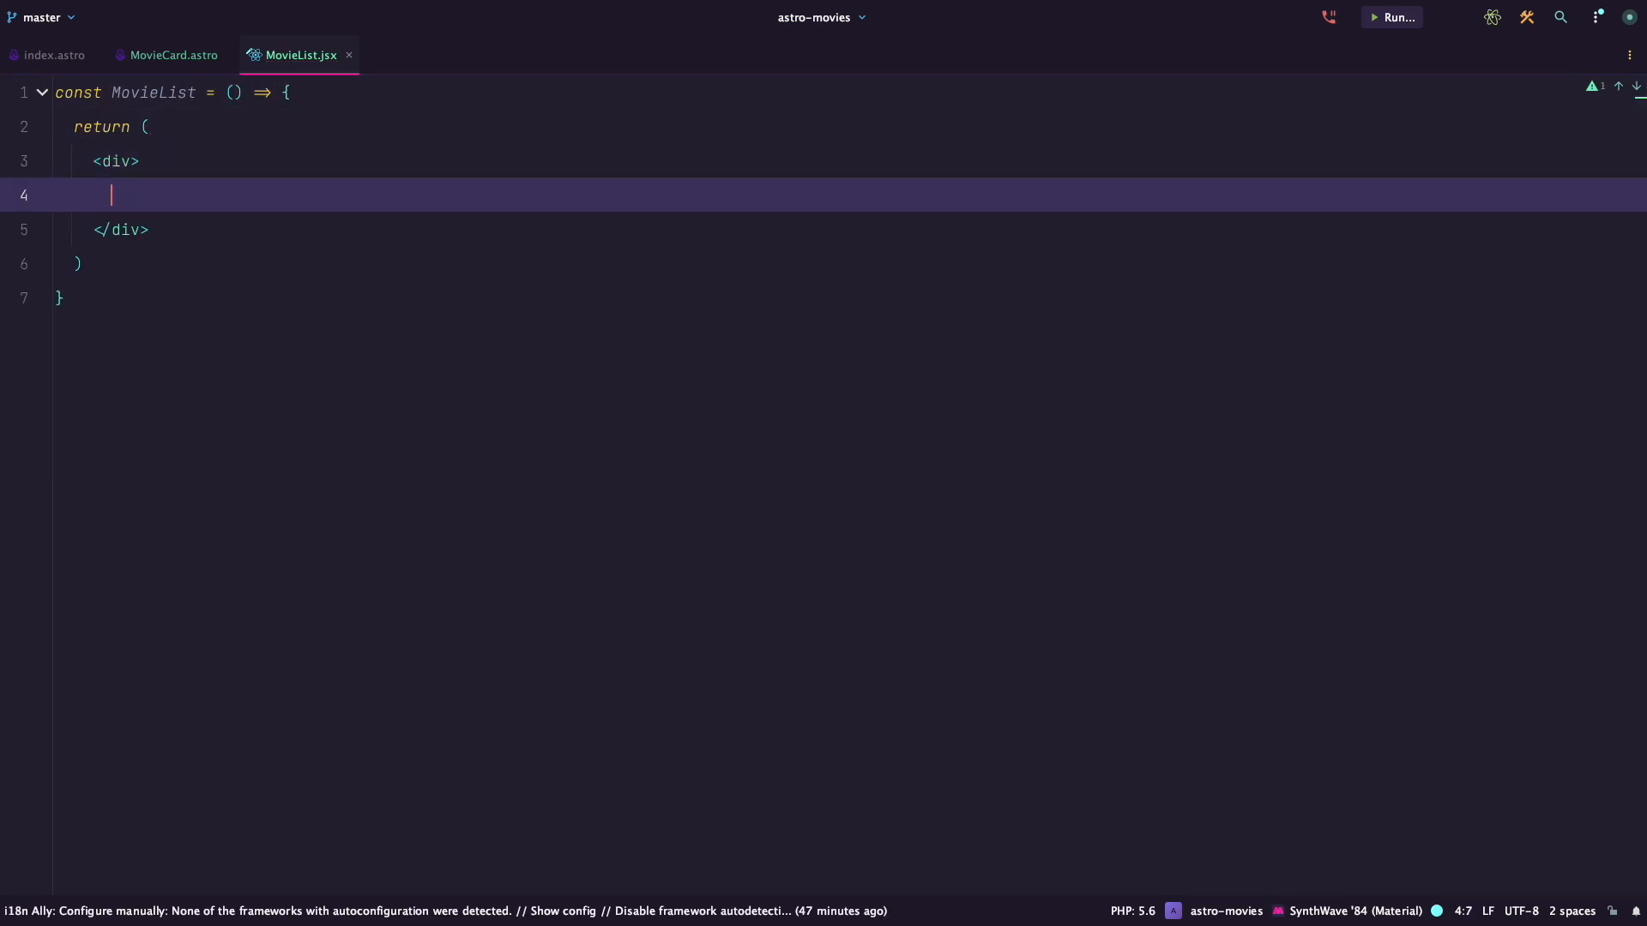
type("export default MovieList;")
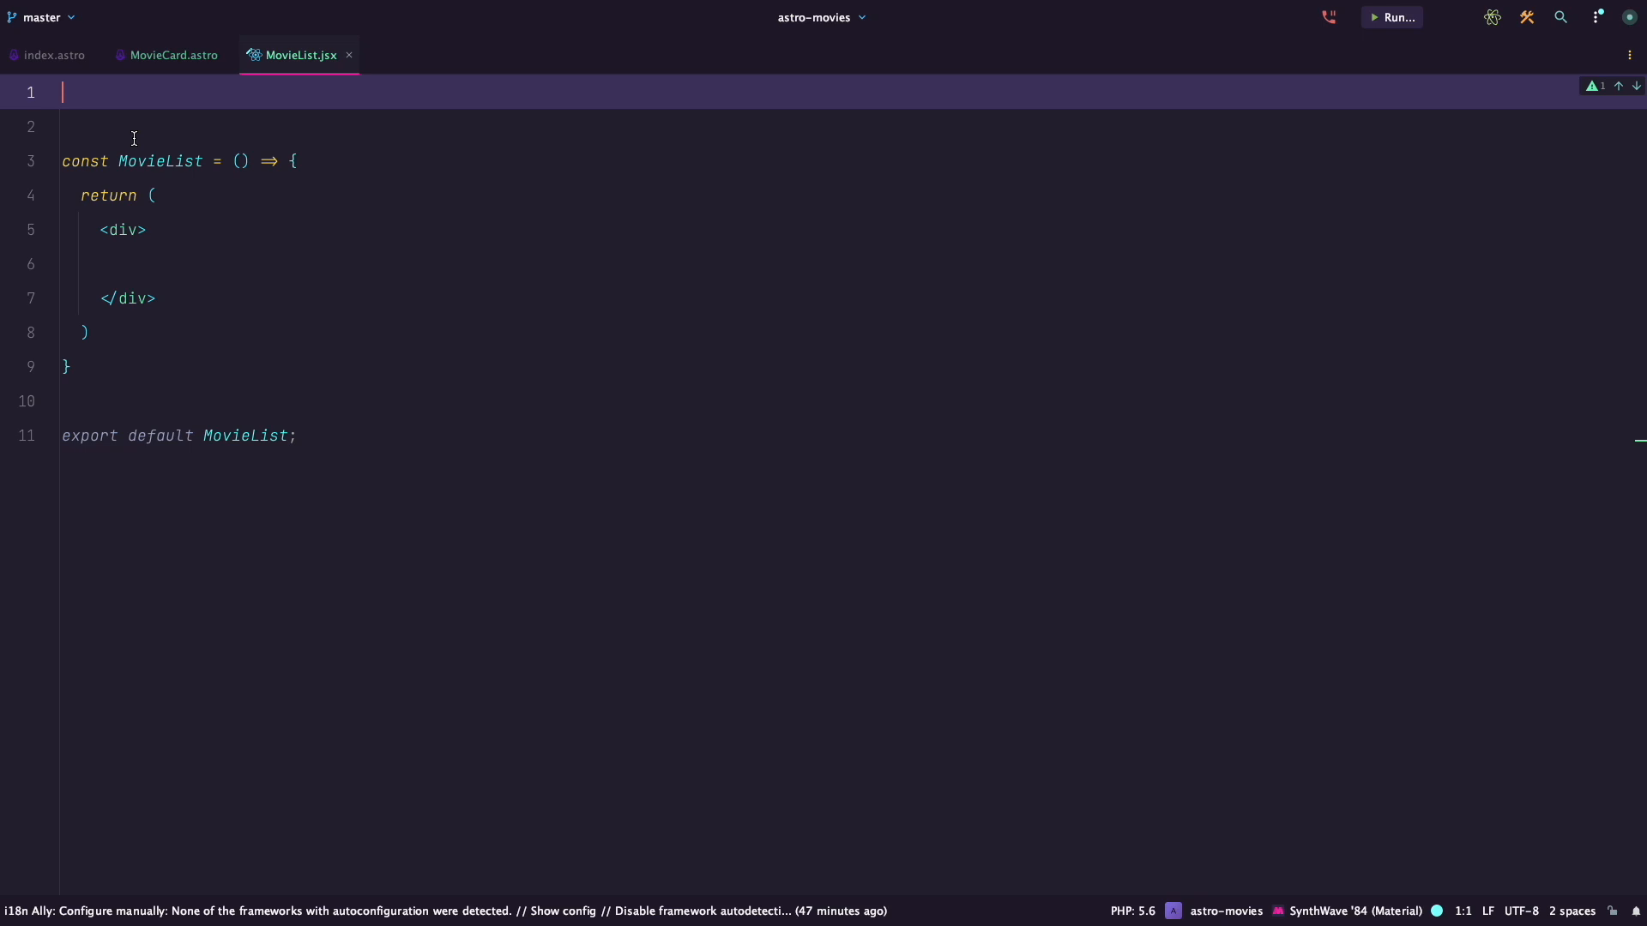
type("const movies = await fetch('http://localhost:8055/items/movies').then((response) => response.json());")
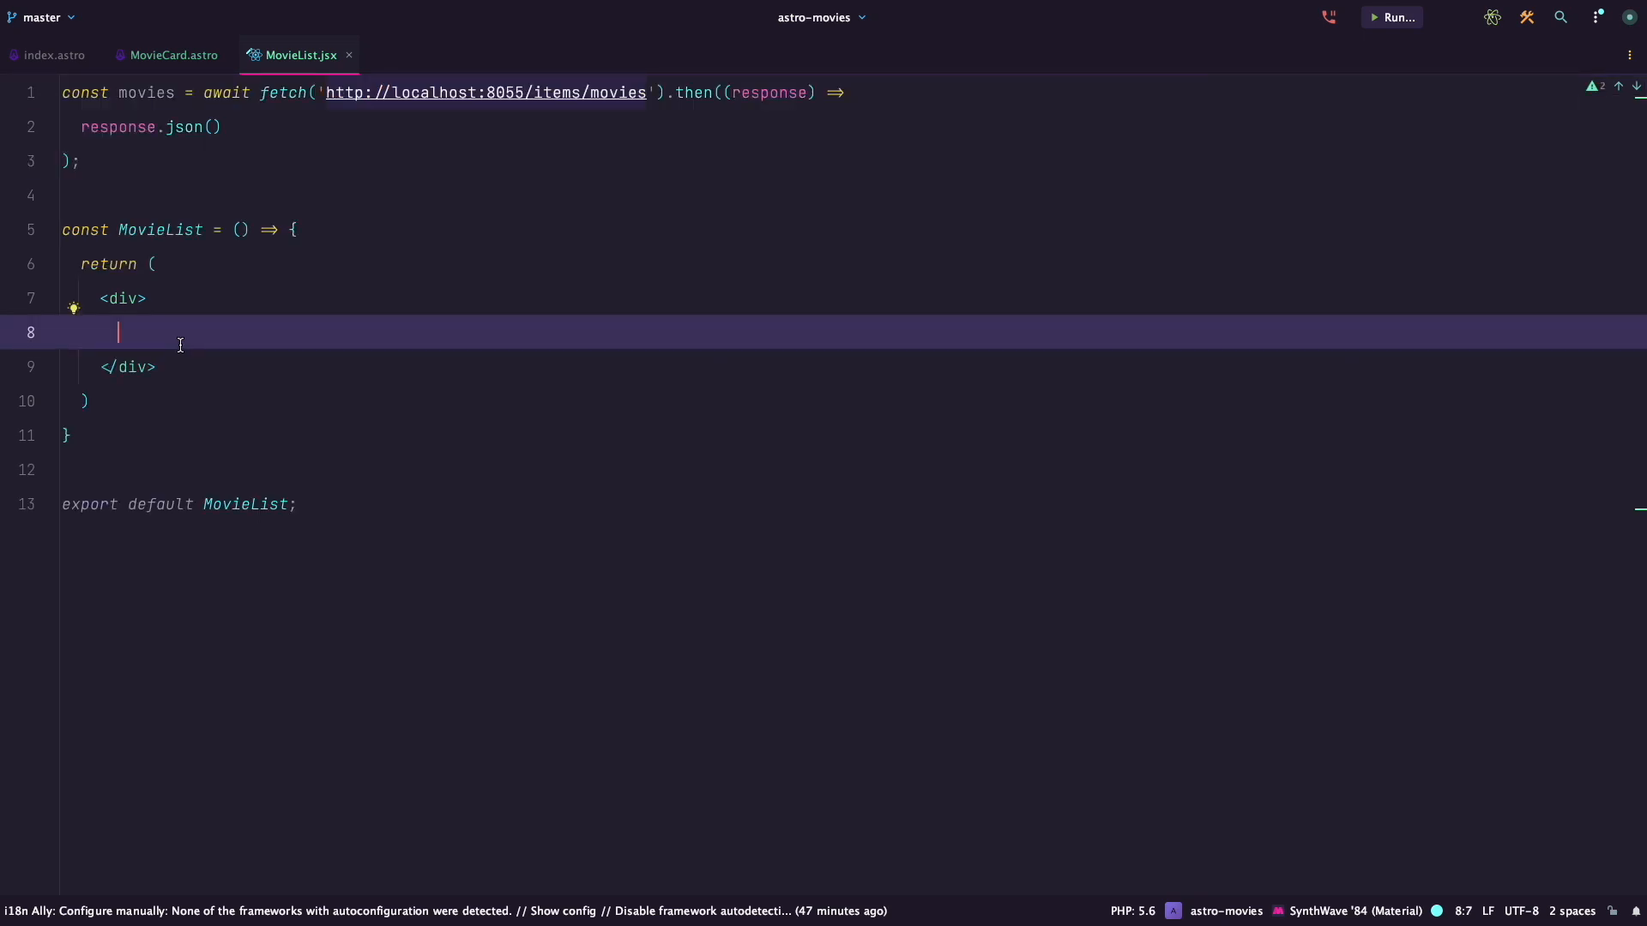
type("{movies.data.map((movie) => (<div key={movie.id}>{movie.title}</div>))}")
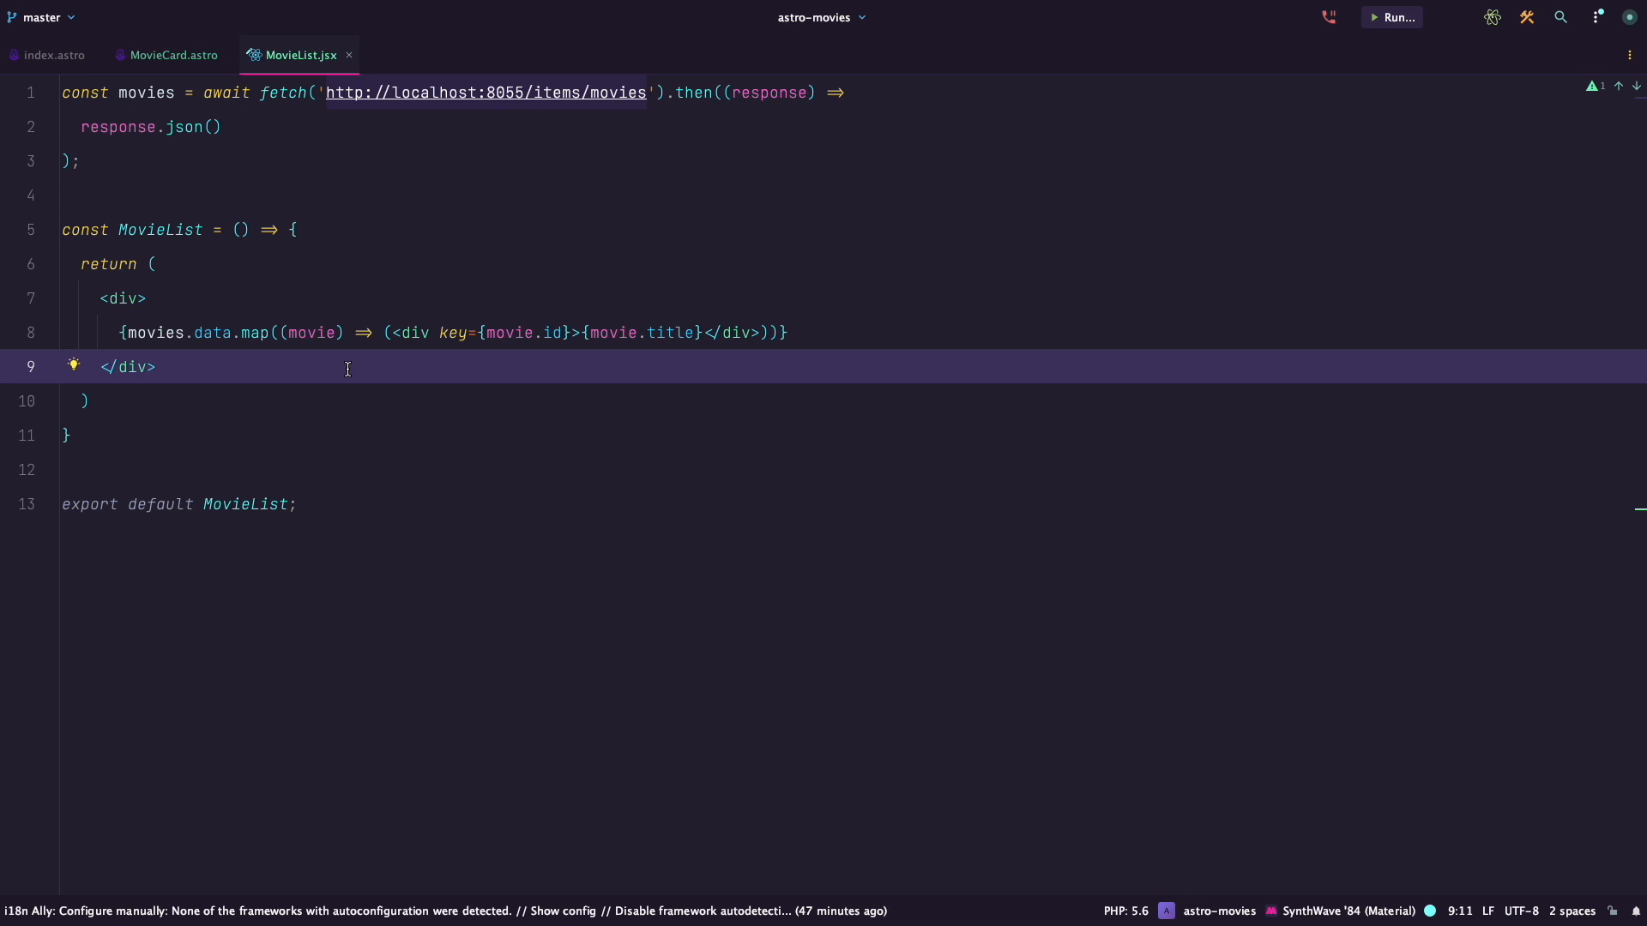
left_click(50, 55)
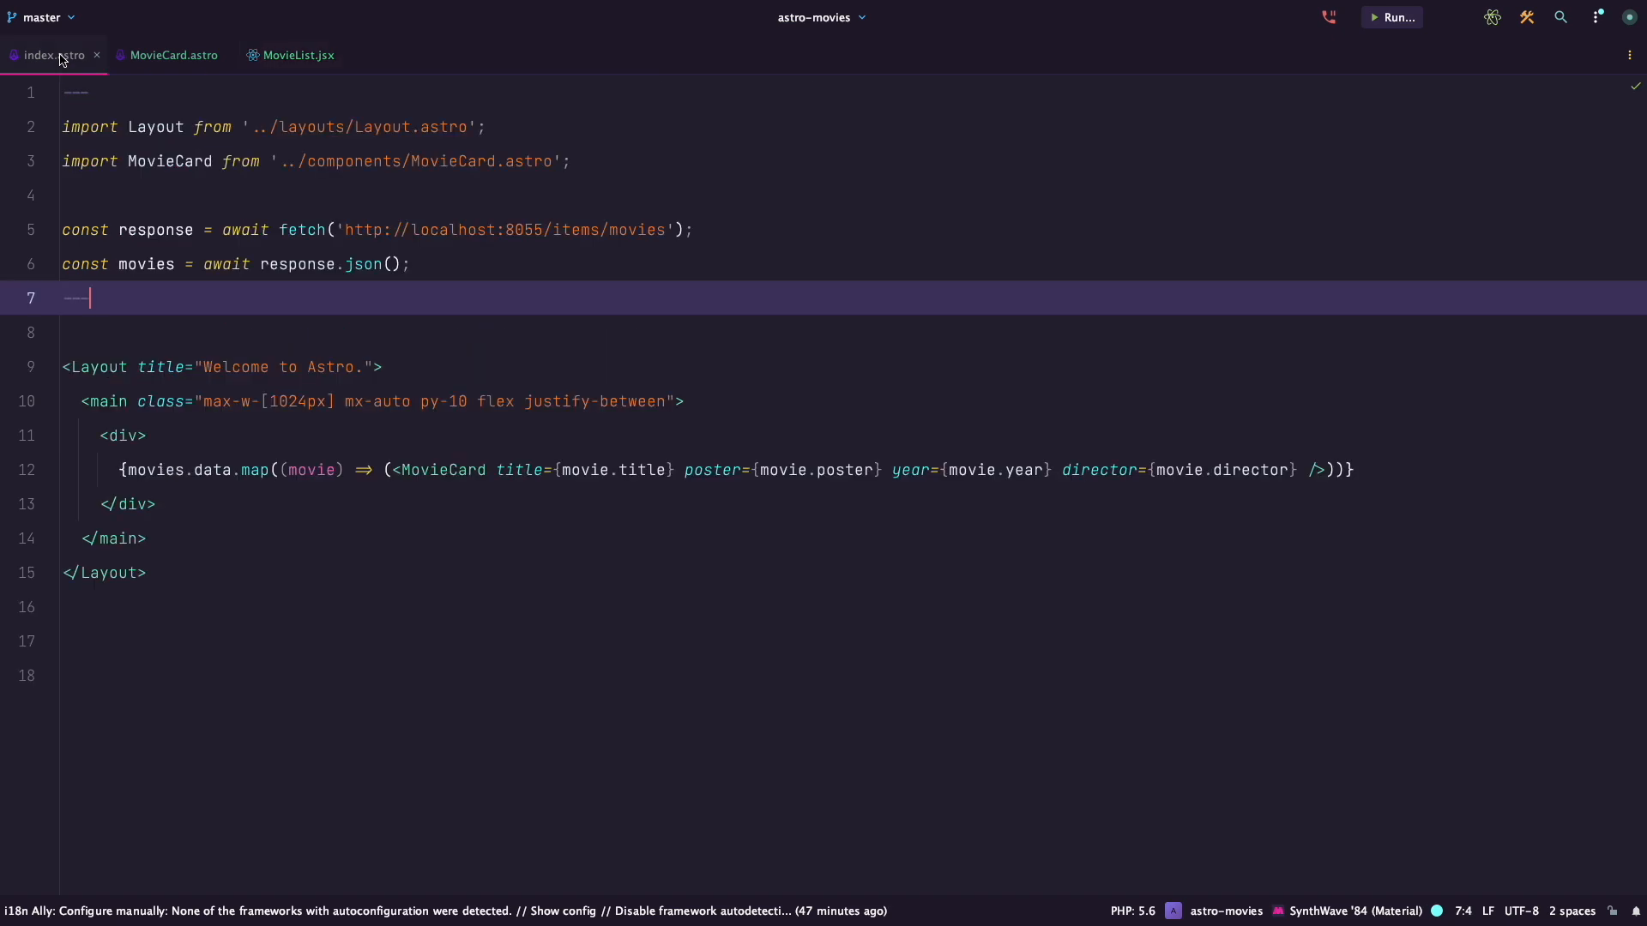
Import MovieList into index.astro and render <MovieList client:load /> beside the MovieCard list.
type("import MovieList from '../components/MovieList.jsx';")
type("<MovieList />")
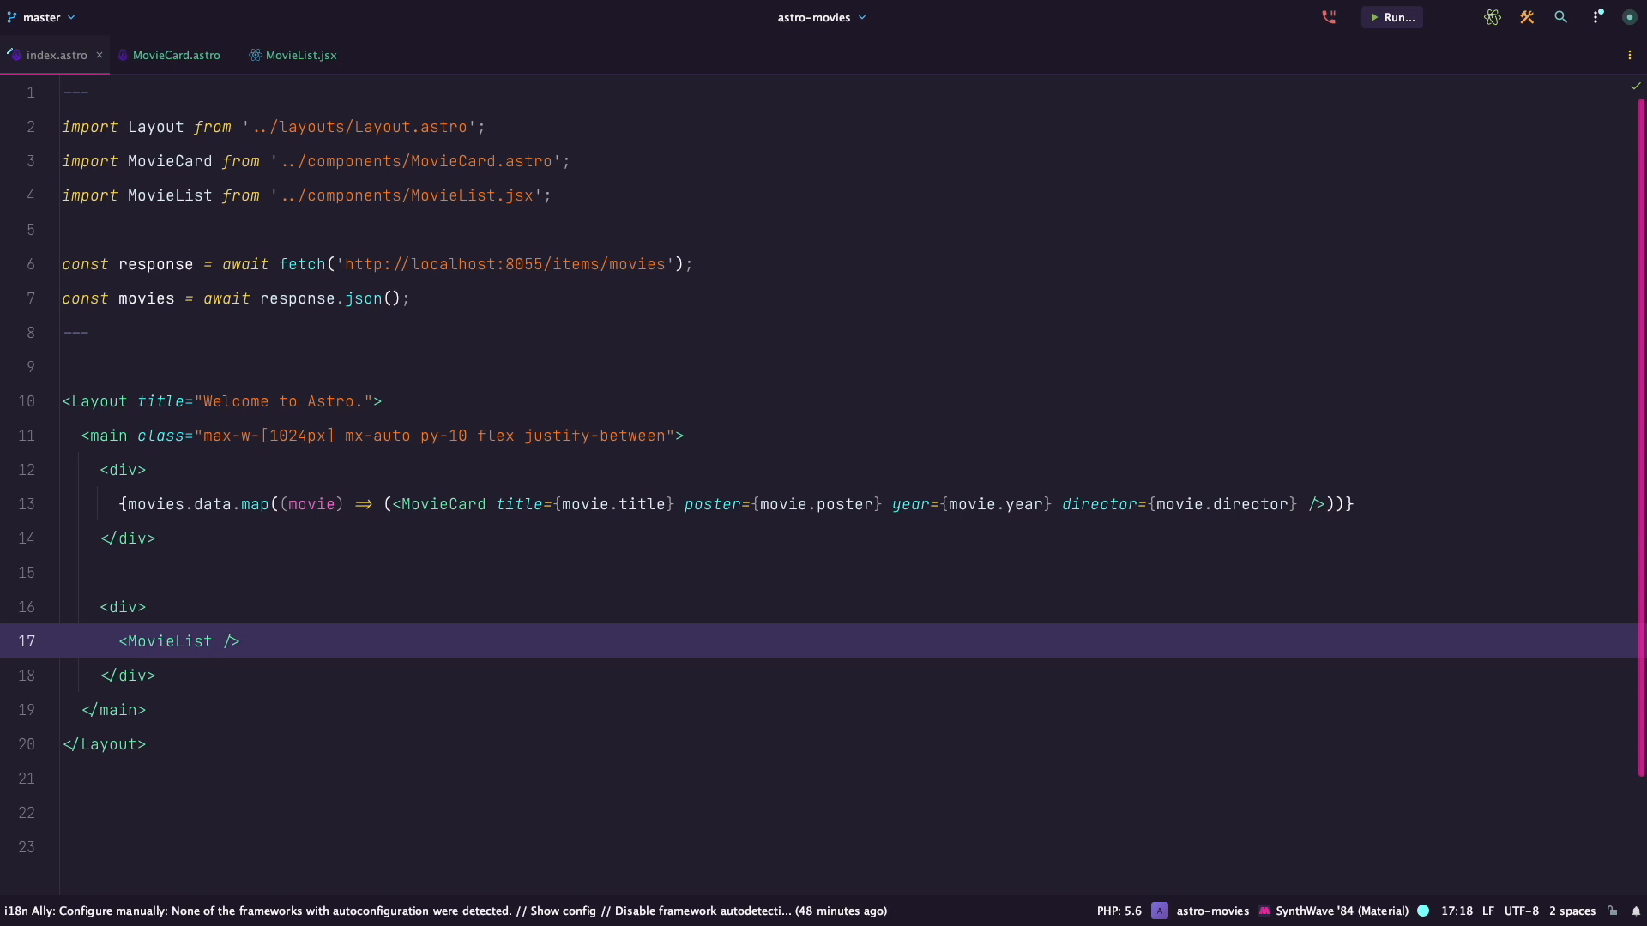
type("client:load")
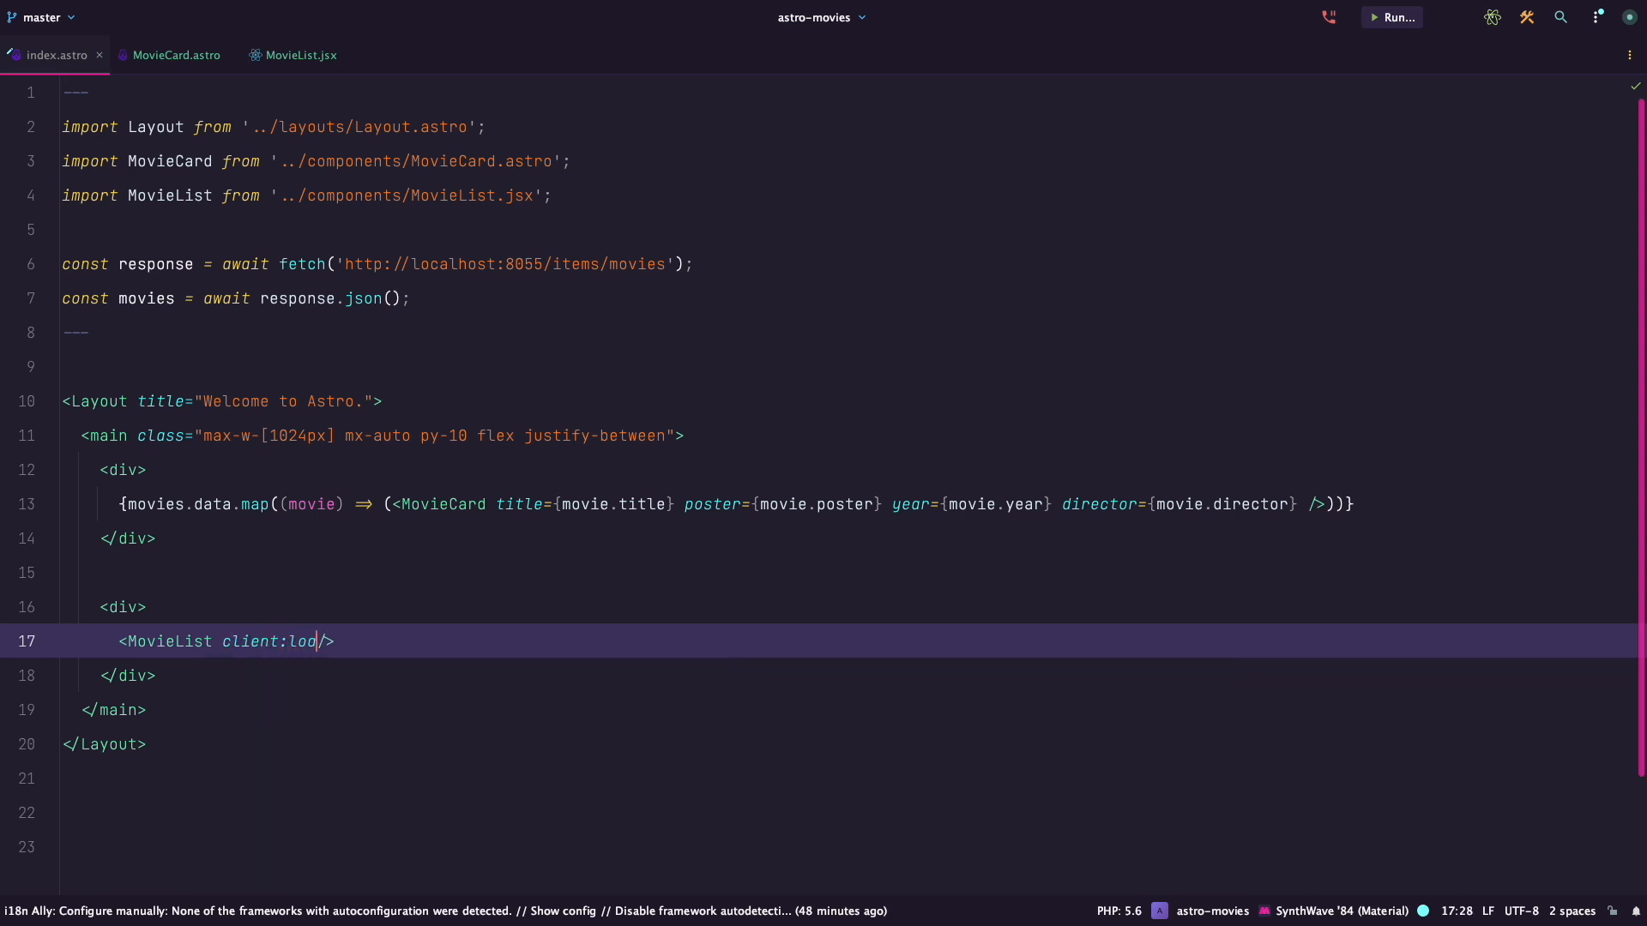
type("d")
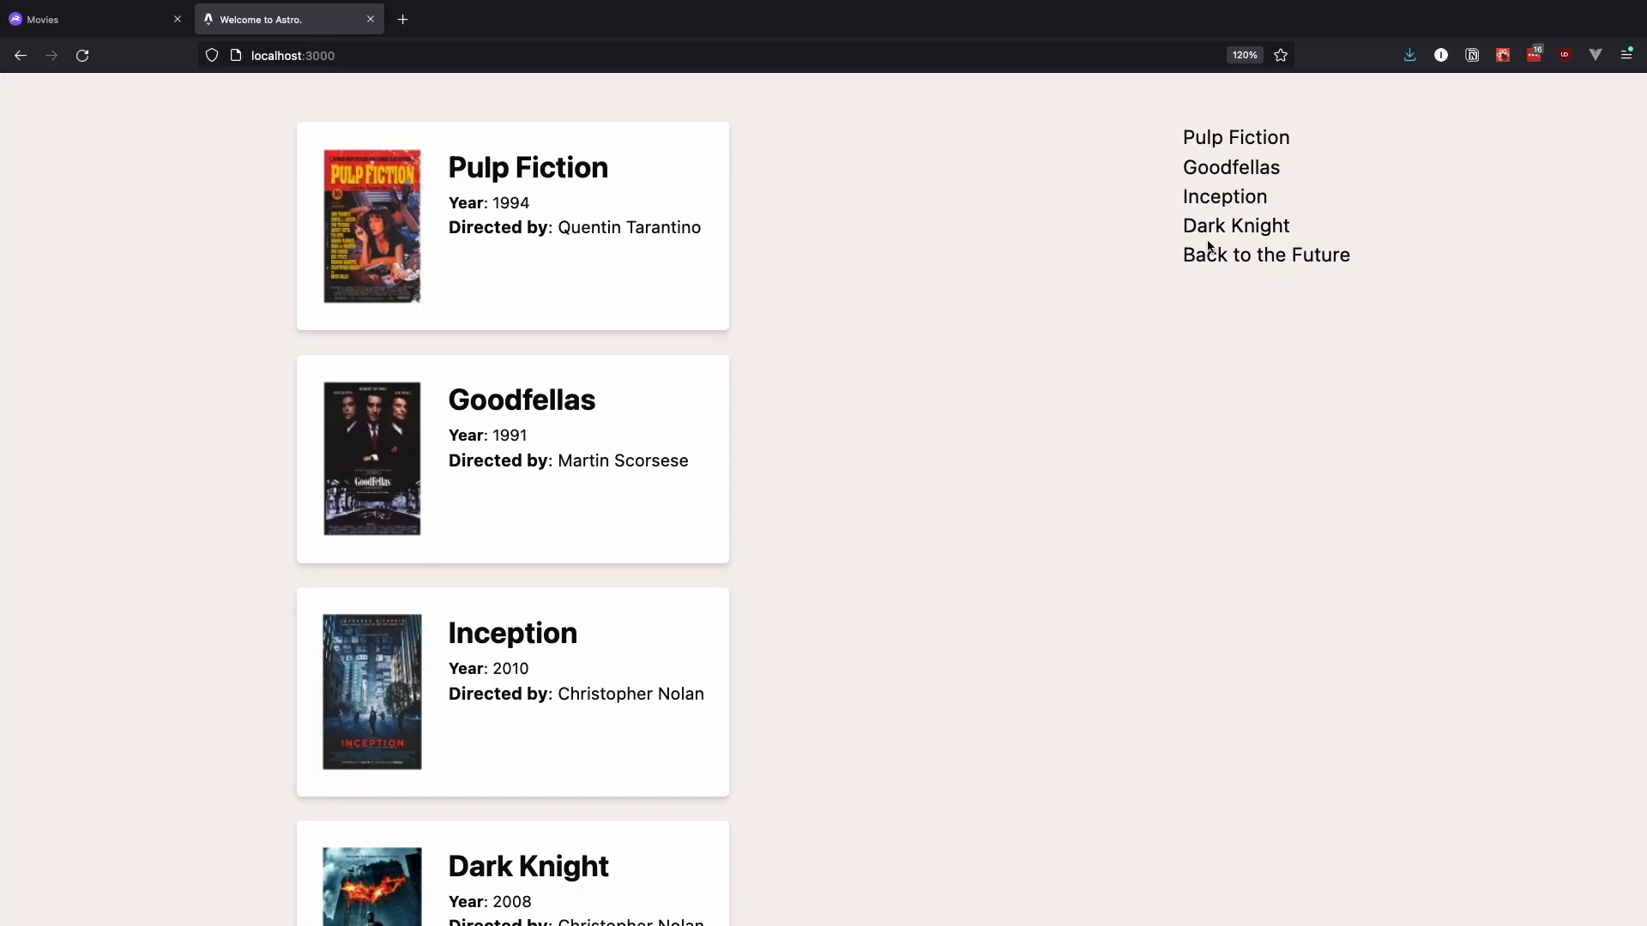
mouse_move(763, 448)
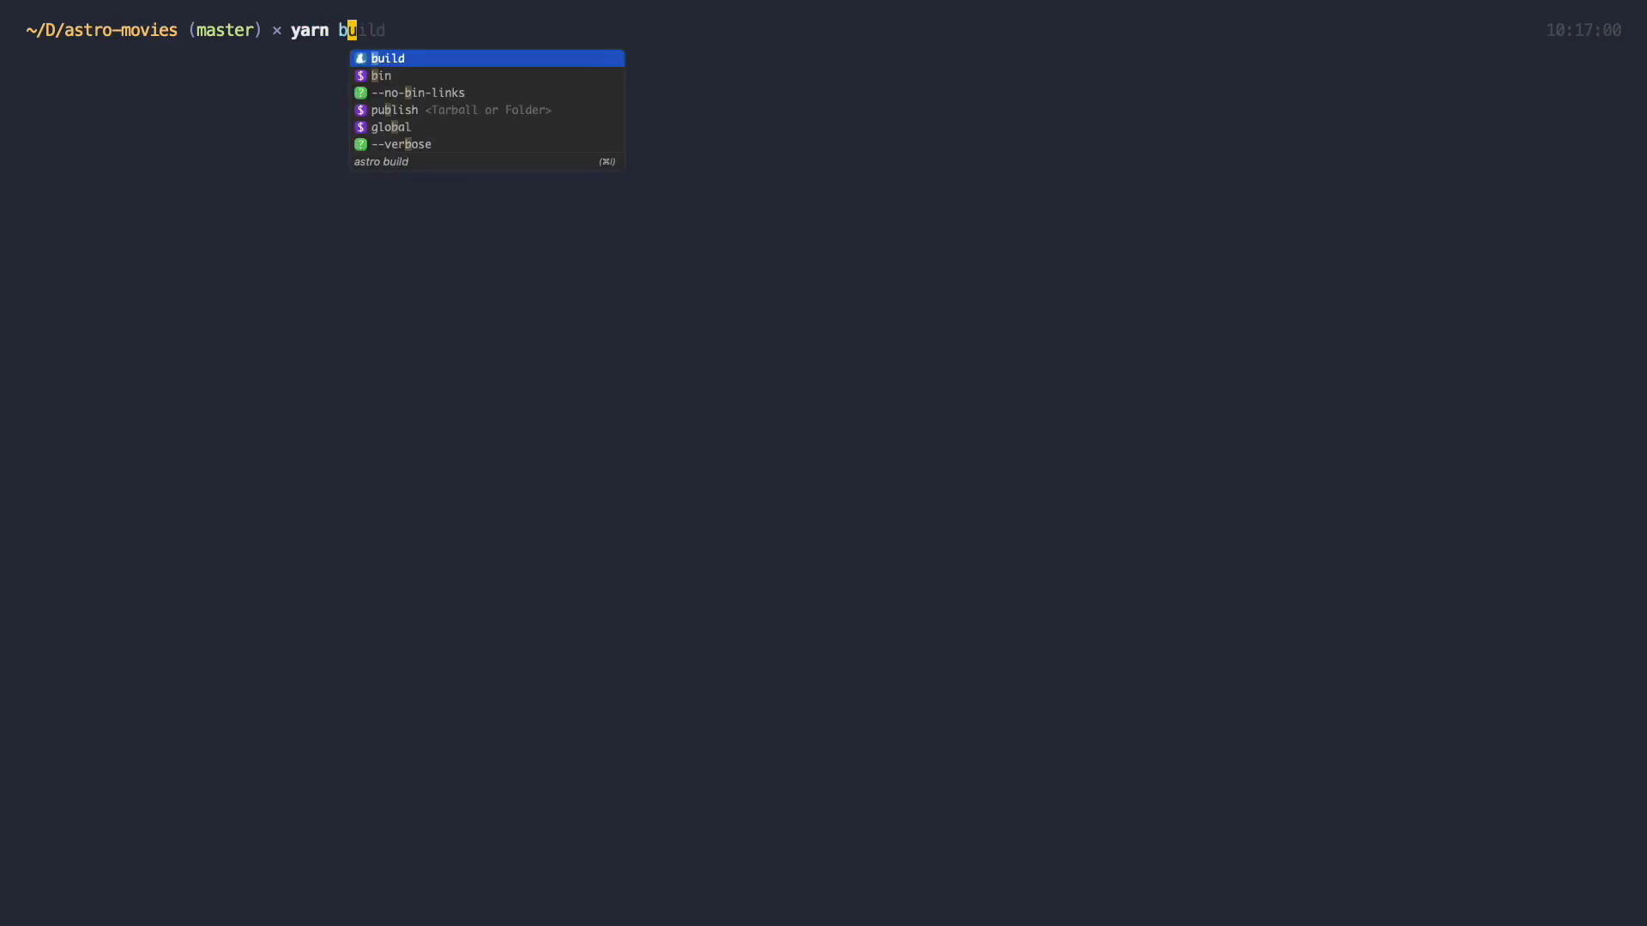
Run yarn build and start the preview server.
key("enter")
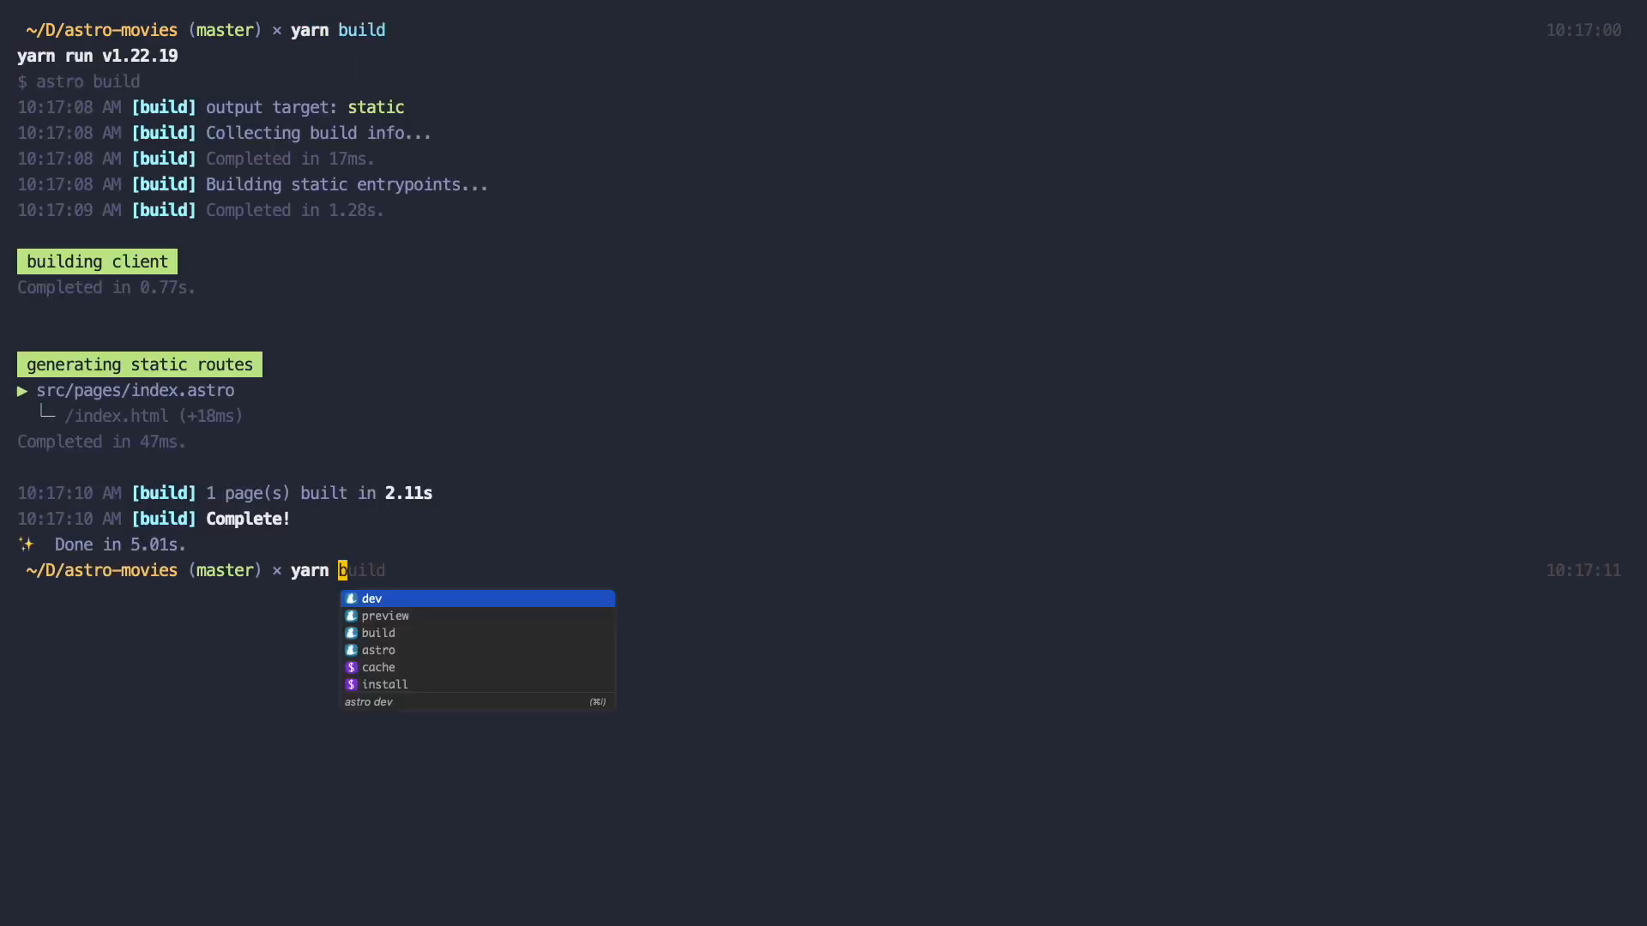
type("preview")
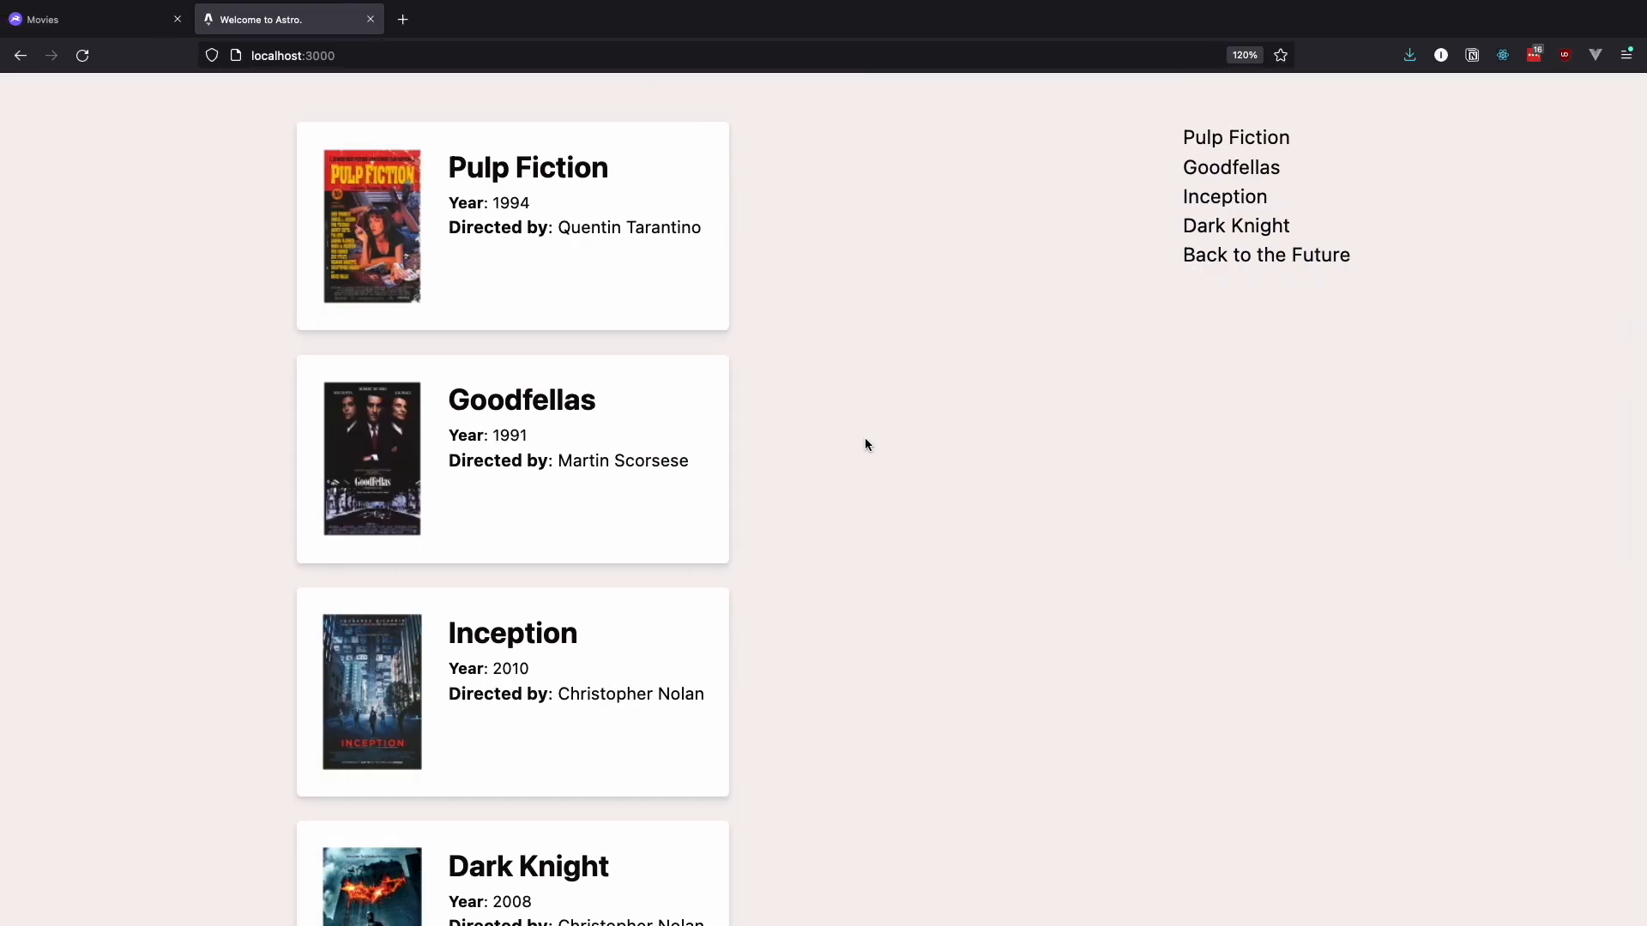
mouse_move(113, 21)
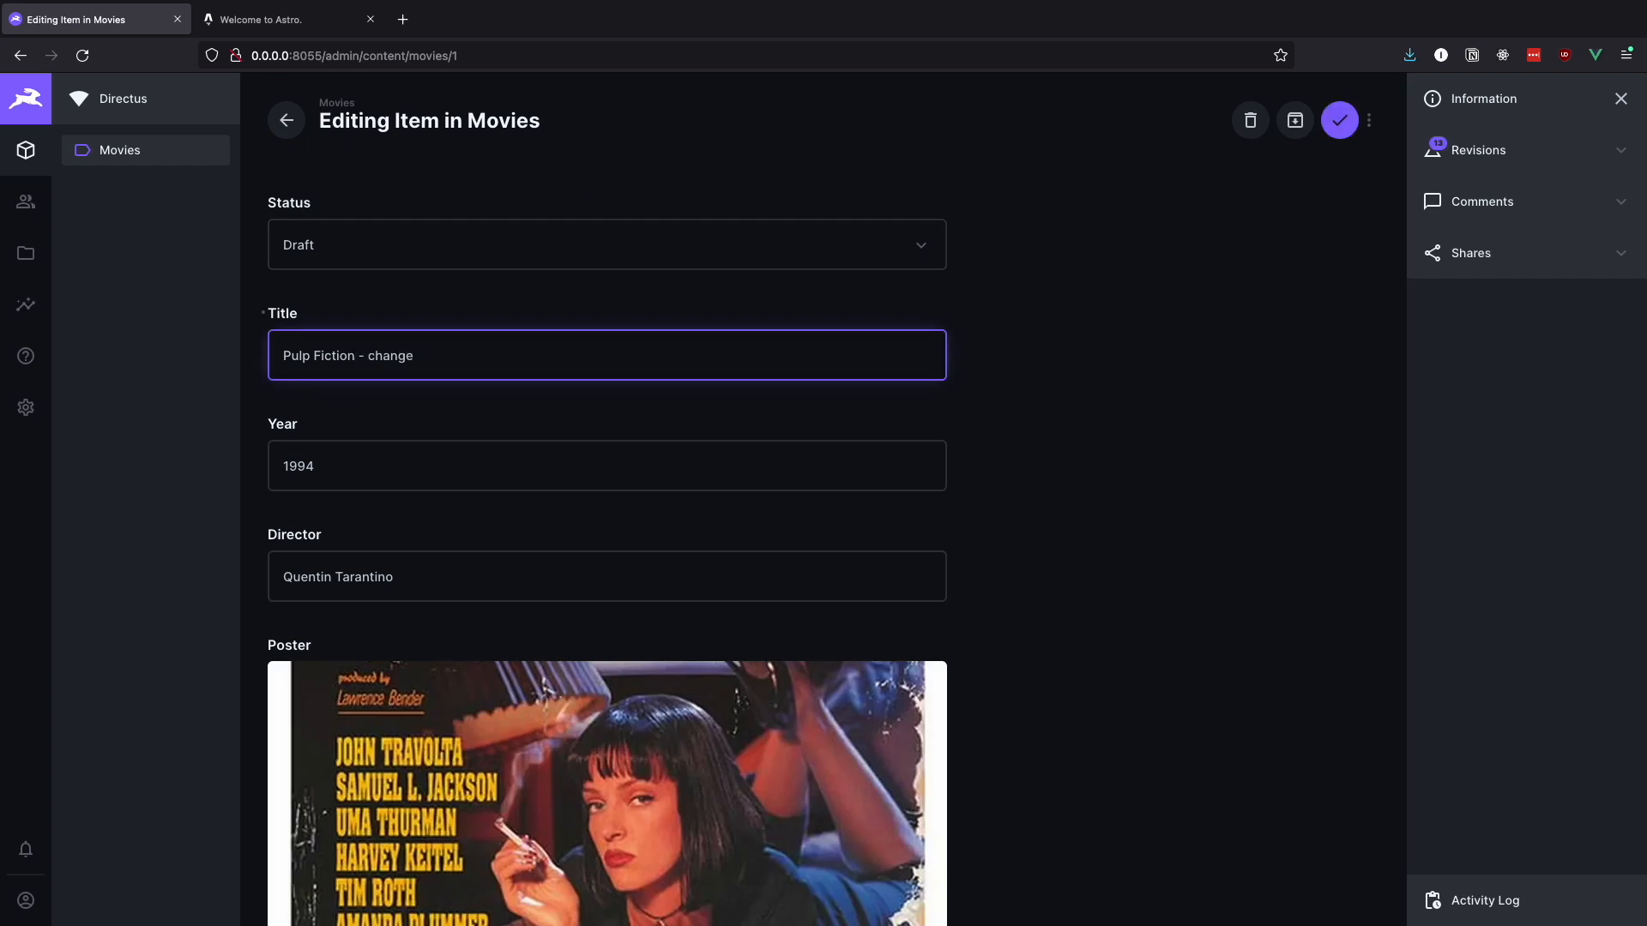
Save the renamed Pulp Fiction title in Directus so the live list shows the change.
left_click(288, 18)
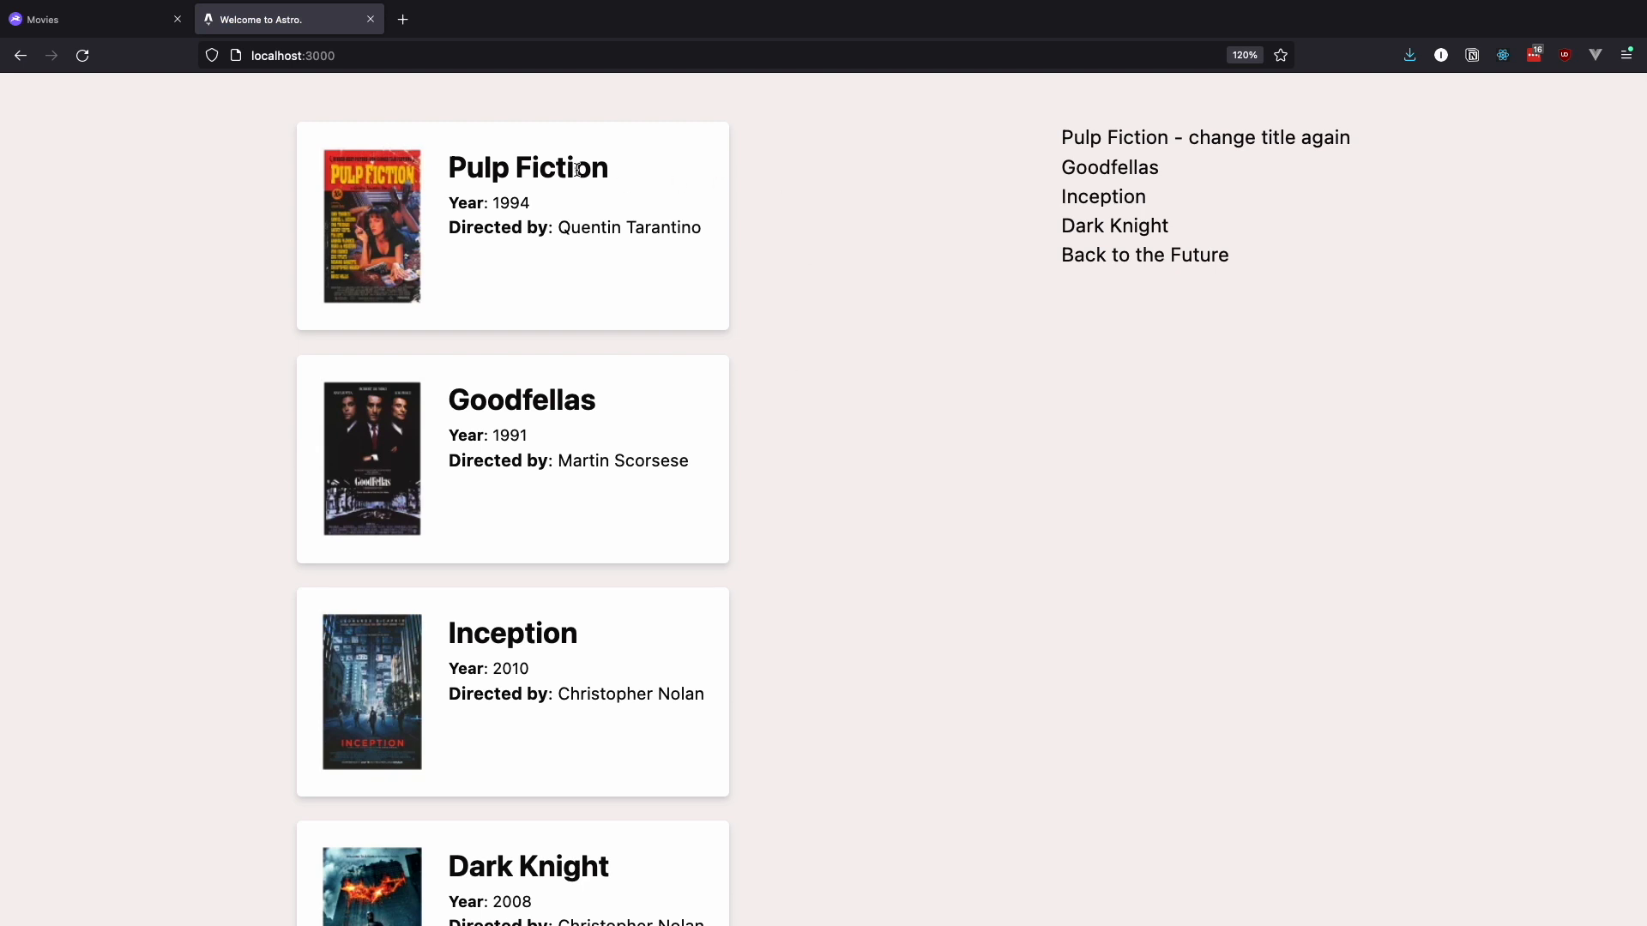
mouse_move(954, 625)
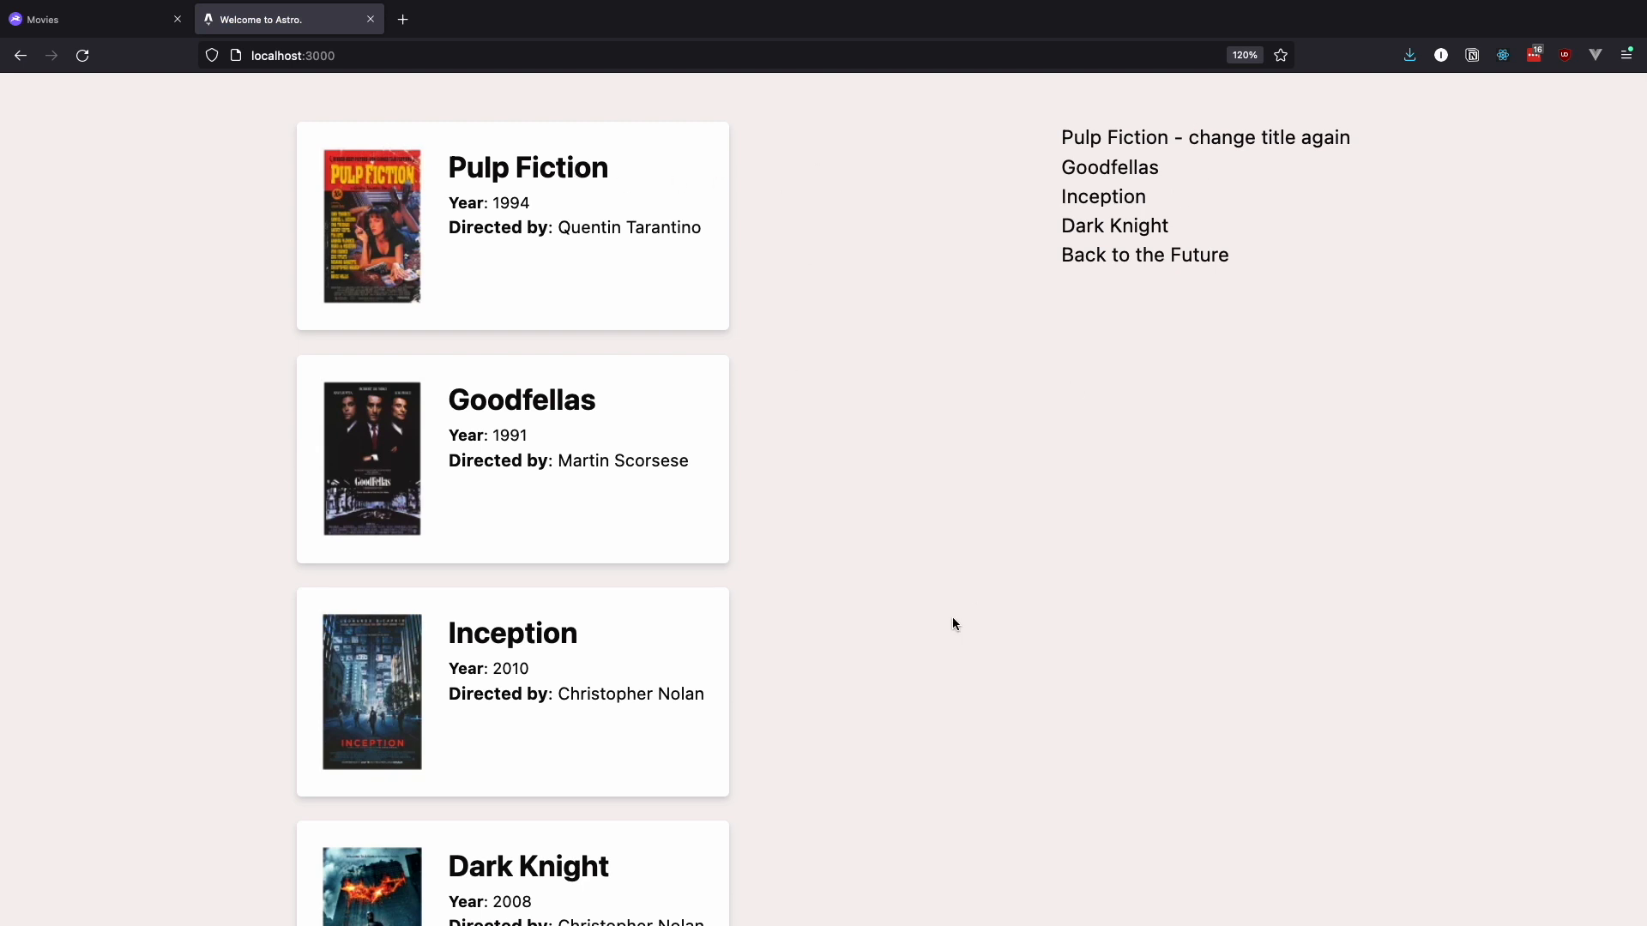